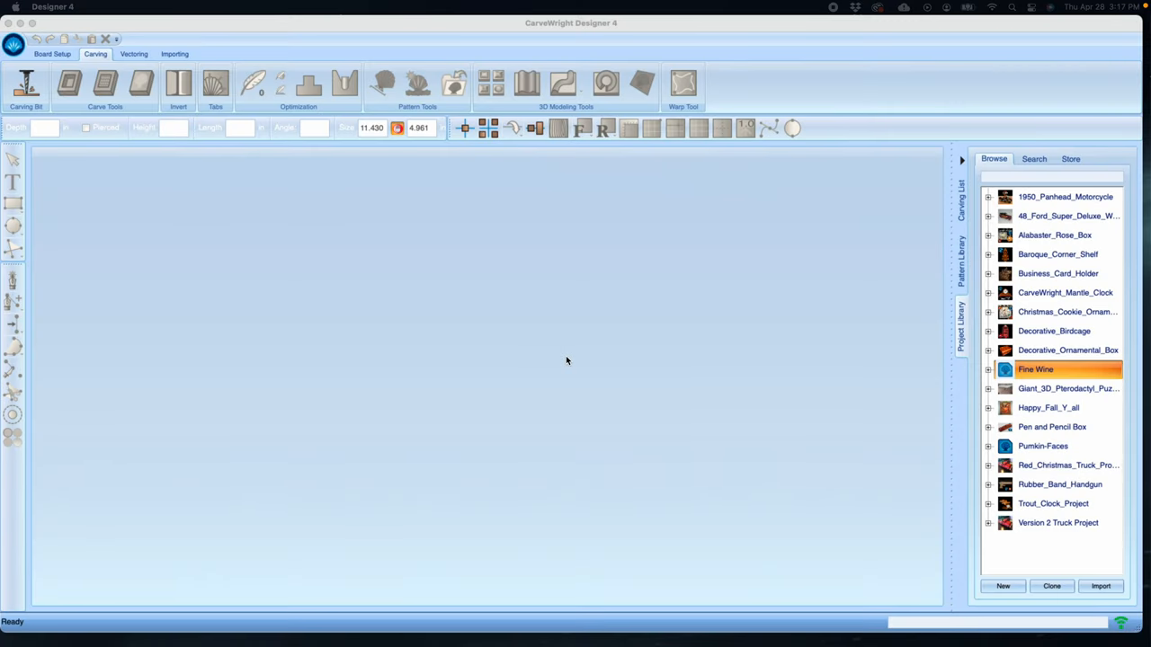
{"action": "mouse_move", "coordinate": [183, 284]}
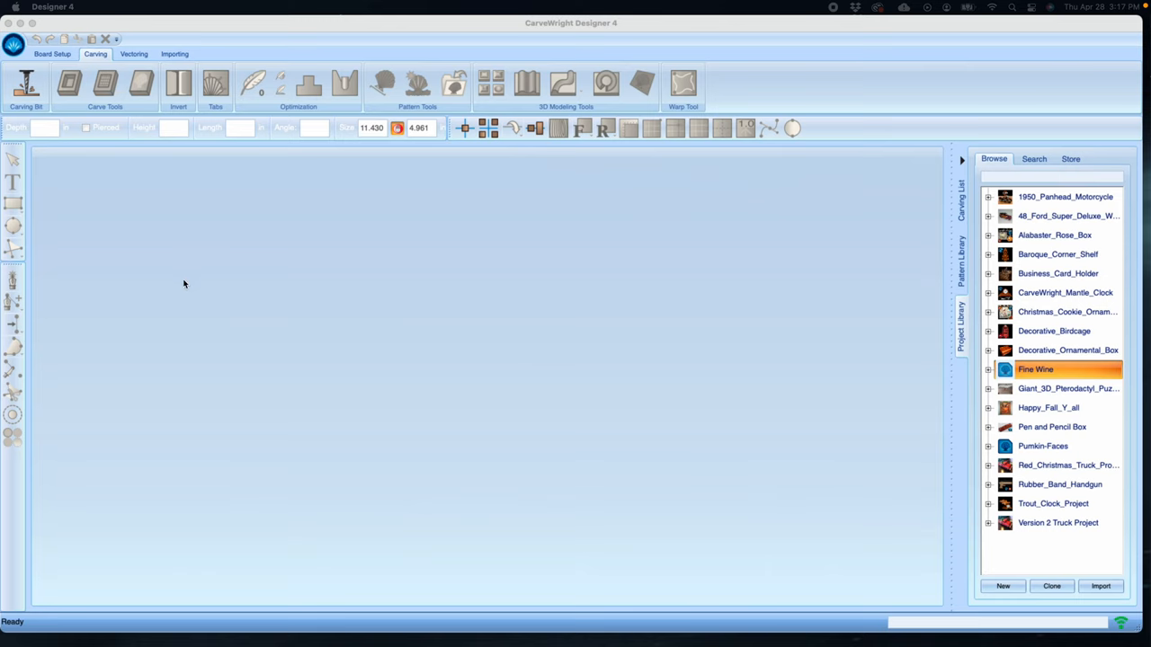
Create a new board with length 12 in and width 5.5 in
{"action": "left_click", "coordinate": [15, 43]}
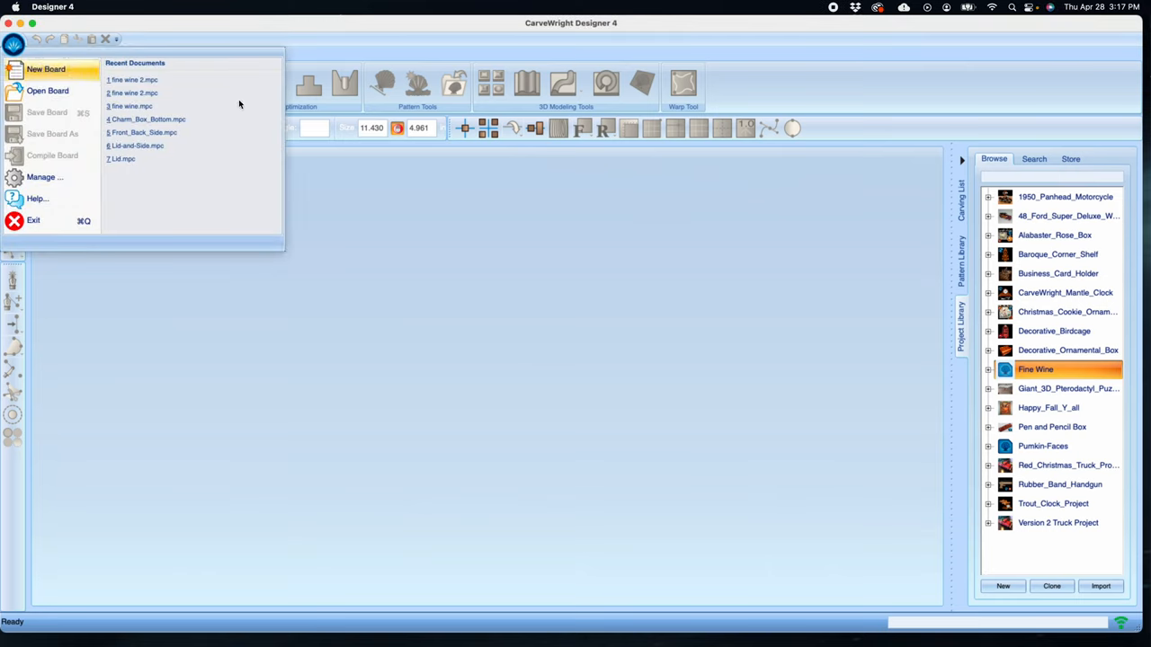
{"action": "left_click", "coordinate": [47, 69]}
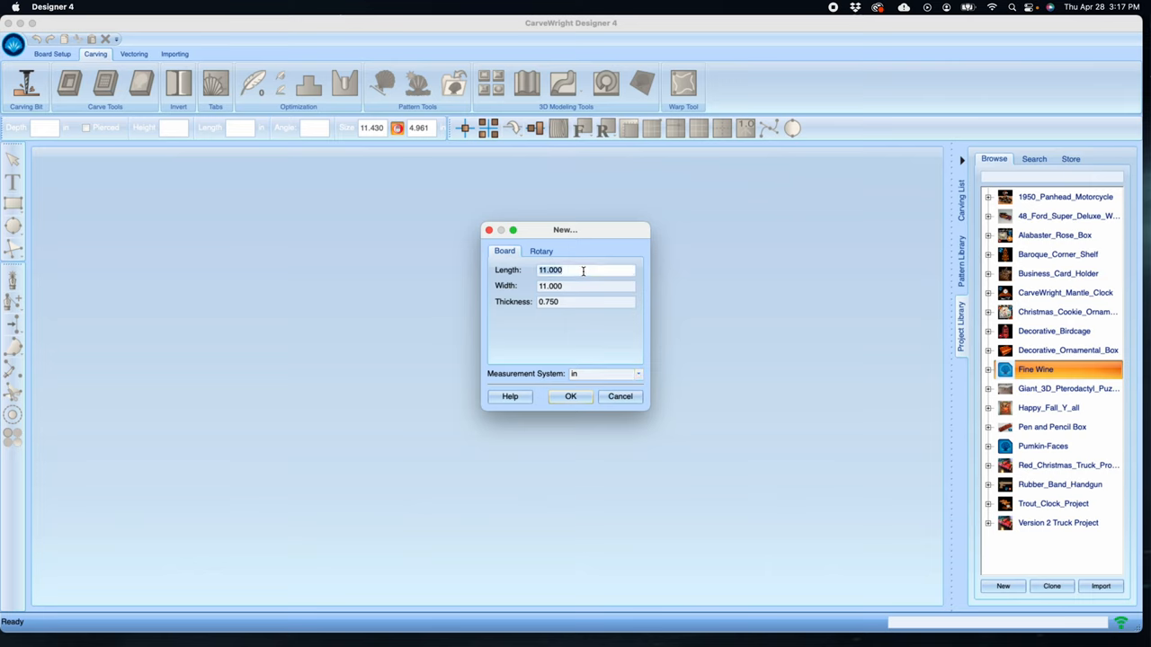
{"action": "type", "text": "12"}
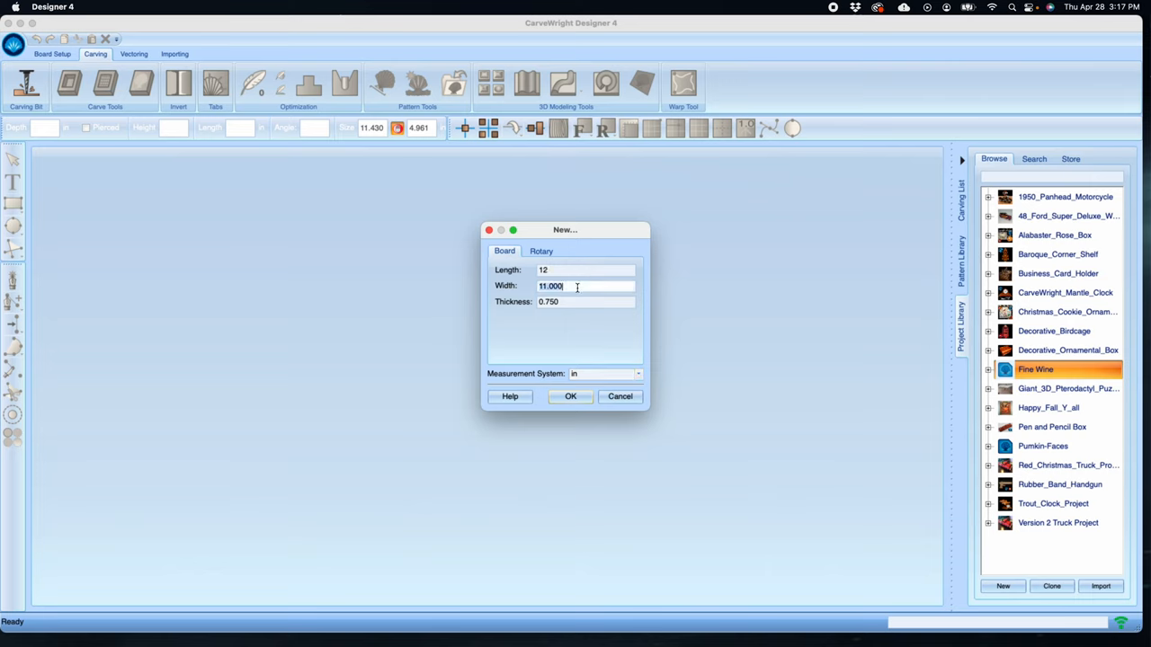
{"action": "type", "text": "5.5"}
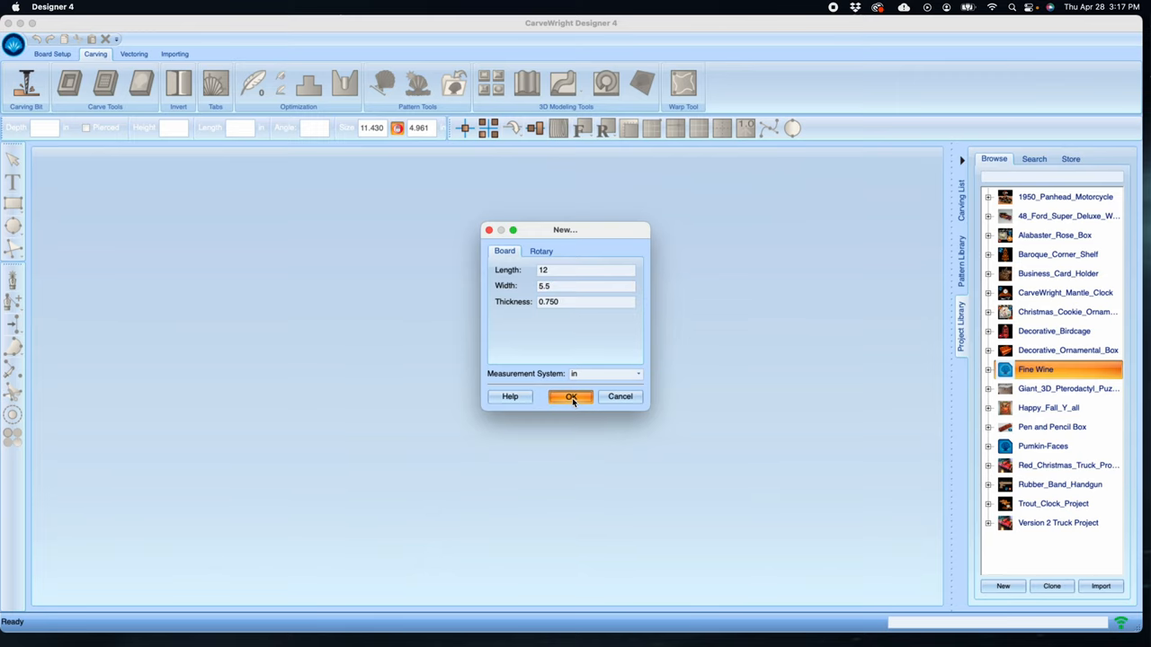
{"action": "left_click", "coordinate": [570, 397]}
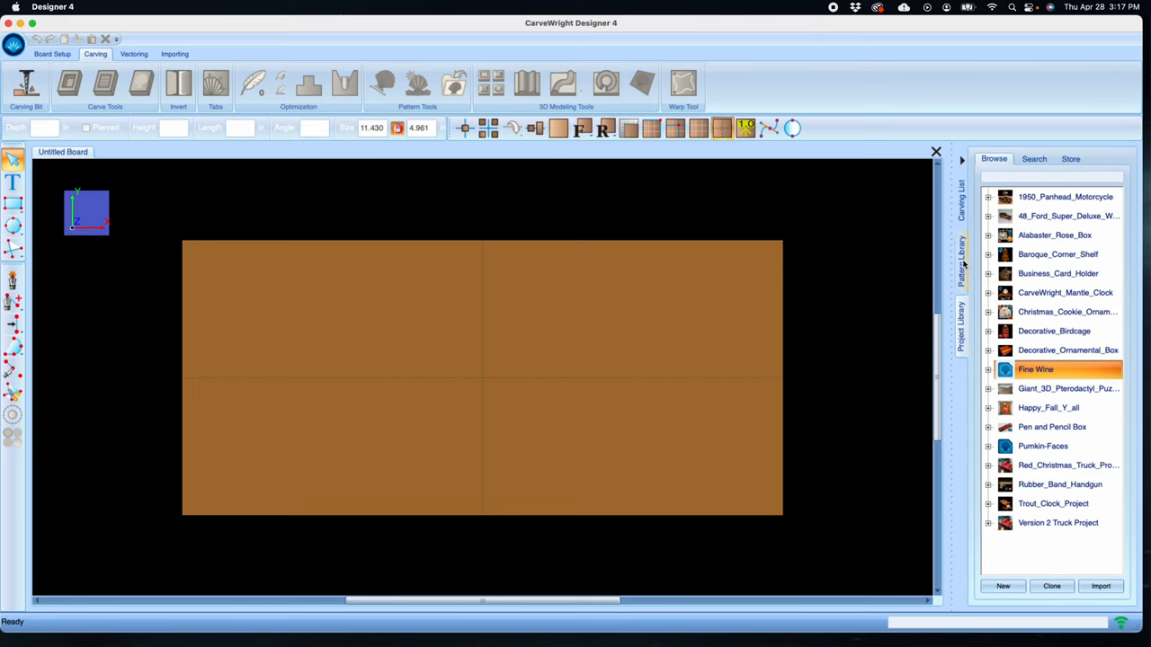
Add Grapes 01 from Basic > Fruits and Vegetables, shrink it slightly and settle it on the right half
{"action": "left_click", "coordinate": [961, 261]}
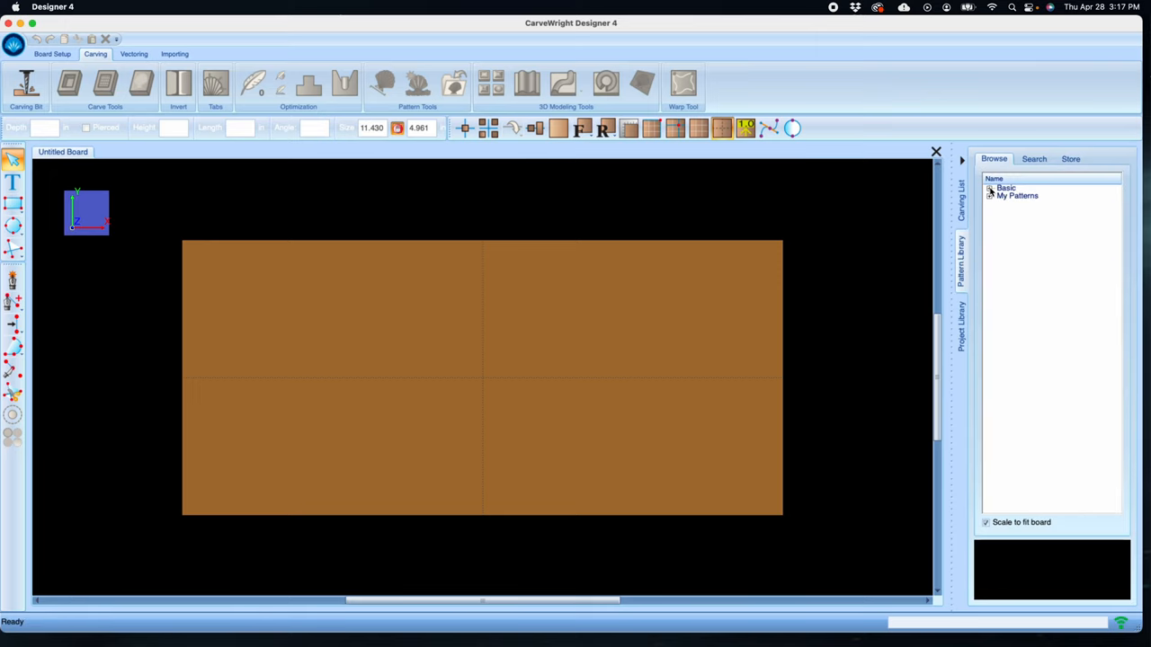
{"action": "left_click", "coordinate": [987, 189]}
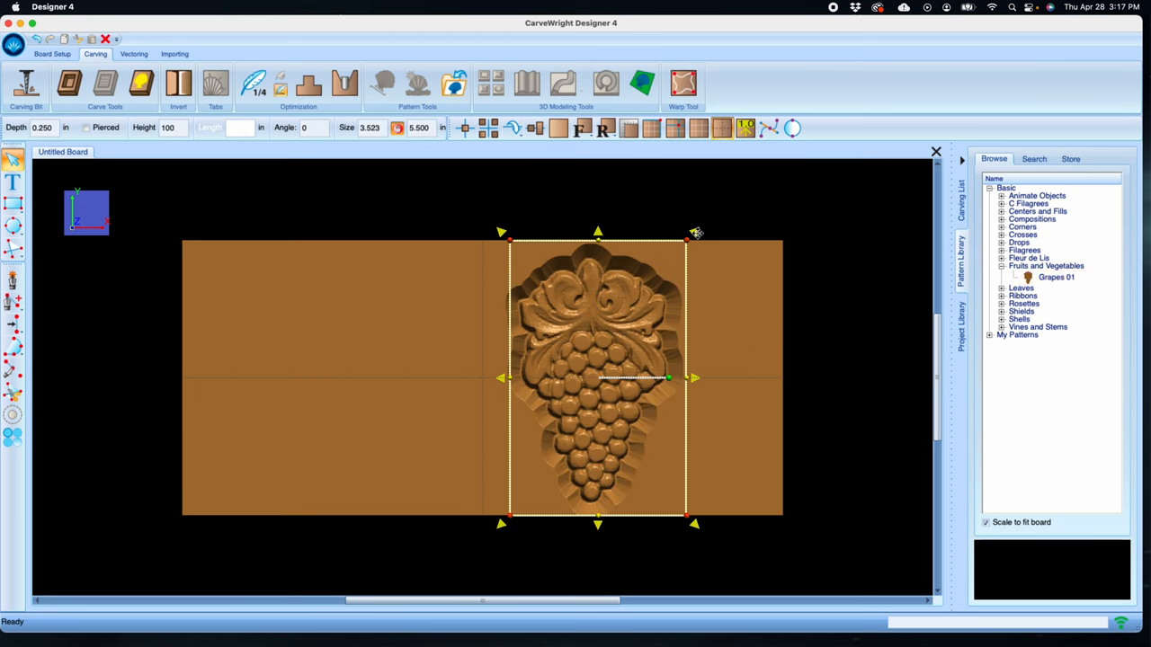
{"action": "left_click_drag", "start_coordinate": [688, 234], "coordinate": [665, 270]}
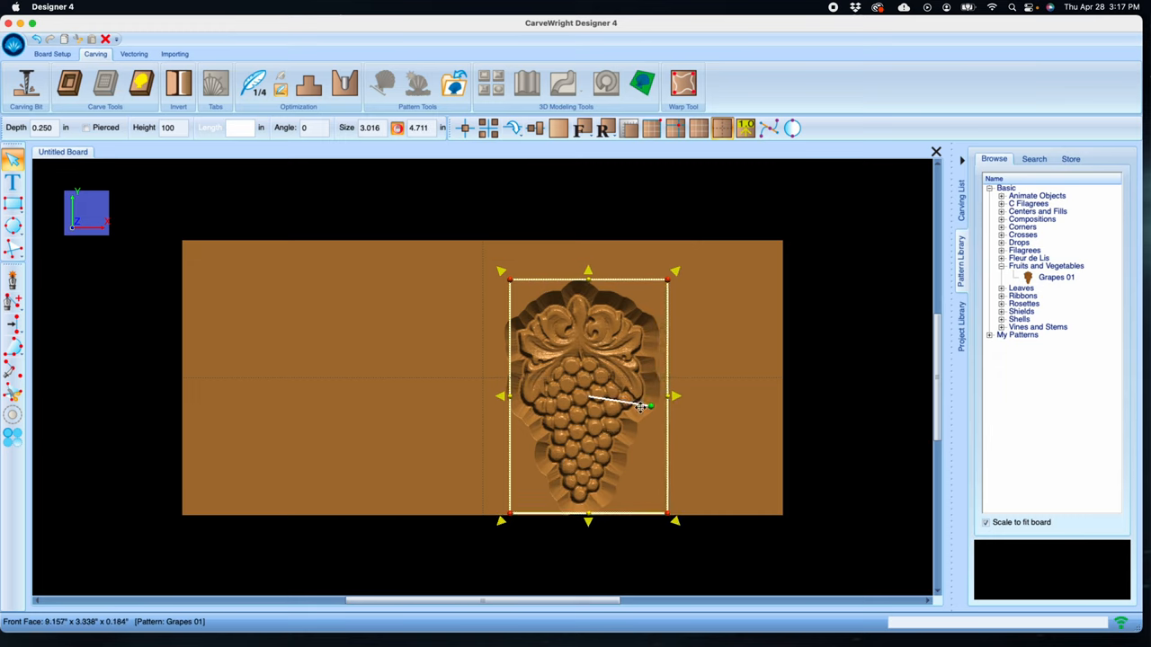
{"action": "left_click_drag", "start_coordinate": [642, 406], "coordinate": [675, 399]}
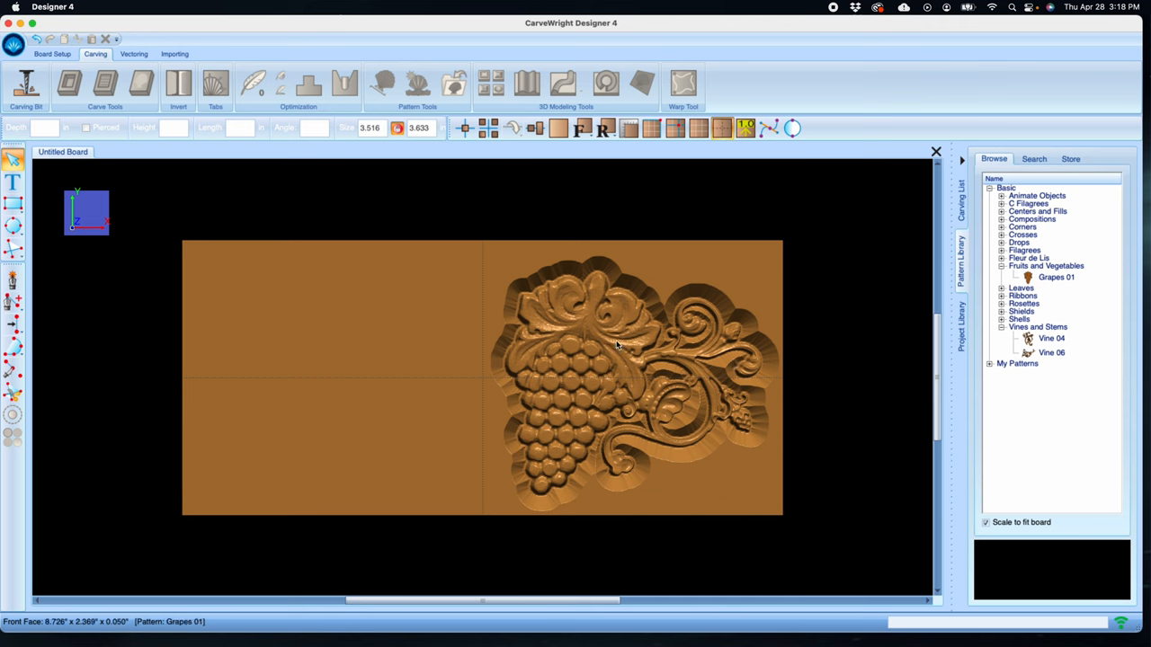
Set the carving depth of both the grapes and the vine to 0.125 in
{"action": "left_click", "coordinate": [601, 340]}
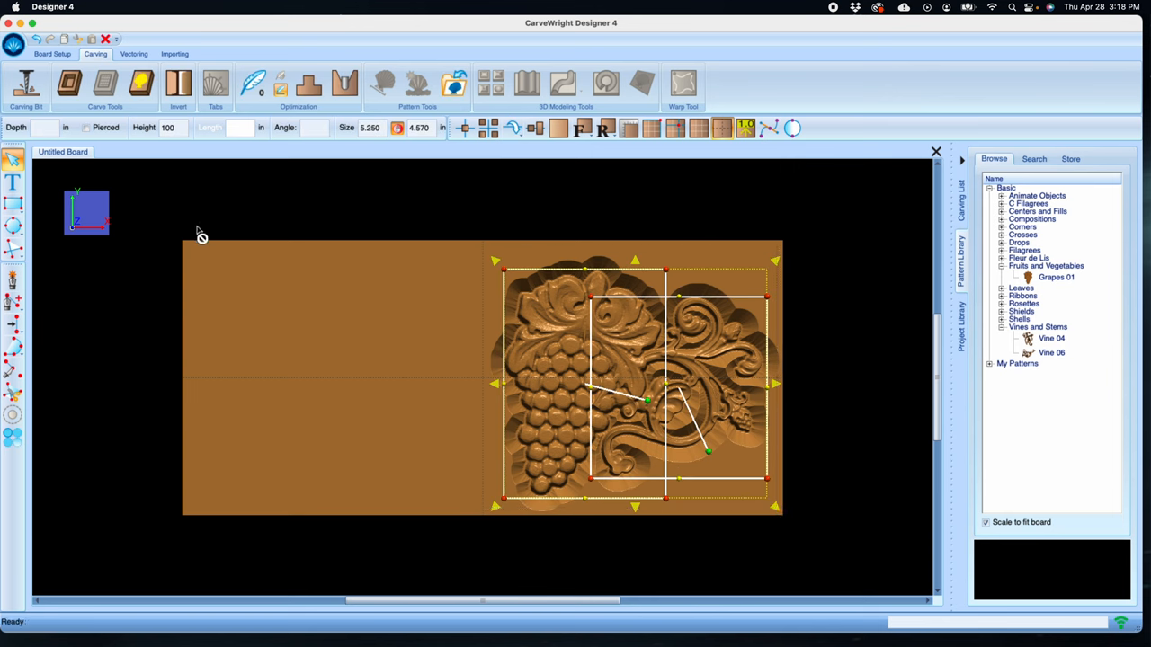
{"action": "left_click", "coordinate": [47, 126]}
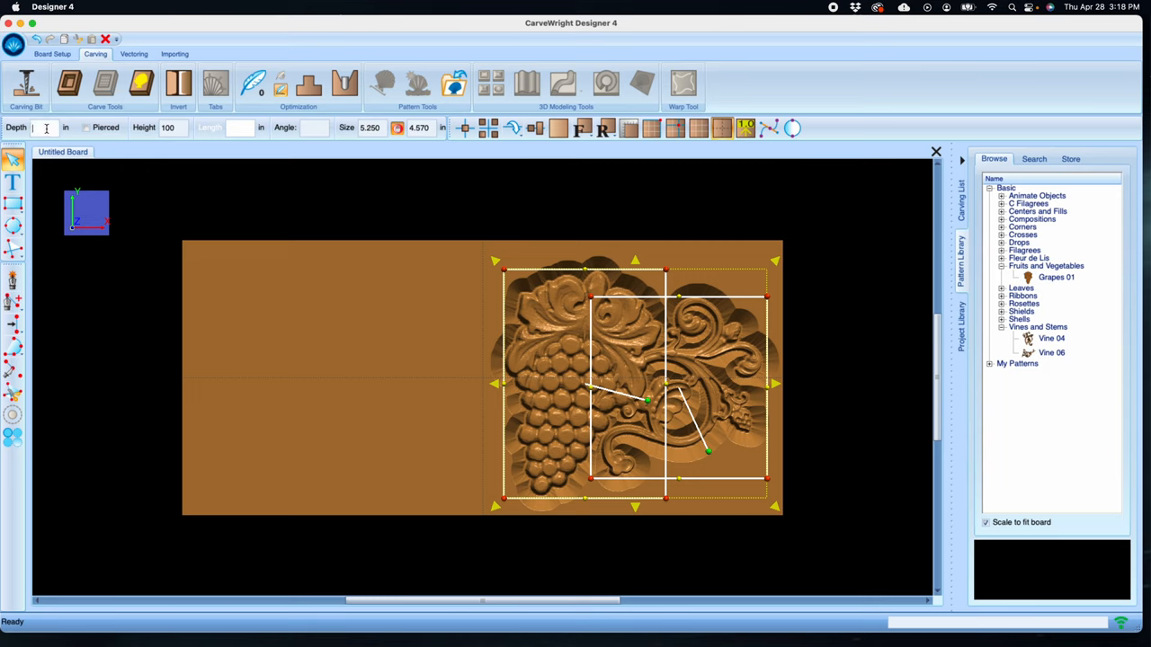
{"action": "type", "text": ".125"}
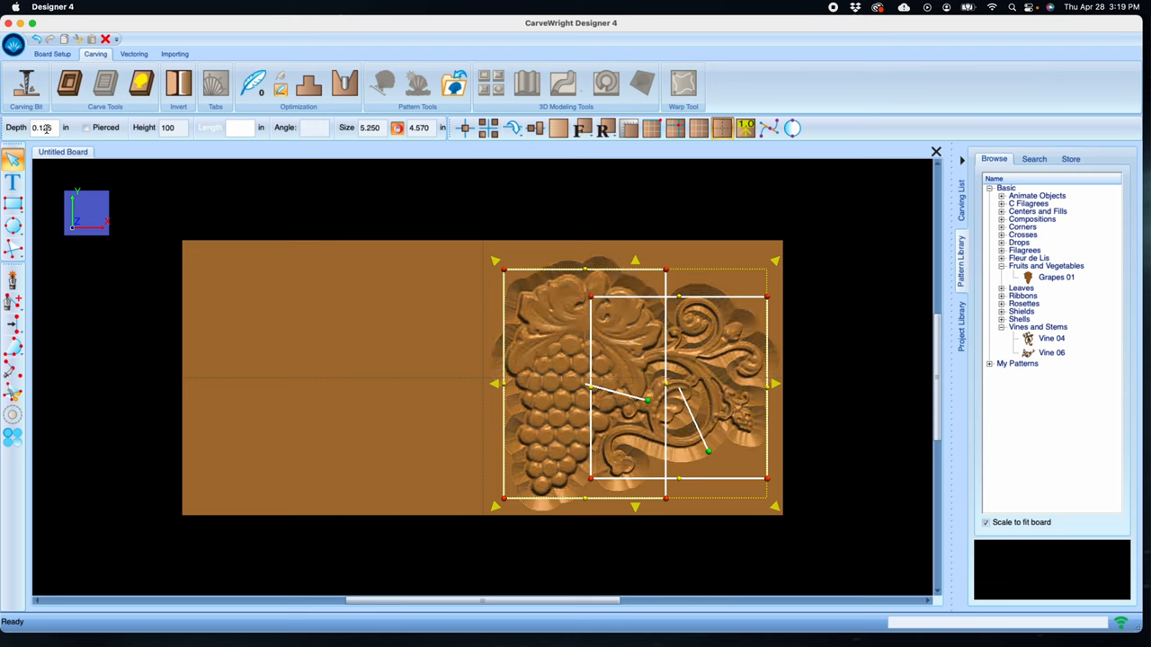
{"action": "left_click", "coordinate": [598, 453]}
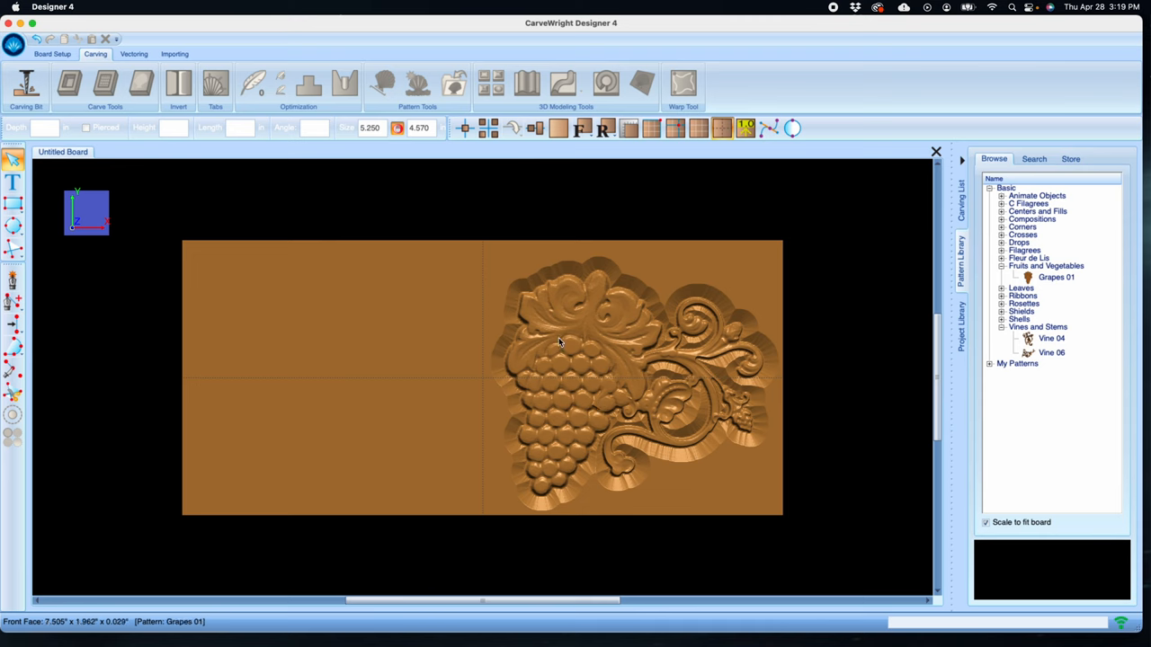
Raise the grapes height to 999 and set the vine height to 35 so the grapes stand above
{"action": "left_click", "coordinate": [562, 342]}
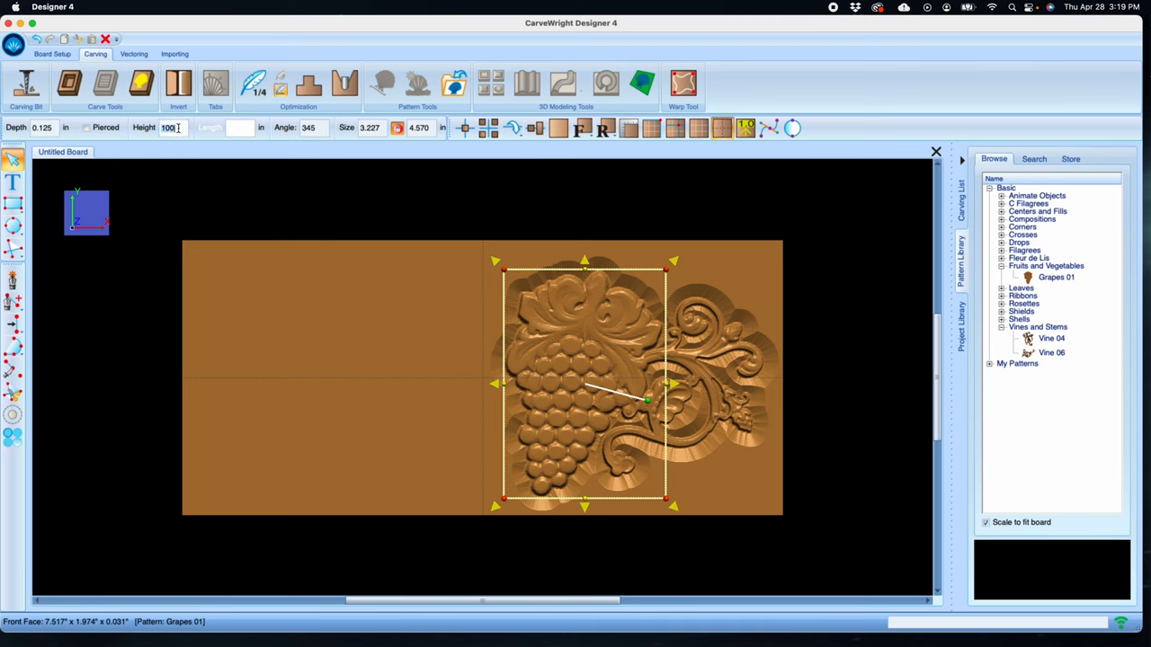
{"action": "type", "text": "999"}
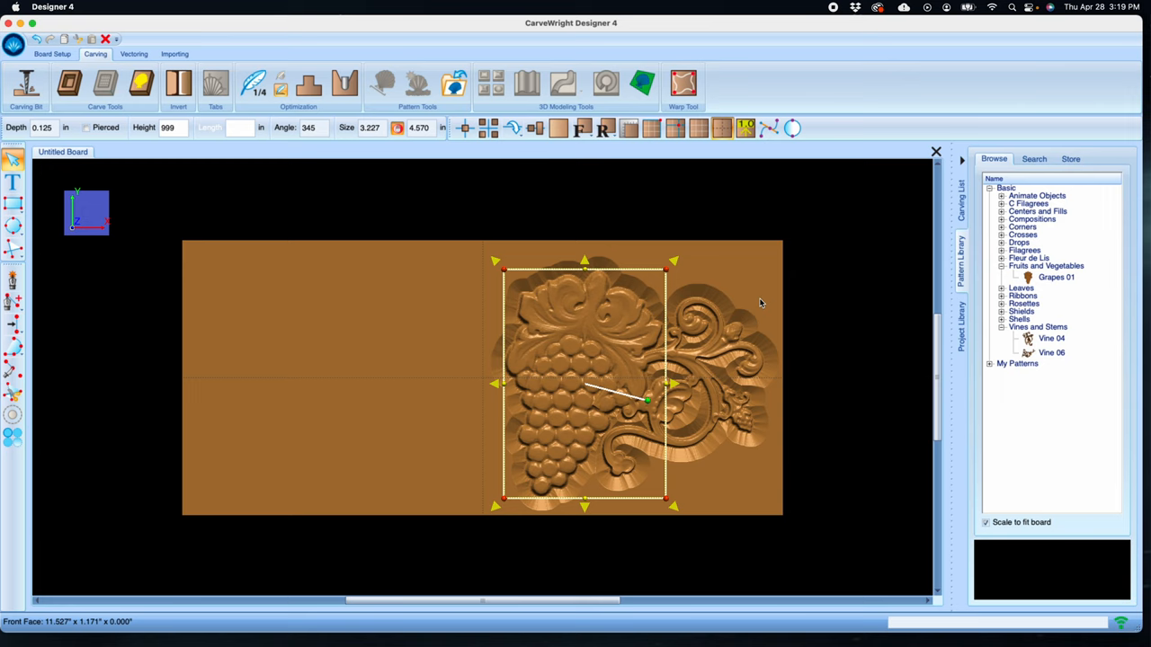
{"action": "left_click", "coordinate": [708, 356]}
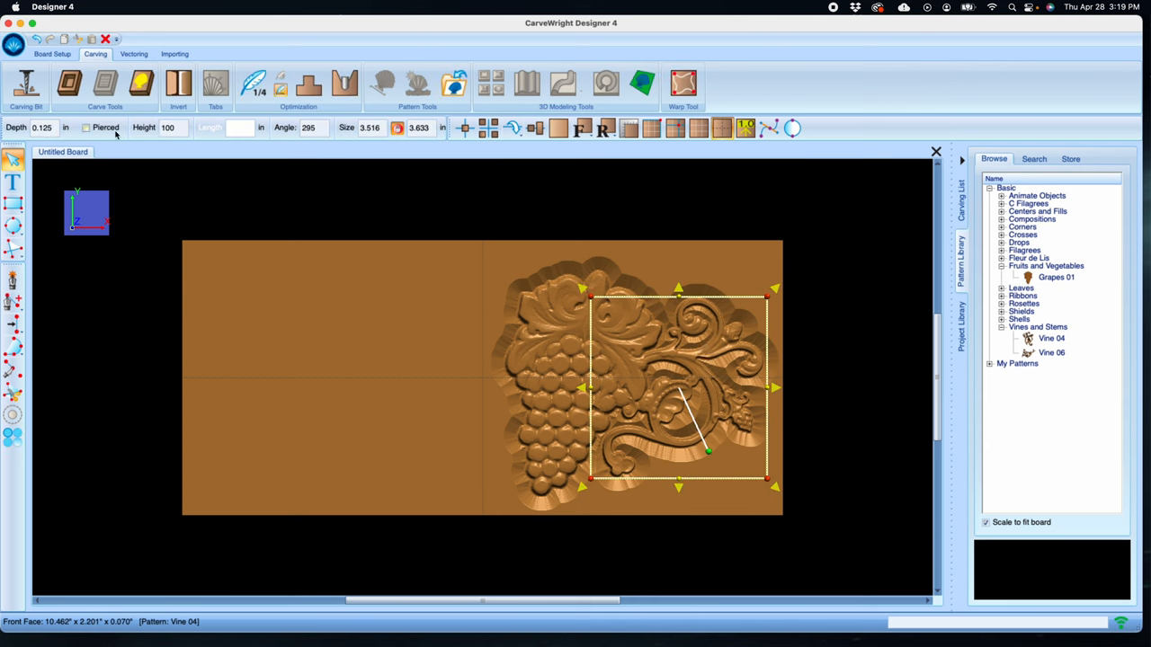
{"action": "left_click", "coordinate": [167, 126]}
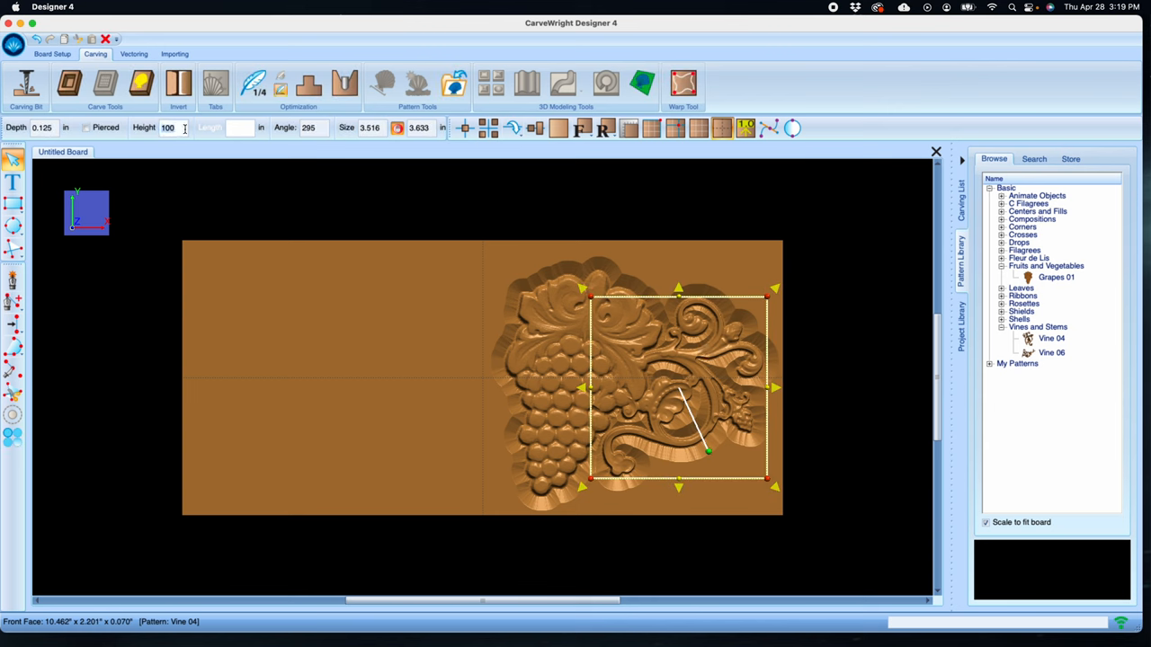
{"action": "mouse_move", "coordinate": [184, 126]}
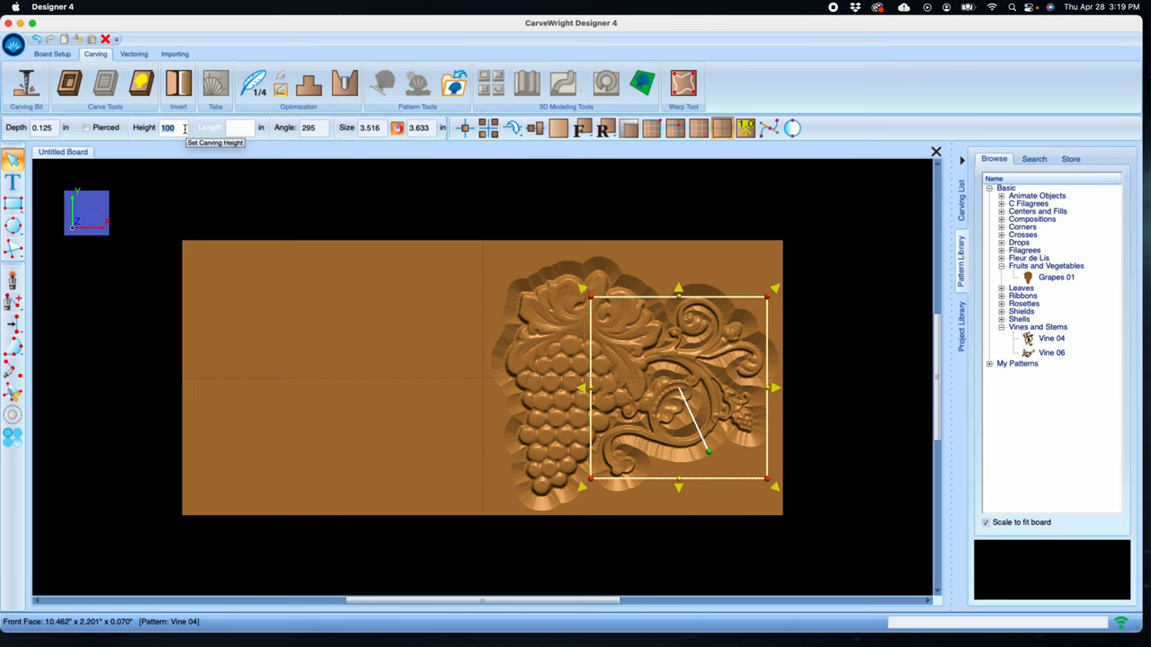
{"action": "type", "text": "35"}
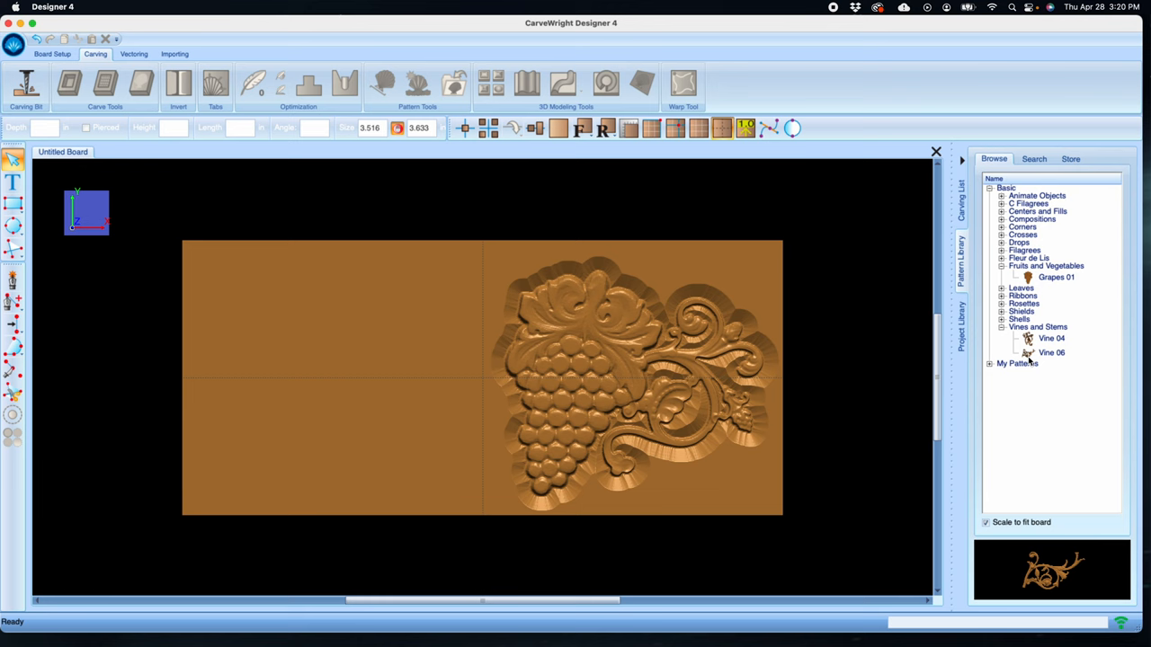
Place Vine 06, flip it horizontally, and tilt and move it to sweep into the grapes from the left
{"action": "left_click", "coordinate": [1050, 352]}
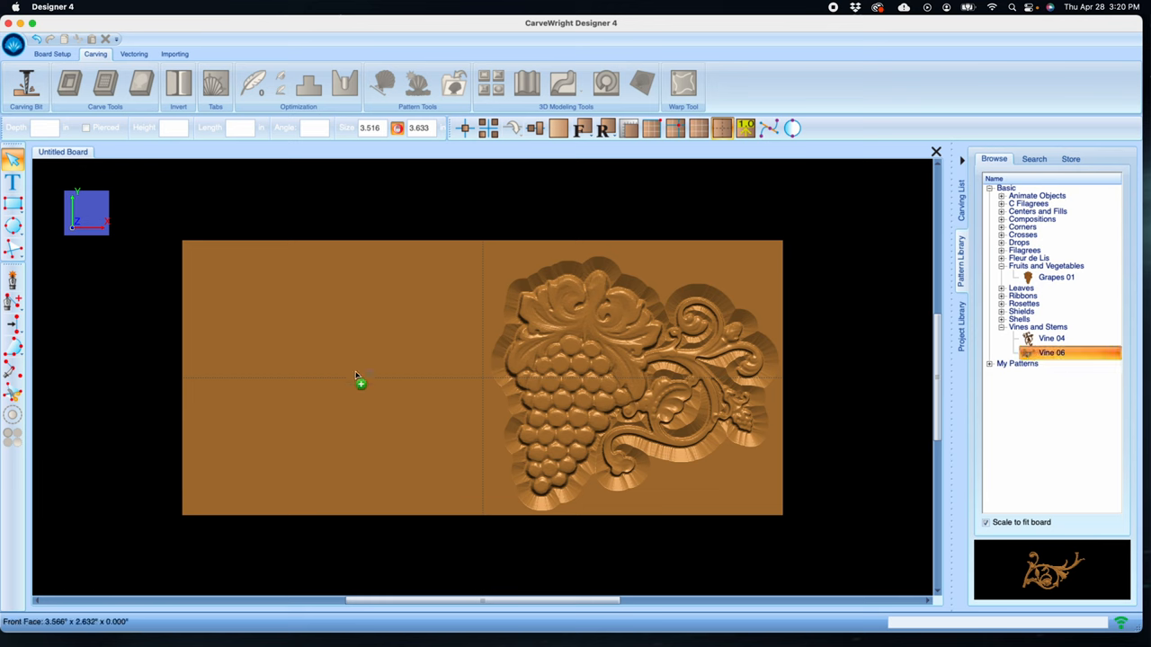
{"action": "double_click", "coordinate": [1048, 350]}
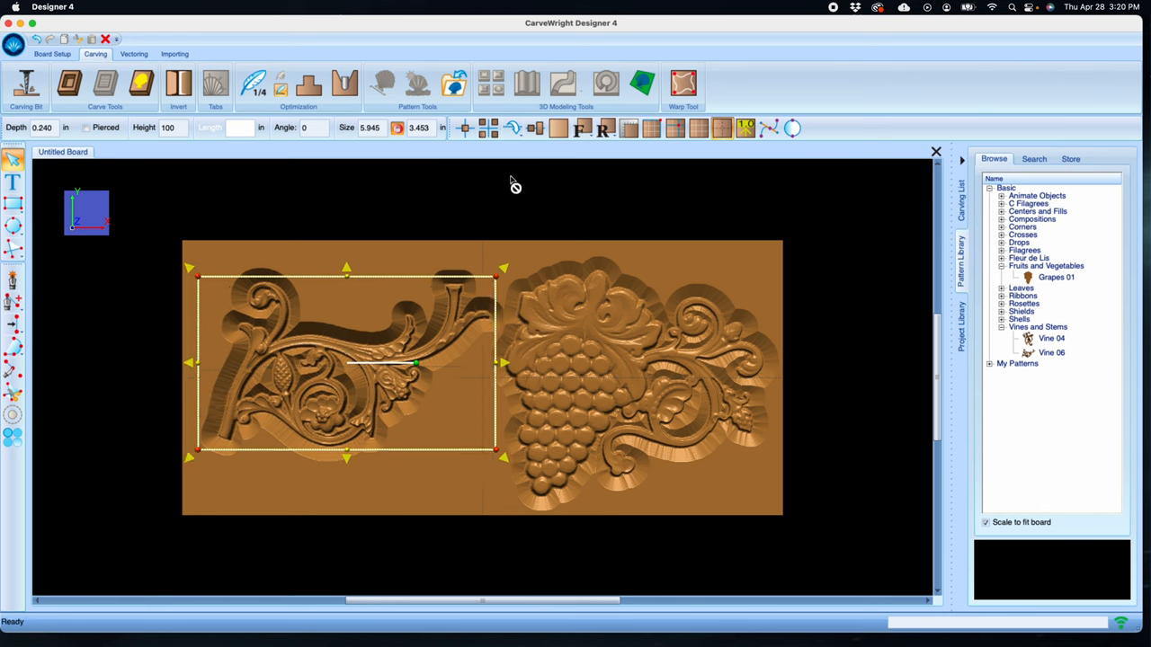
{"action": "left_click", "coordinate": [509, 127]}
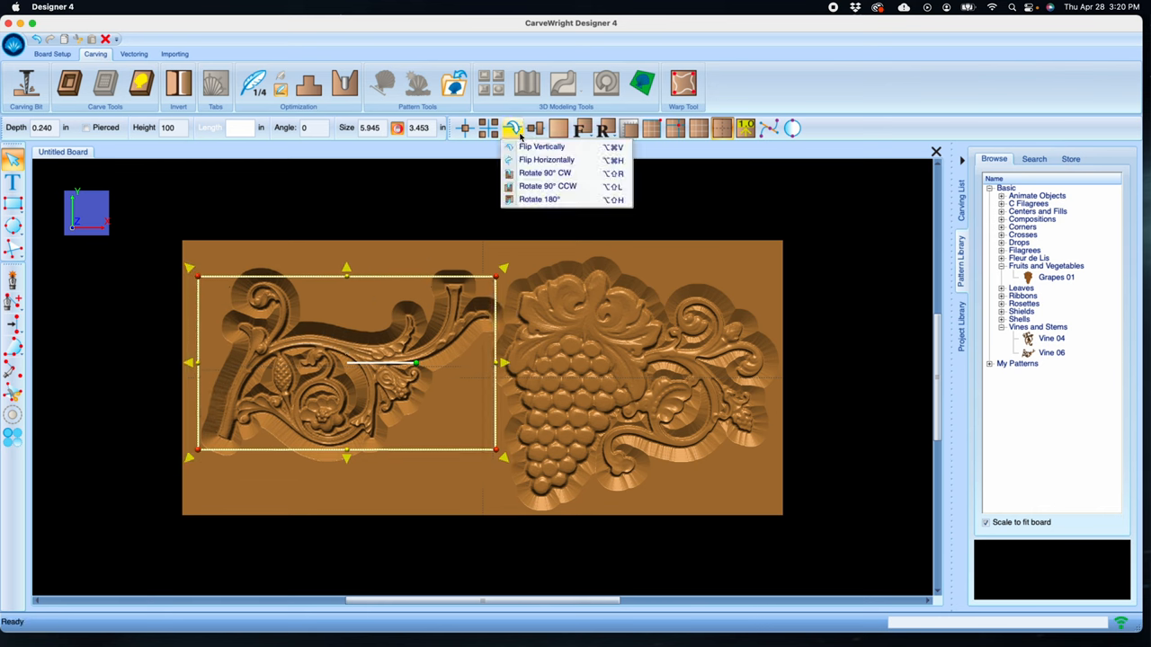
{"action": "left_click", "coordinate": [540, 148]}
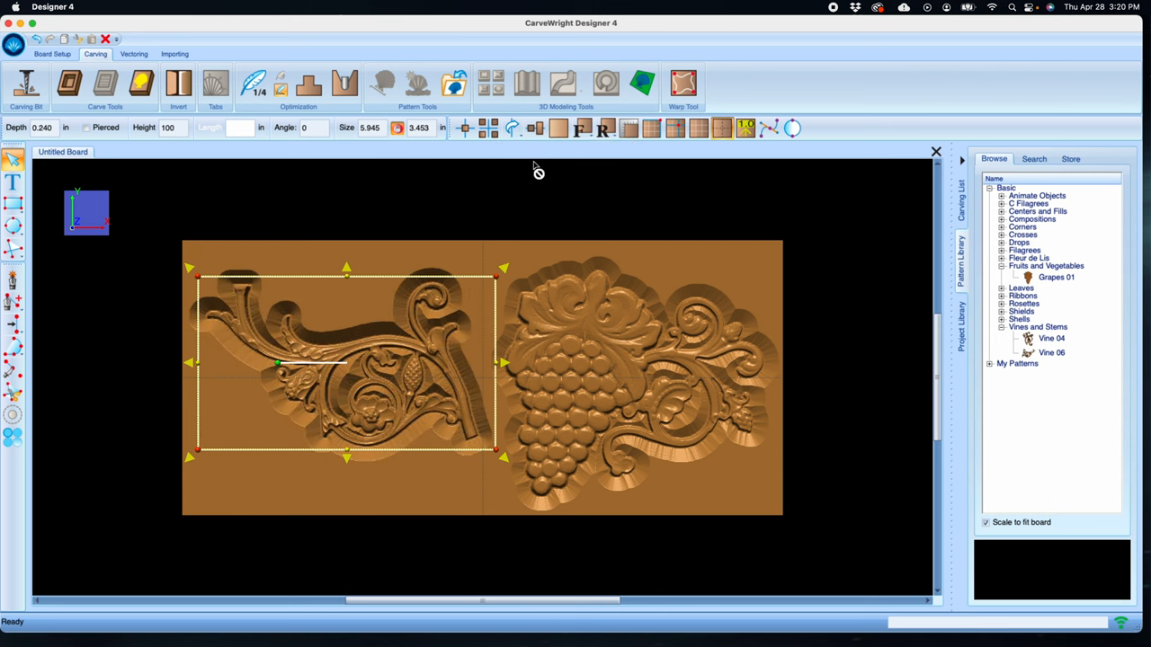
{"action": "right_click", "coordinate": [431, 358]}
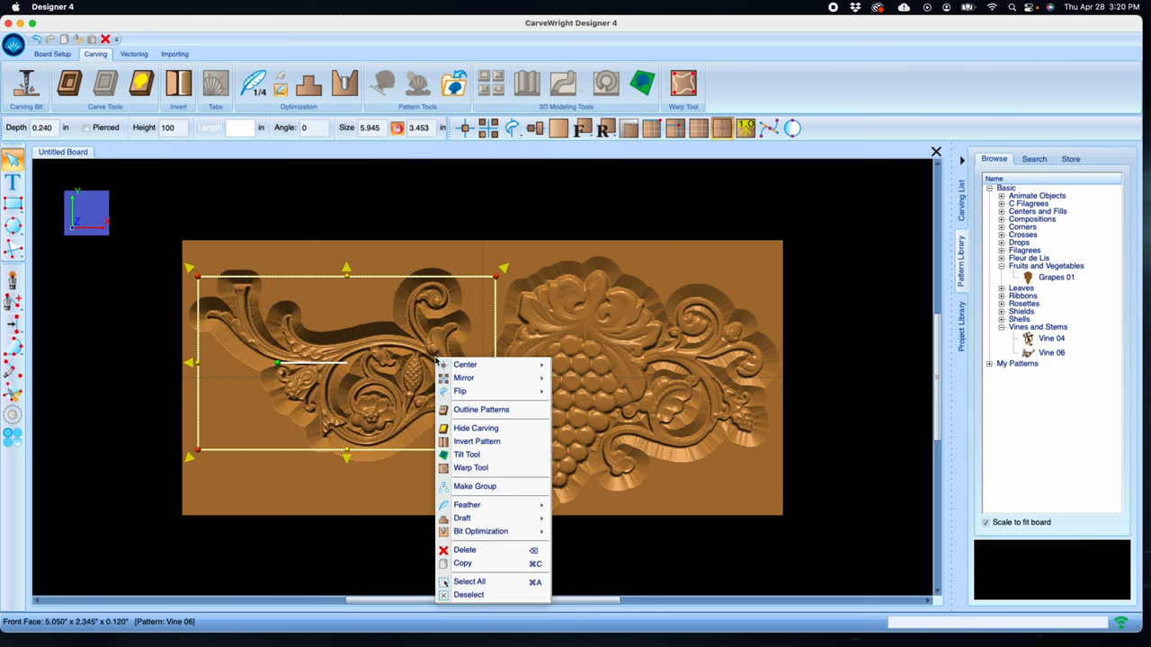
{"action": "mouse_move", "coordinate": [461, 392]}
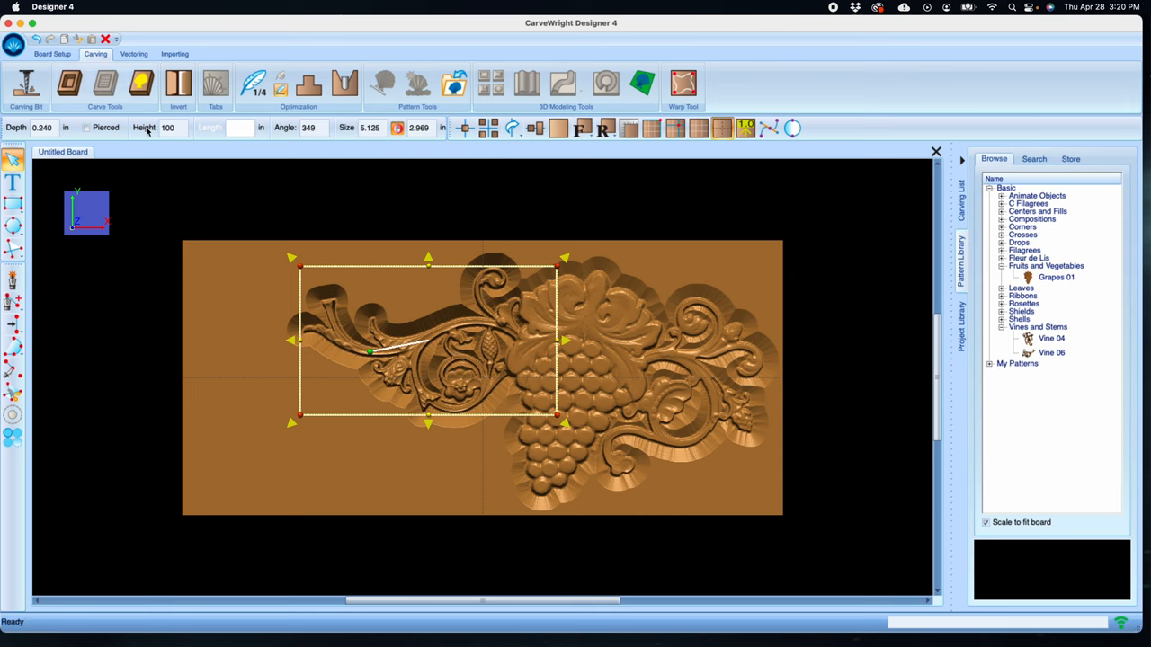
{"action": "left_click", "coordinate": [45, 126]}
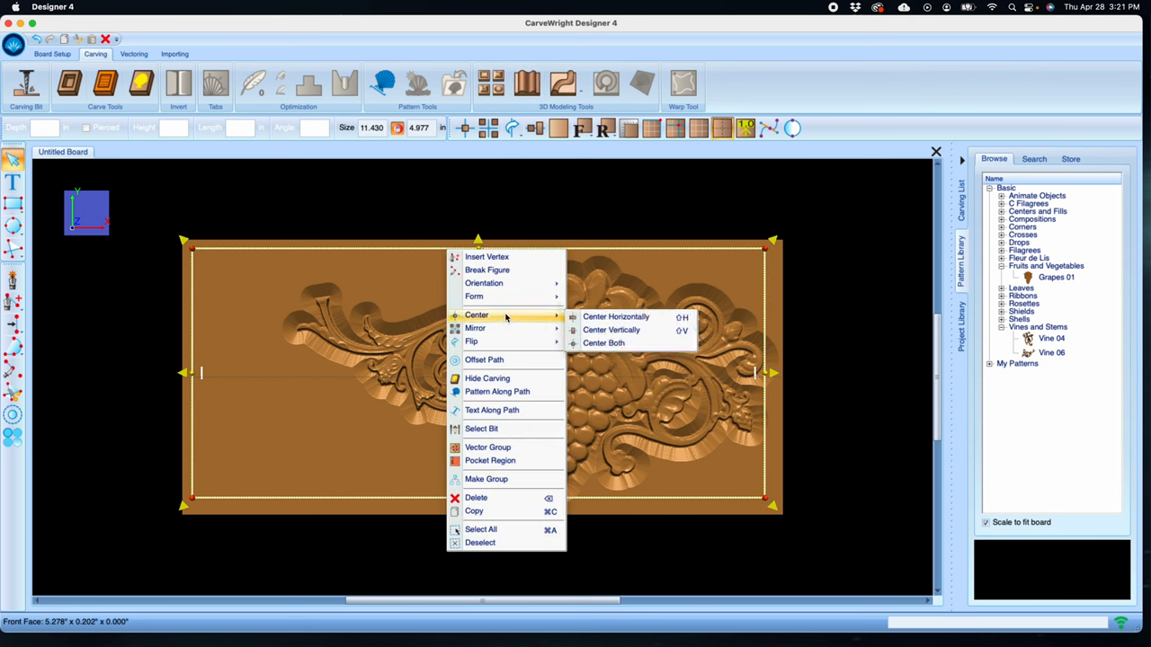
Center the whole grapes-and-vines arrangement horizontally on the board
{"action": "left_click", "coordinate": [602, 342]}
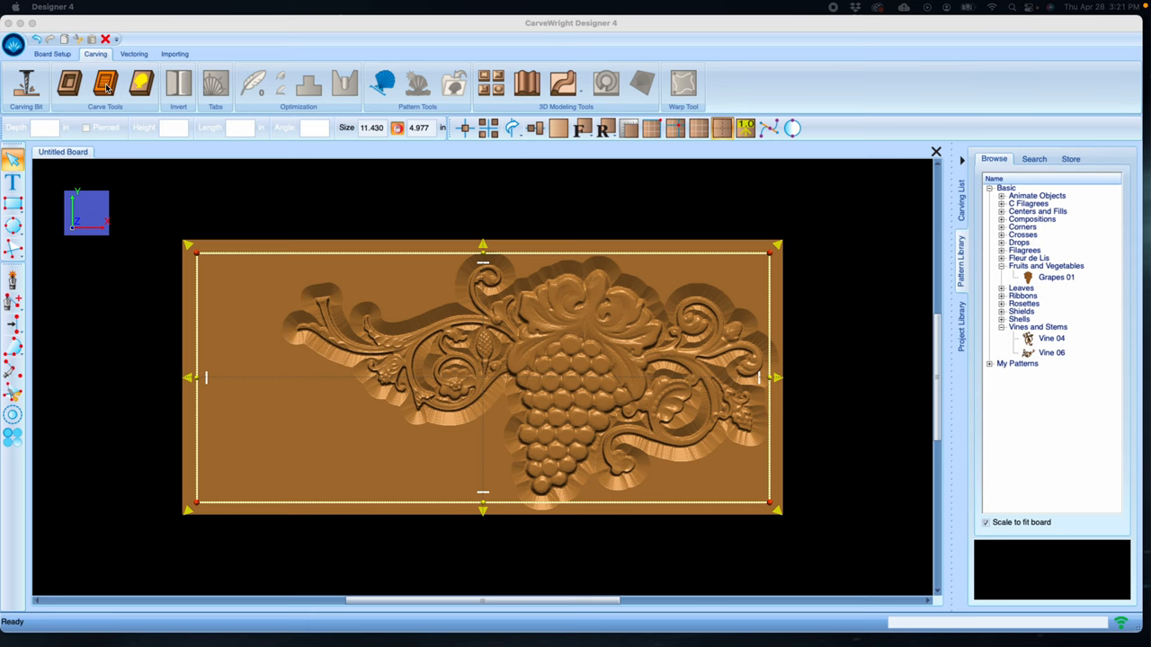
{"action": "mouse_move", "coordinate": [117, 94]}
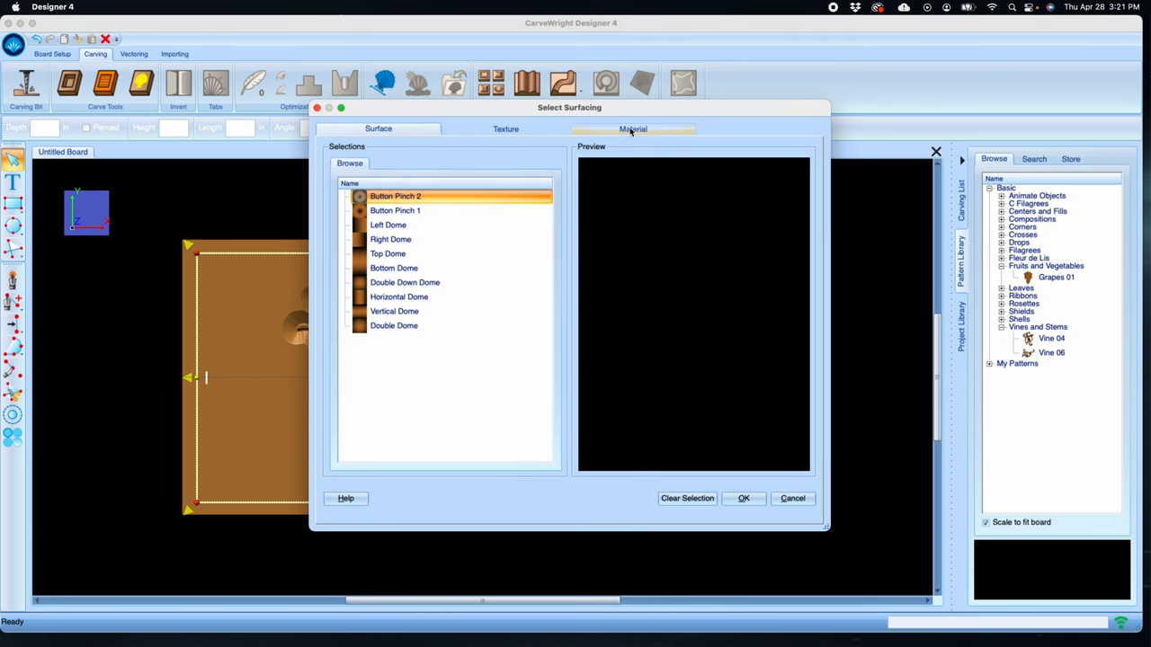
Apply the Weathered Wood material texture as the board surfacing
{"action": "left_click", "coordinate": [633, 129]}
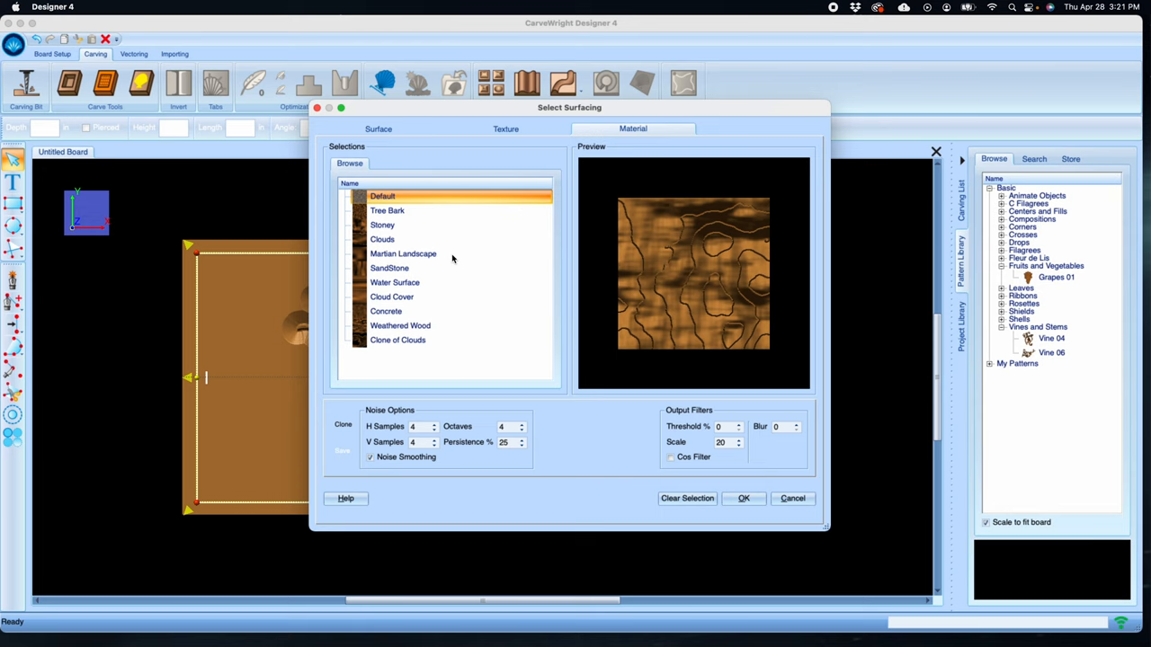
{"action": "left_click", "coordinate": [399, 326]}
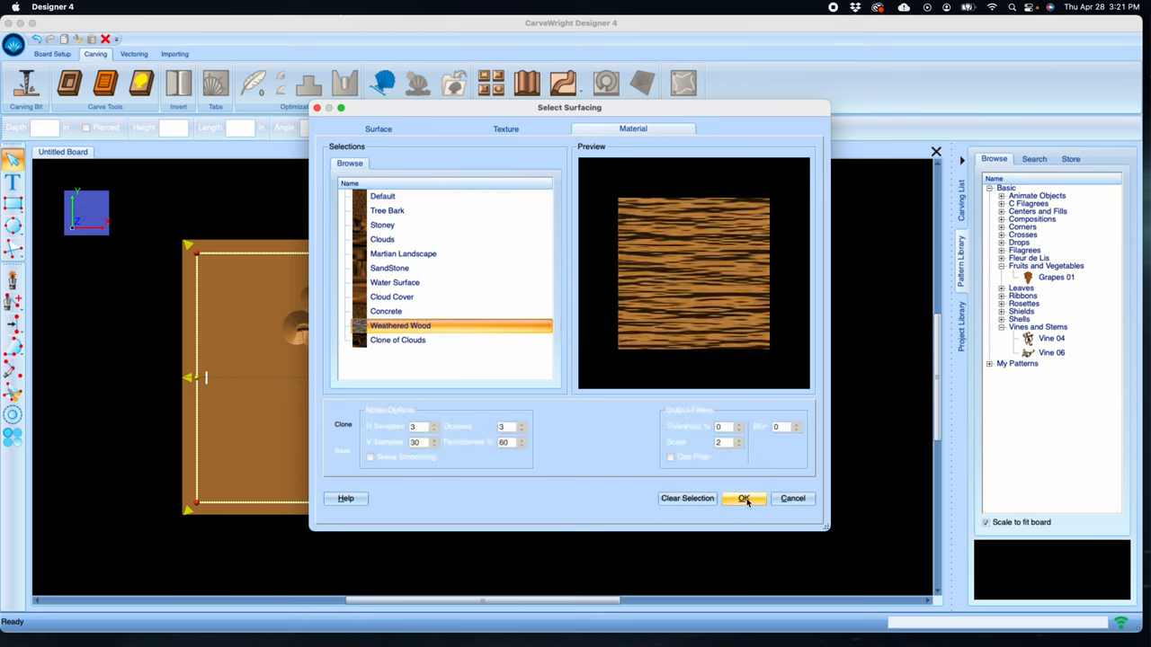
{"action": "left_click", "coordinate": [745, 498]}
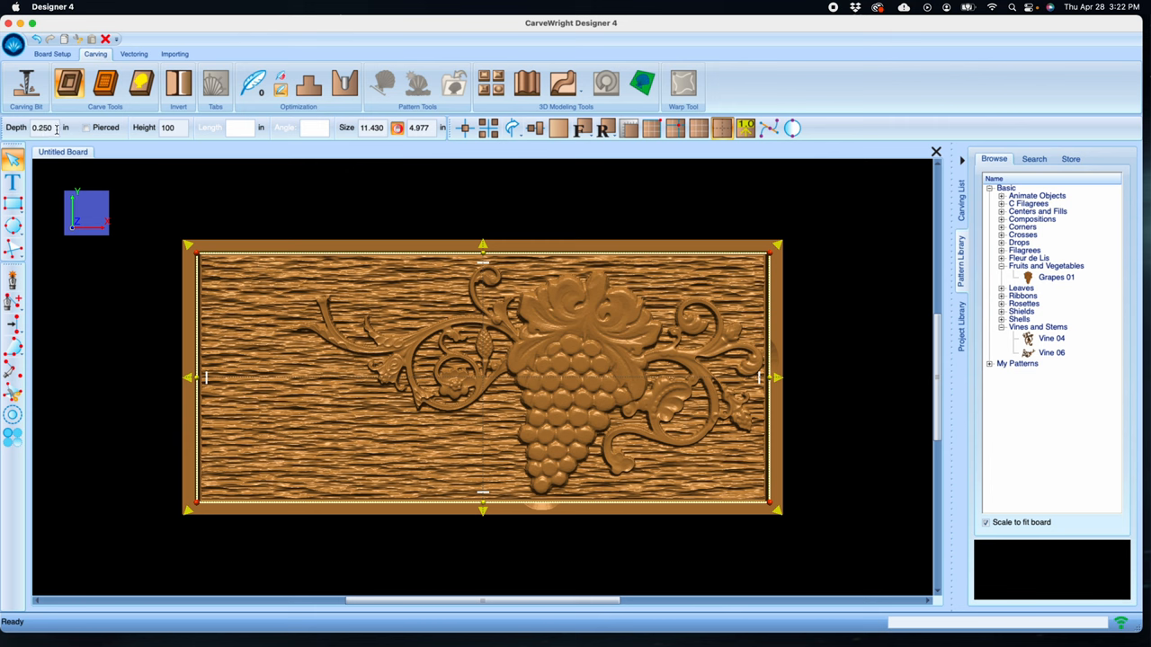
Set the background texture depth to 0.125 and lower its height to 20
{"action": "type", "text": ".1"}
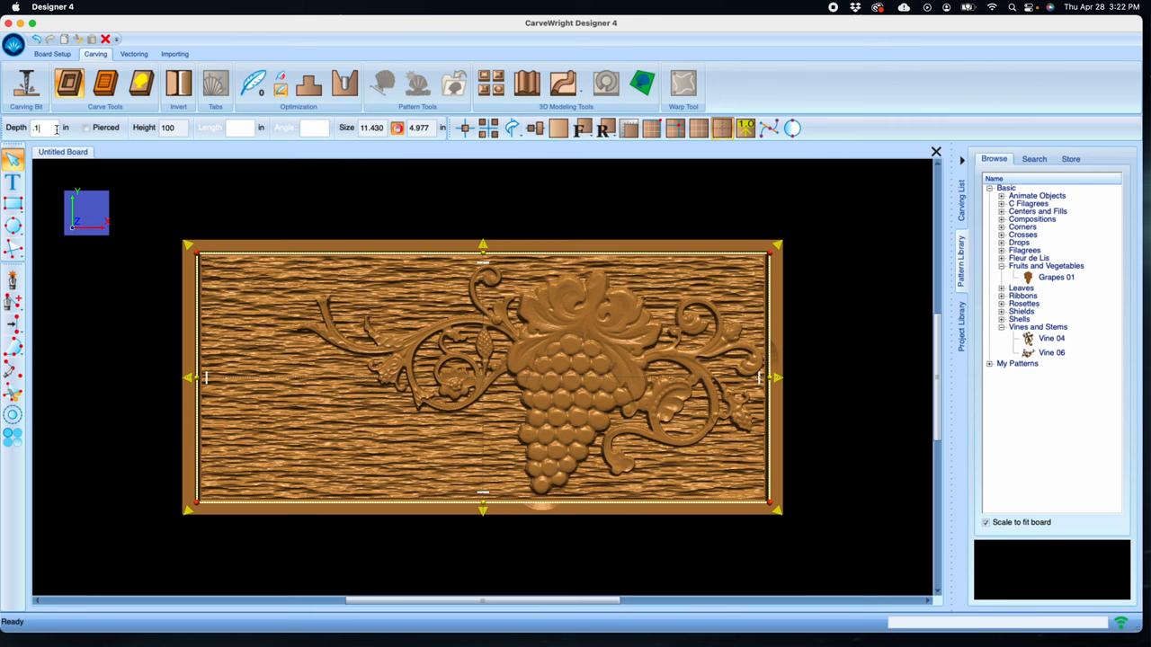
{"action": "type", "text": "0.125"}
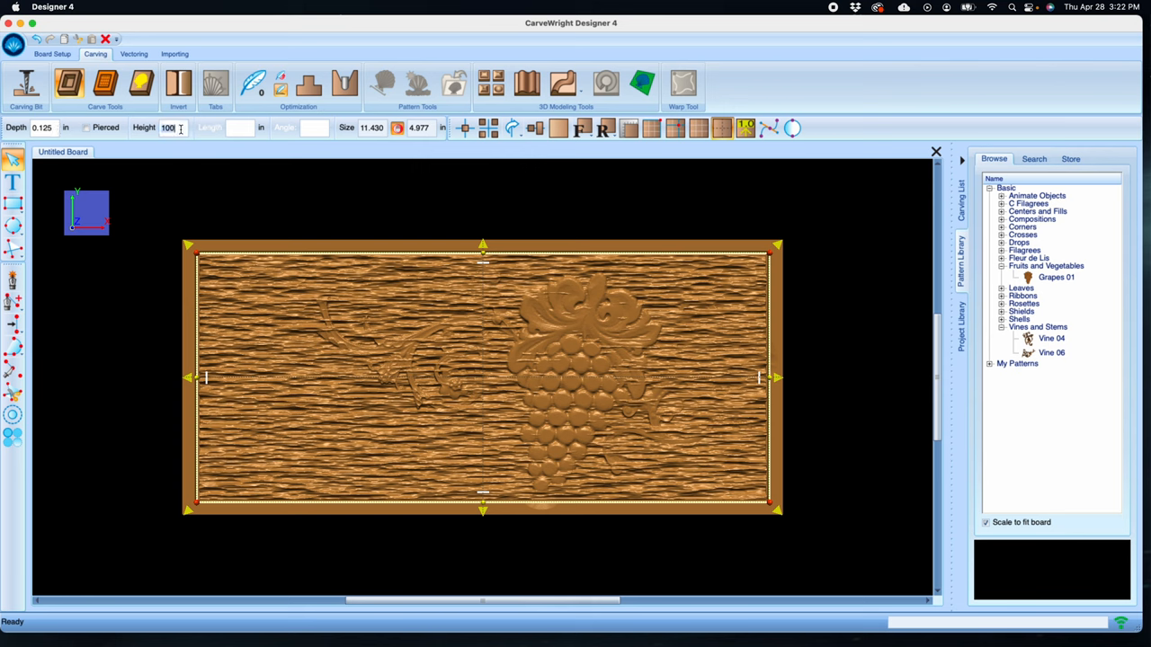
{"action": "type", "text": "30"}
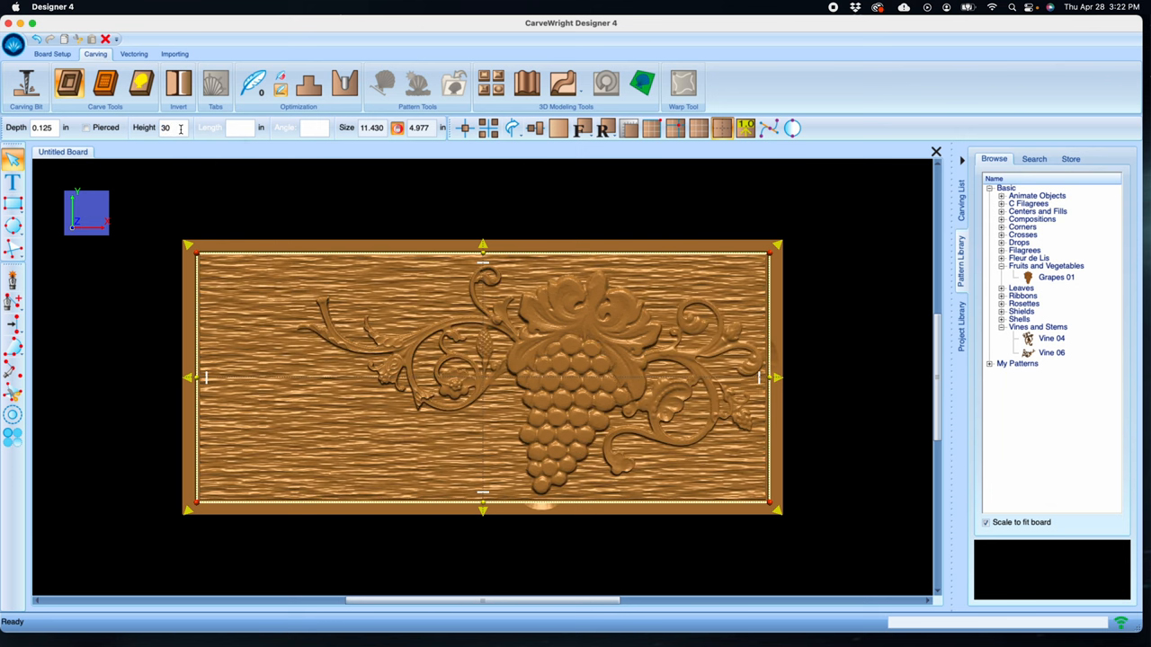
{"action": "type", "text": "20"}
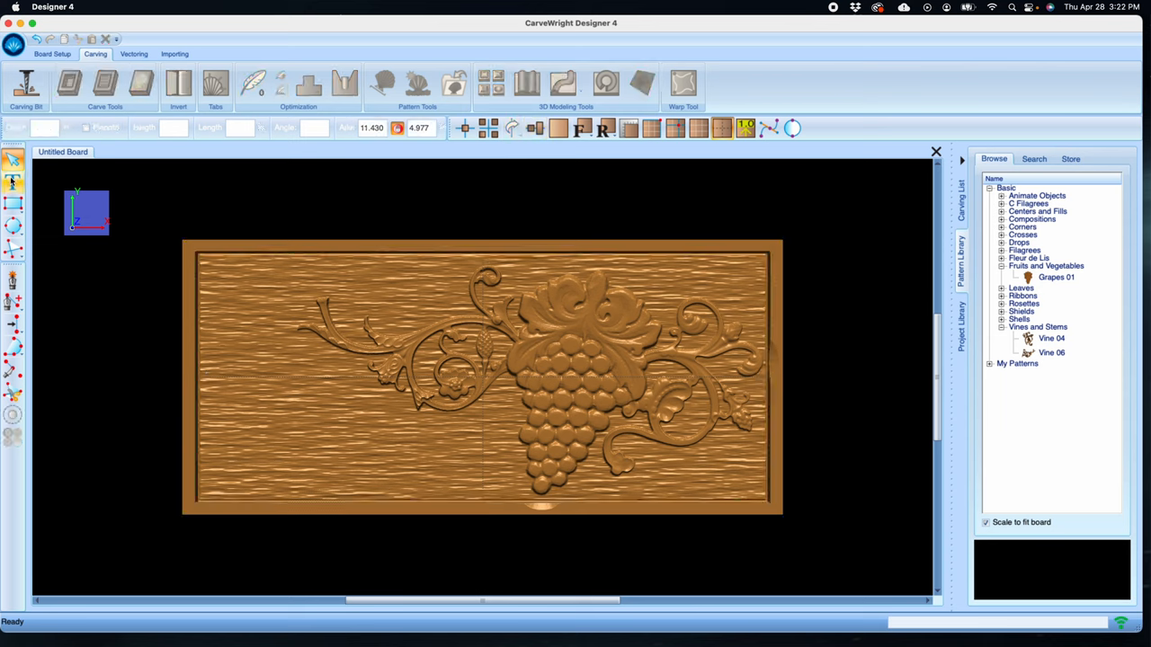
Enter 'Fine' and 'Wine' on two lines in Apple Chancery, left-aligned
{"action": "left_click", "coordinate": [10, 183]}
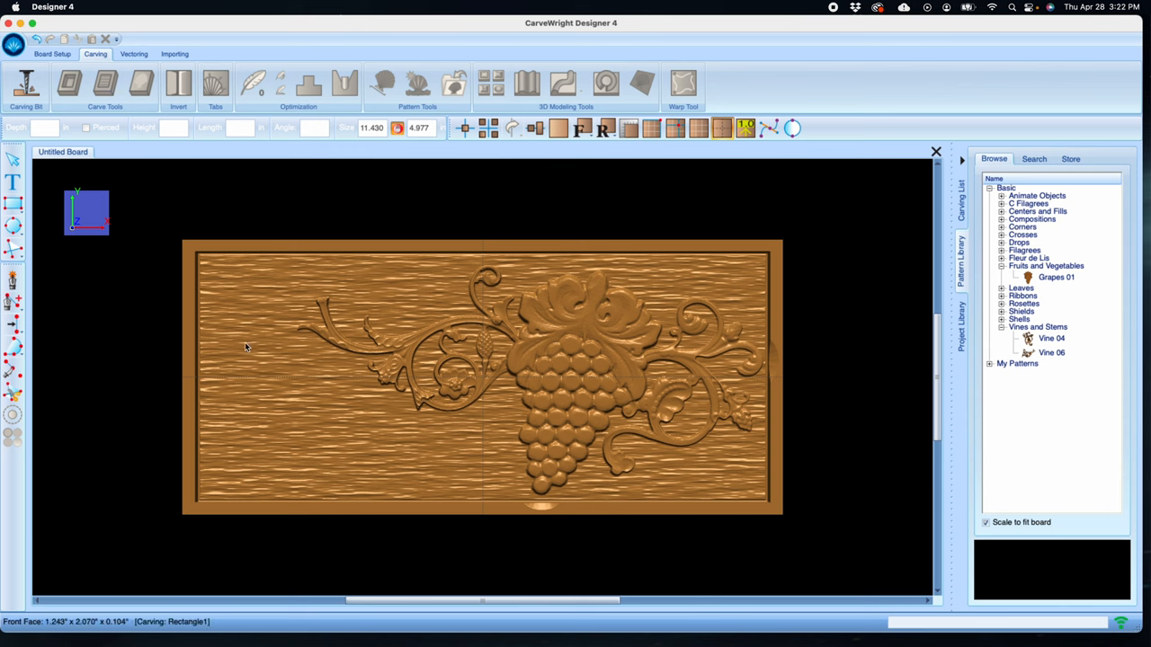
{"action": "left_click", "coordinate": [11, 183]}
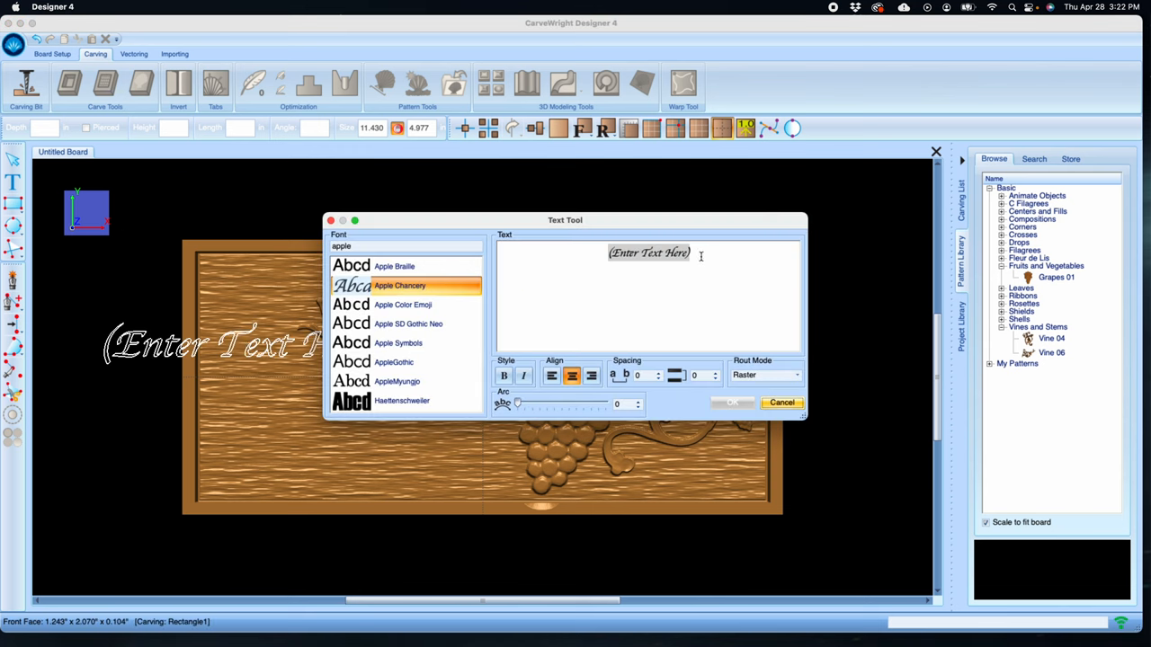
{"action": "mouse_move", "coordinate": [639, 309]}
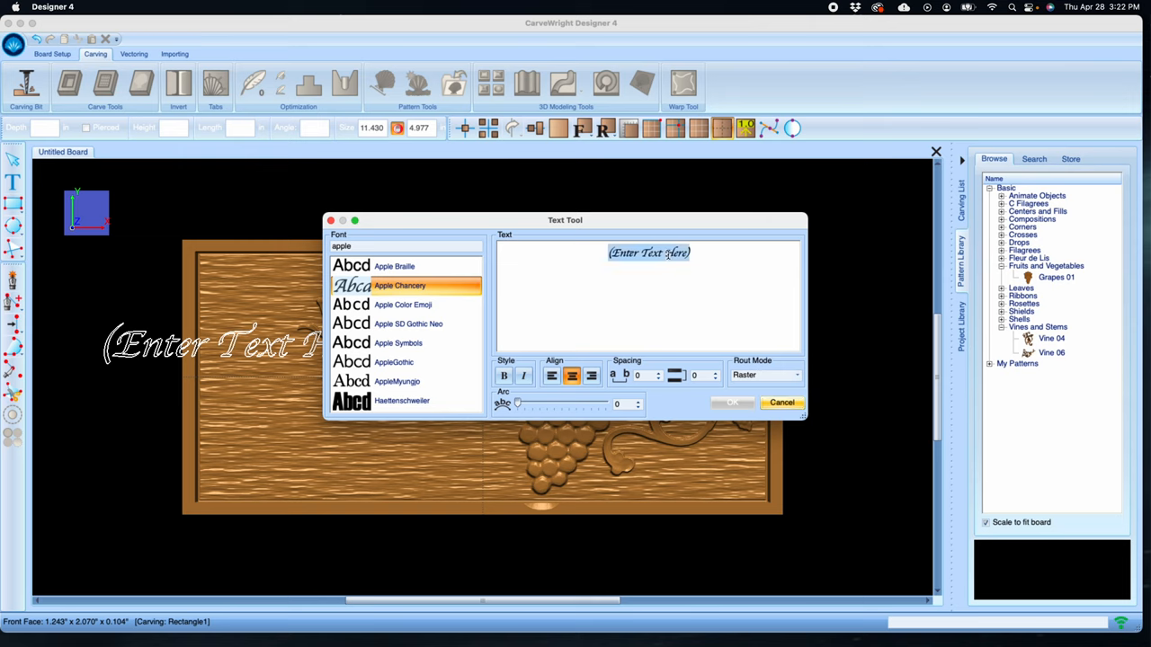
{"action": "type", "text": "Fine"}
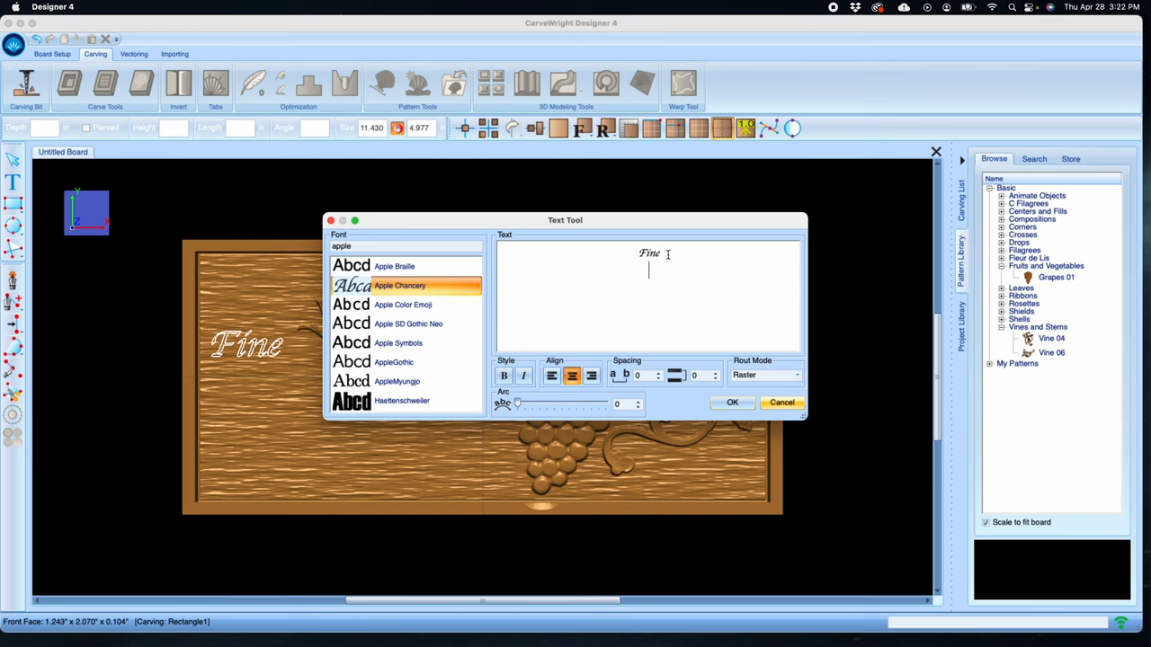
{"action": "type", "text": "Wine"}
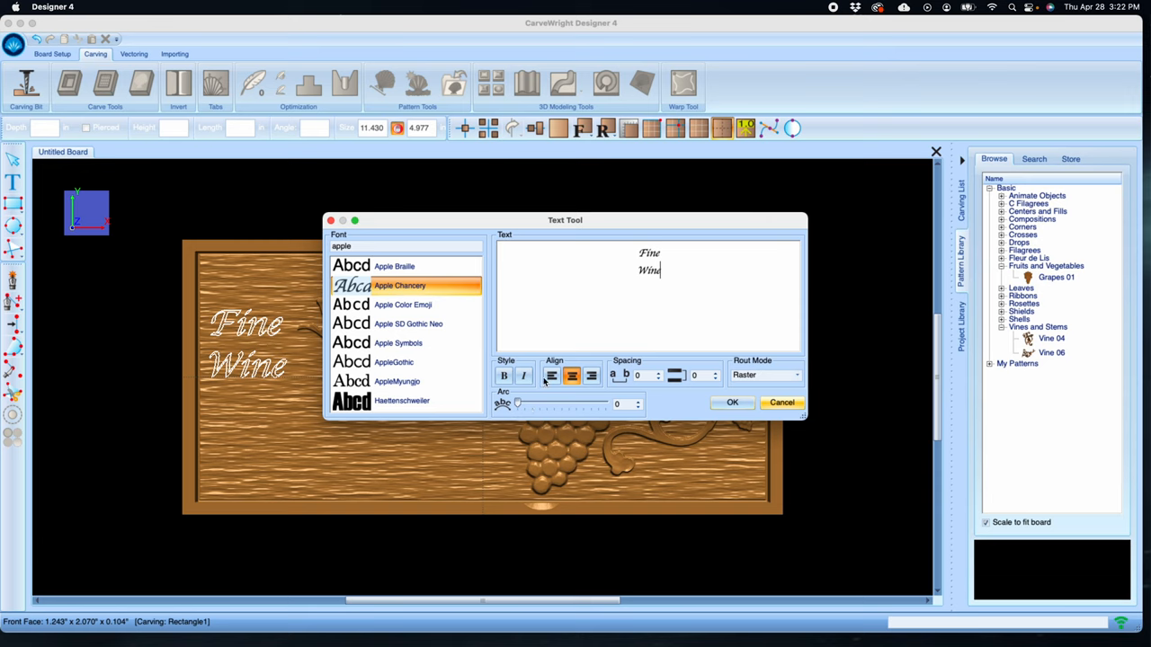
{"action": "left_click", "coordinate": [550, 375]}
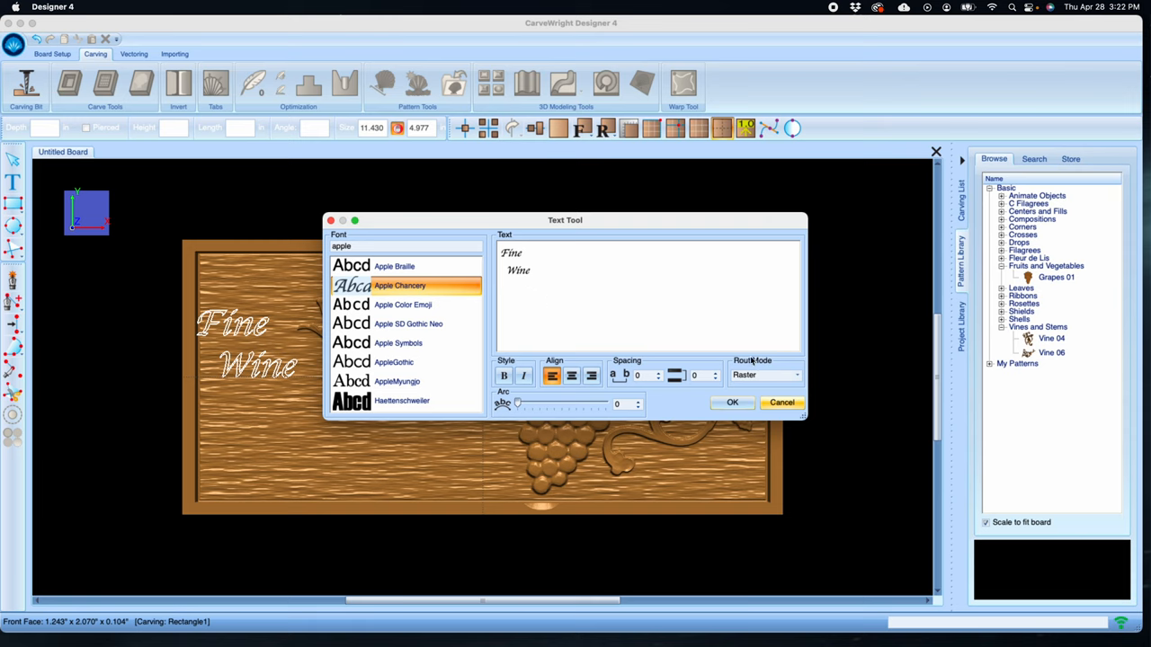
{"action": "mouse_move", "coordinate": [402, 292]}
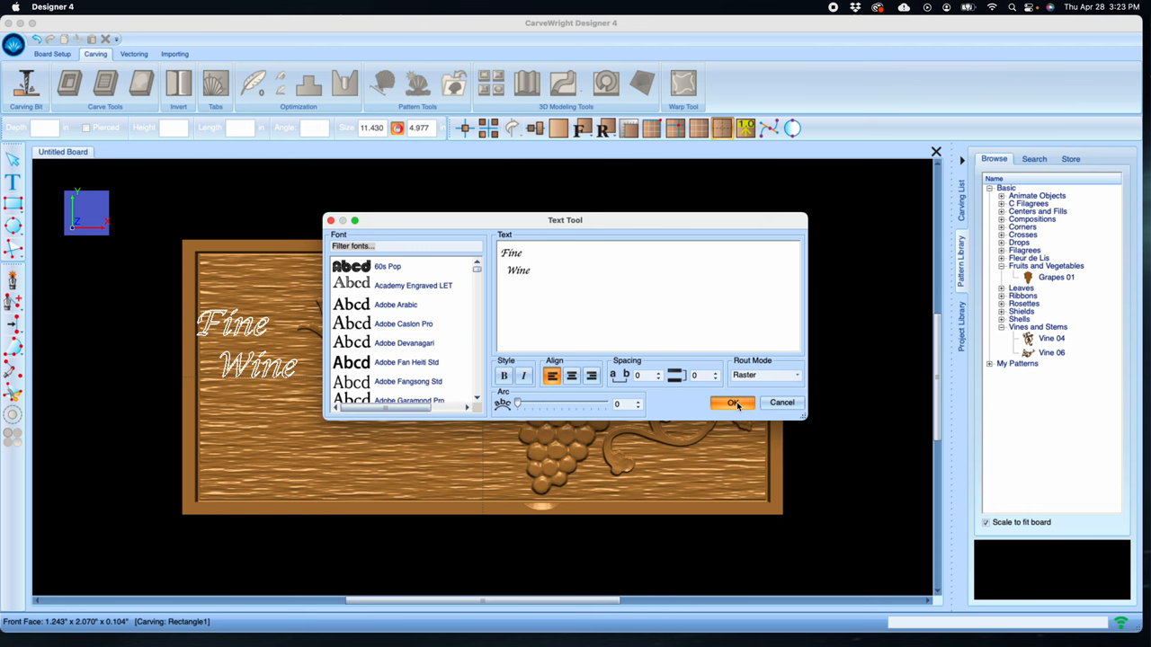
Confirm the 'Fine Wine' text onto the board's left side and bring up text editing choices
{"action": "left_click", "coordinate": [733, 403]}
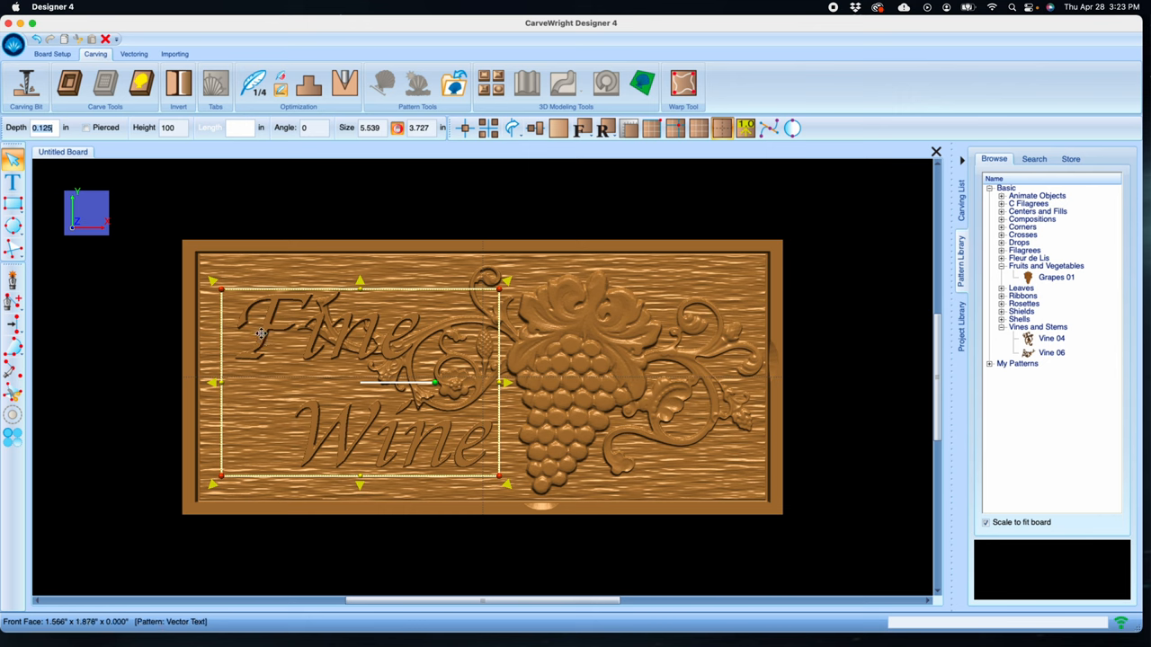
{"action": "left_click", "coordinate": [321, 394]}
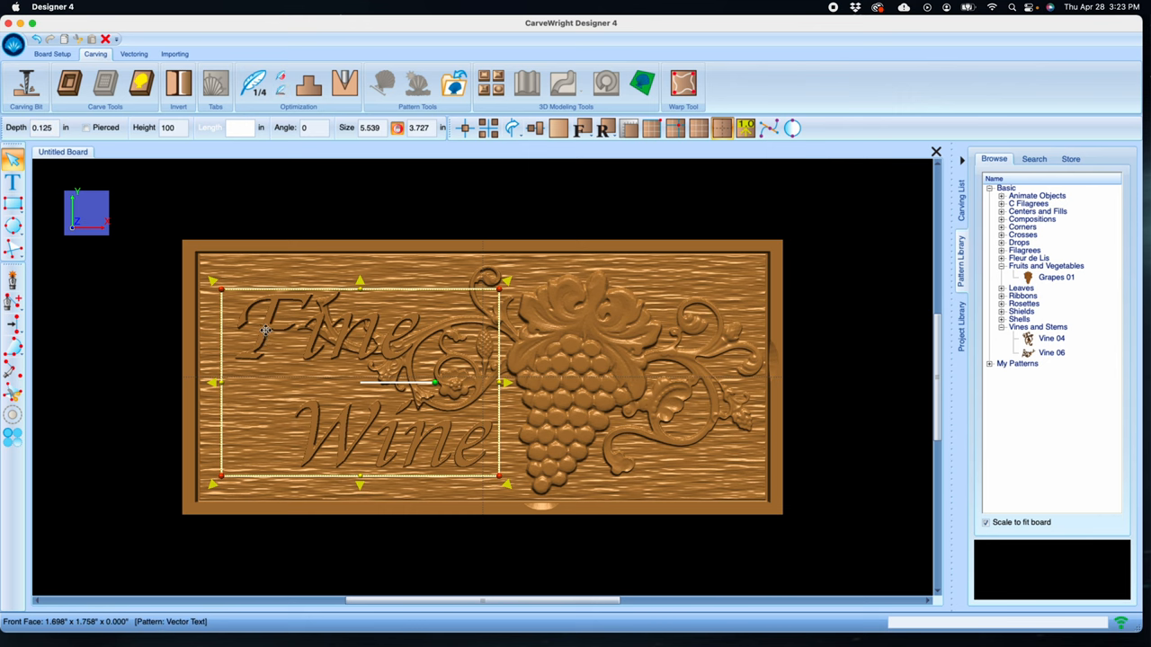
{"action": "left_click", "coordinate": [10, 183]}
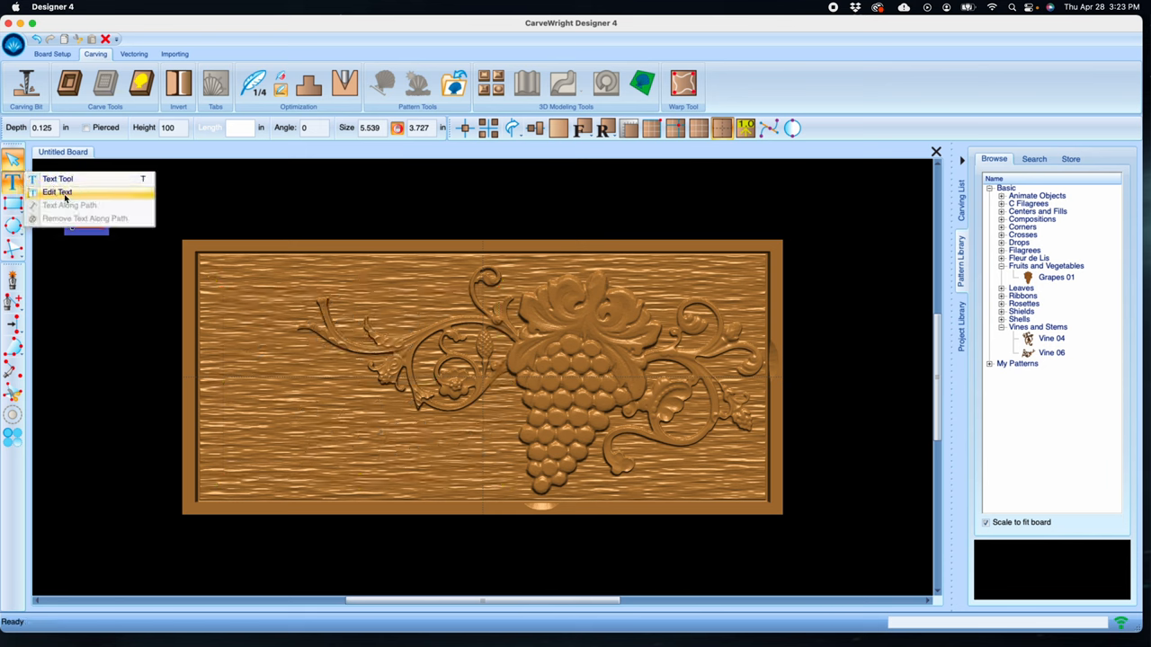
Edit the 'Fine Wine' text to squeeze the two lines closer into a tight block
{"action": "left_click", "coordinate": [58, 192]}
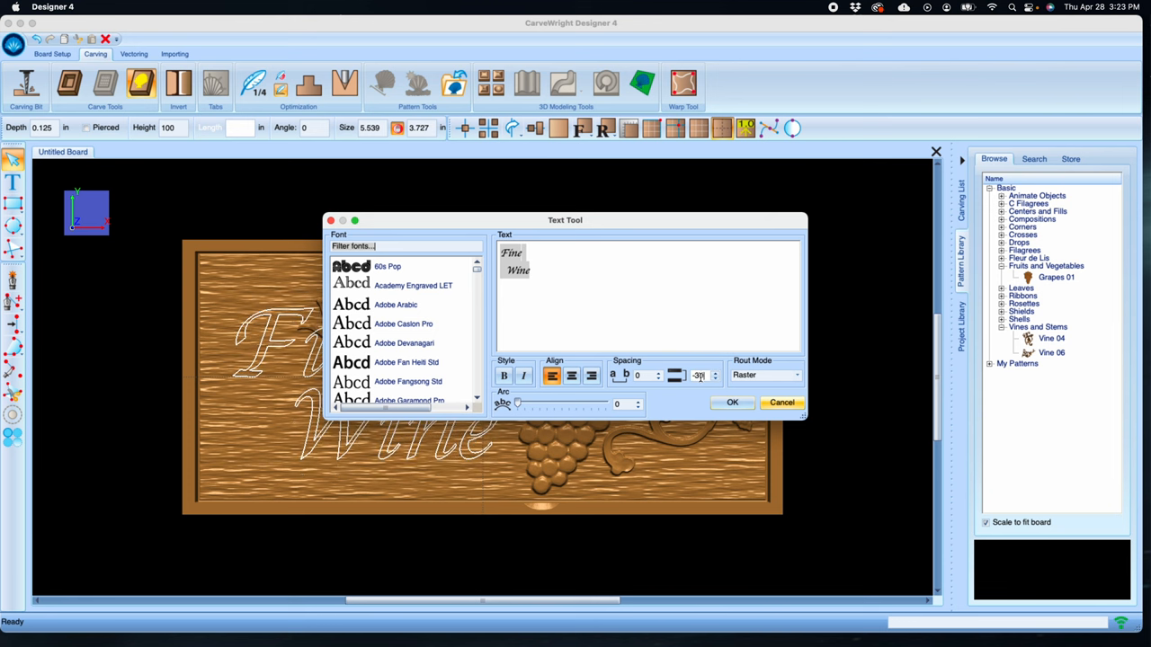
{"action": "left_click_drag", "start_coordinate": [565, 219], "coordinate": [669, 76]}
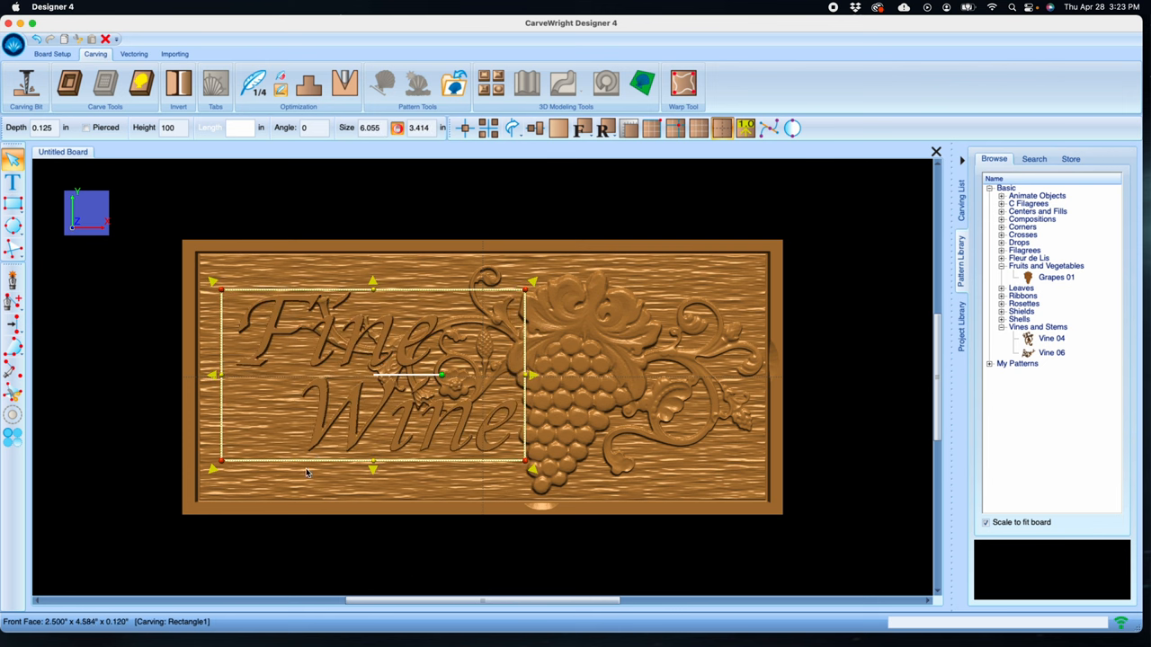
Move and tilt the left vine between 'Fine' and 'Wine' and lower its relief height to 35
{"action": "left_click_drag", "start_coordinate": [216, 468], "coordinate": [207, 471]}
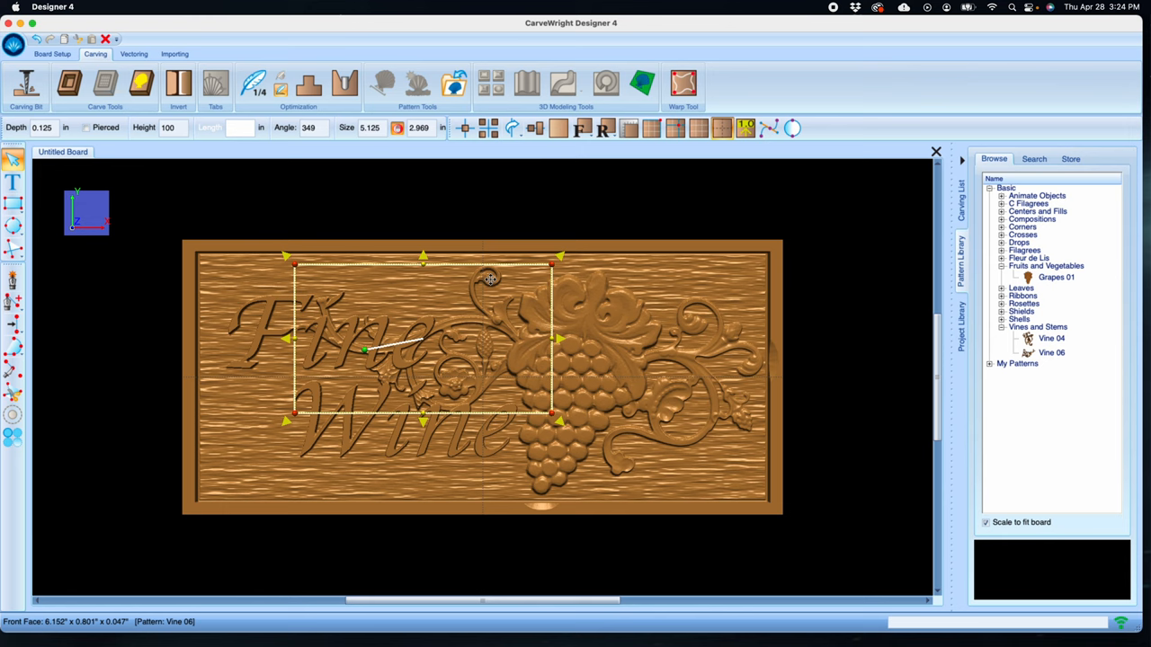
{"action": "left_click", "coordinate": [171, 126]}
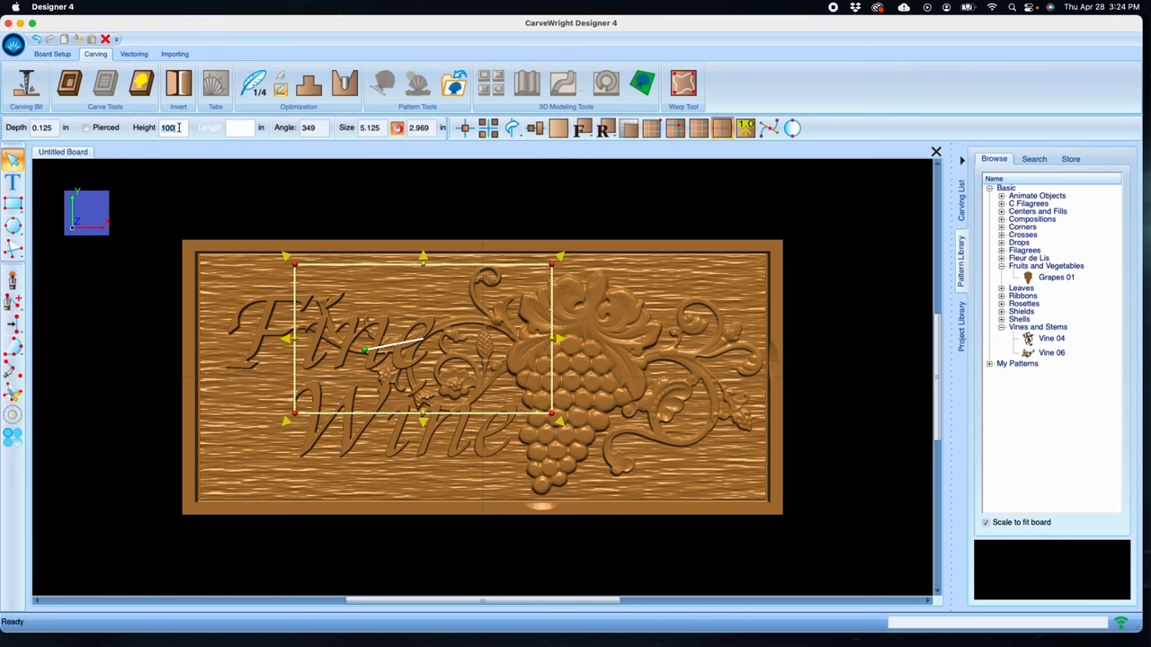
{"action": "type", "text": "35"}
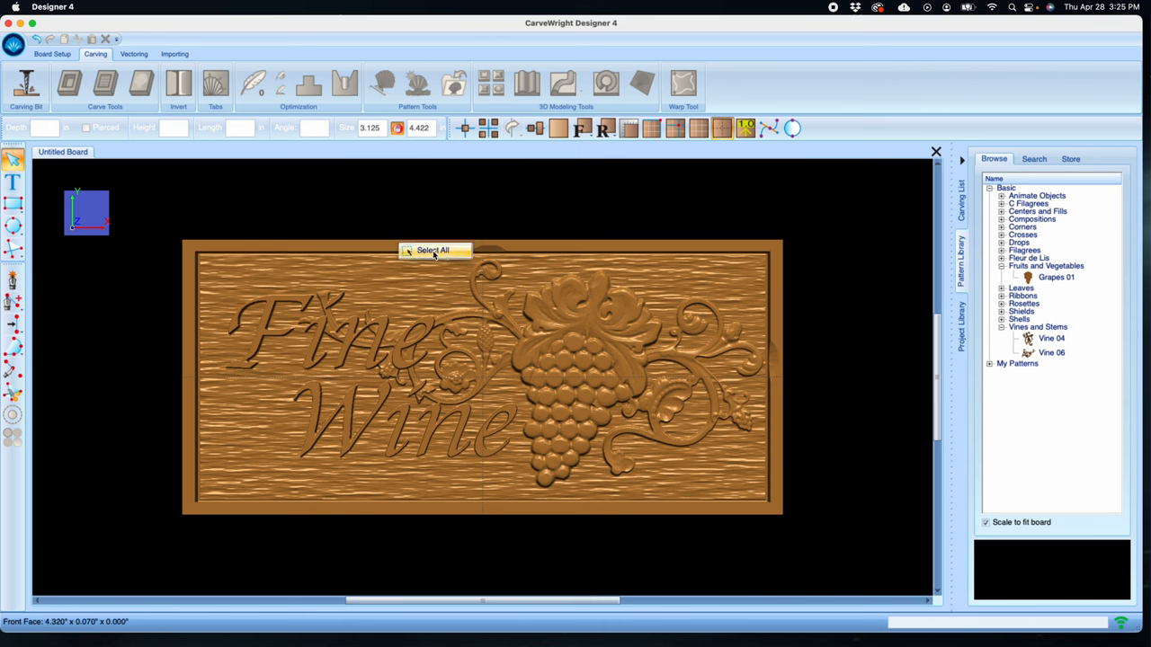
Select every carving via the carving list and set Bit Optimization to Best for all of them
{"action": "left_click", "coordinate": [435, 250]}
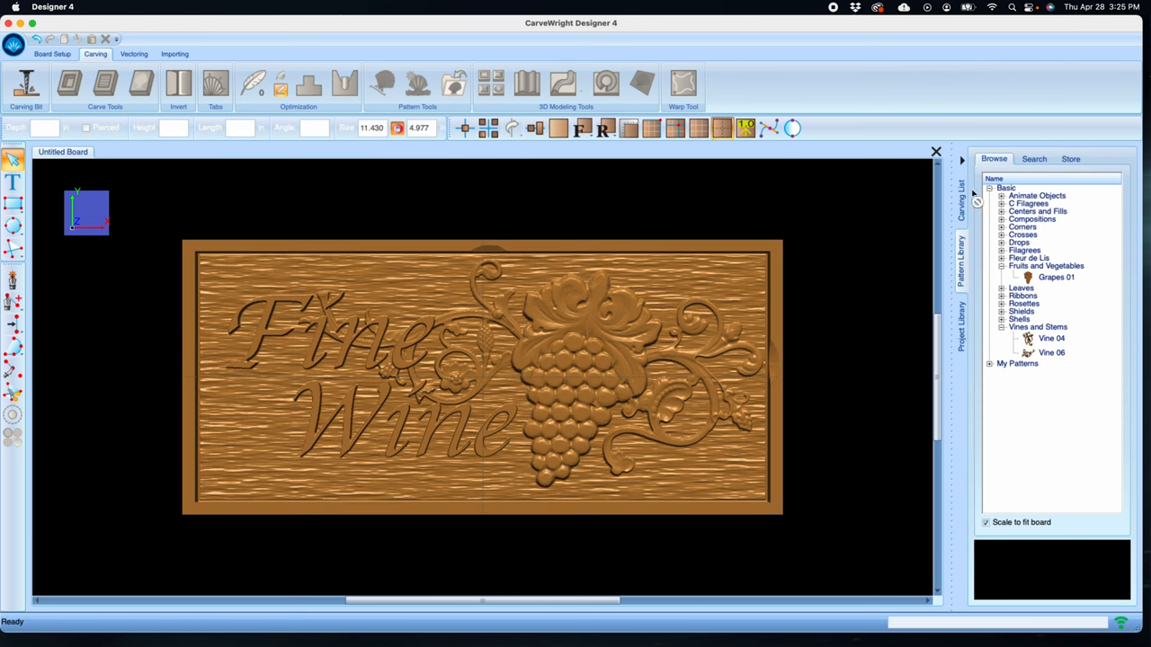
{"action": "left_click", "coordinate": [961, 189]}
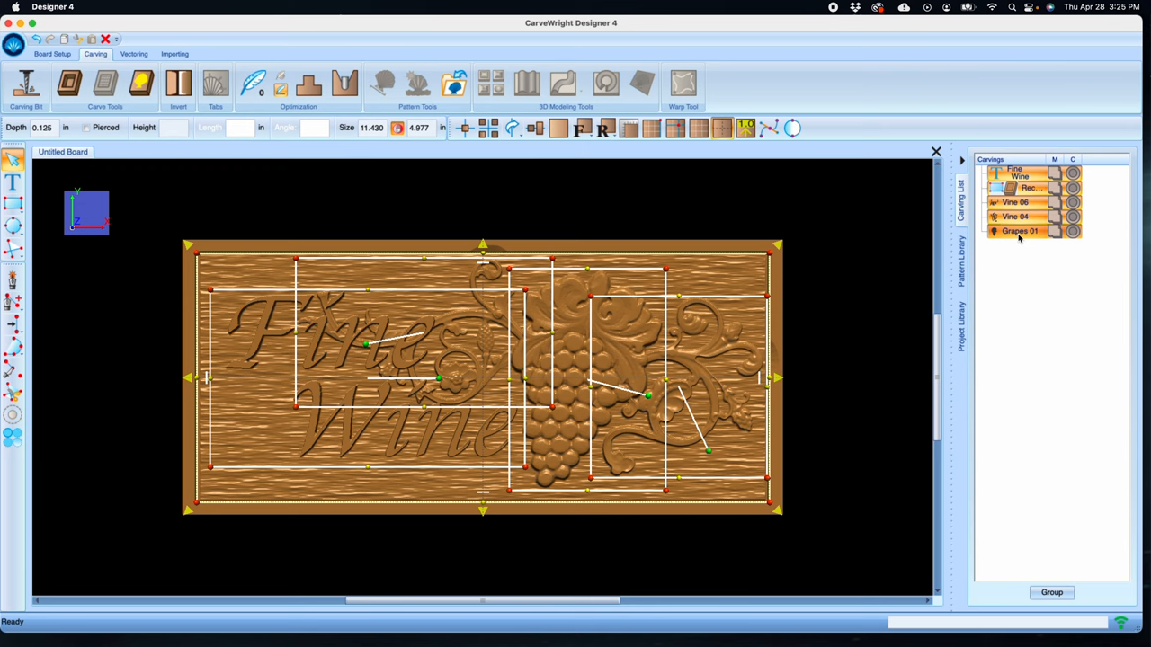
{"action": "mouse_move", "coordinate": [299, 116]}
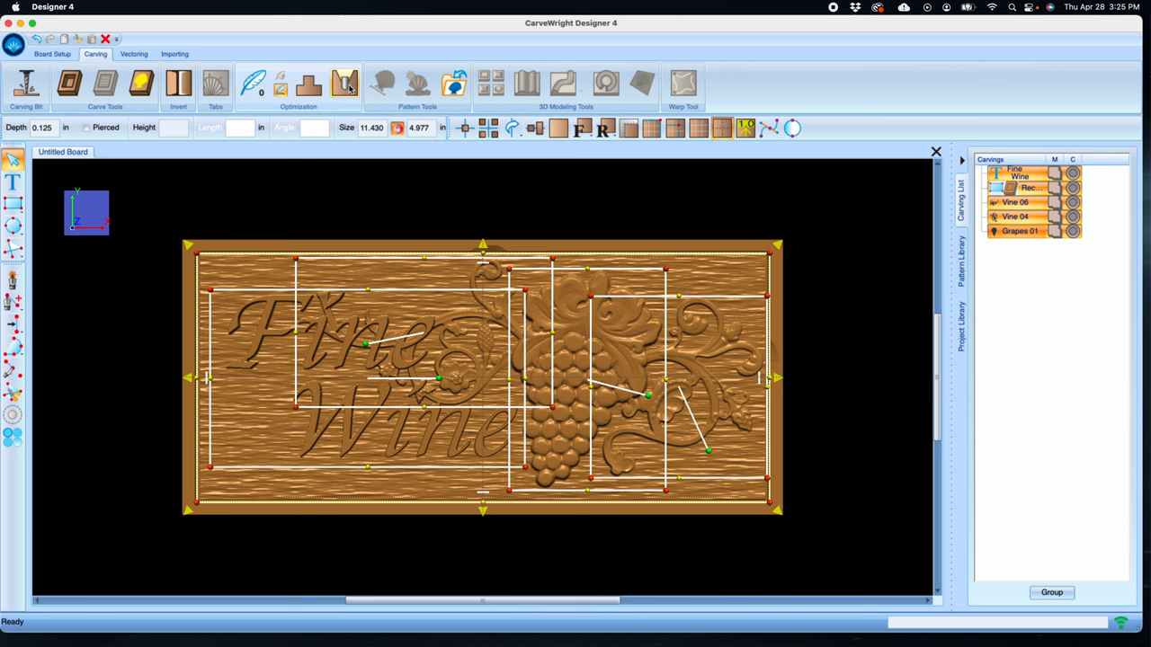
{"action": "left_click", "coordinate": [341, 86]}
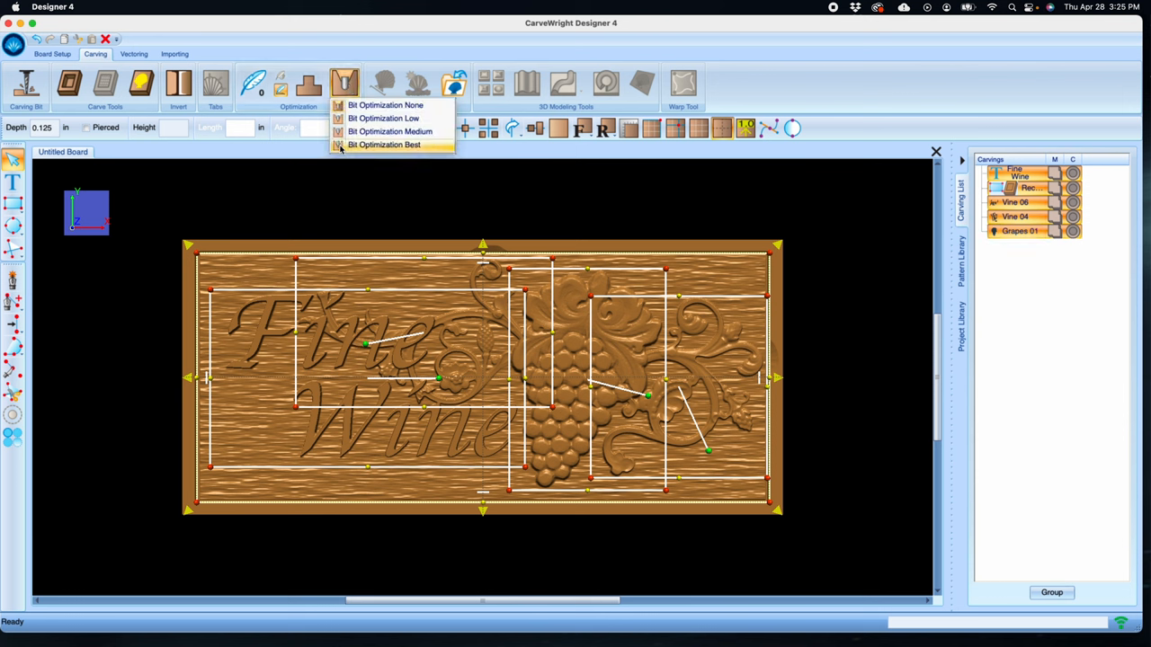
{"action": "left_click", "coordinate": [385, 143]}
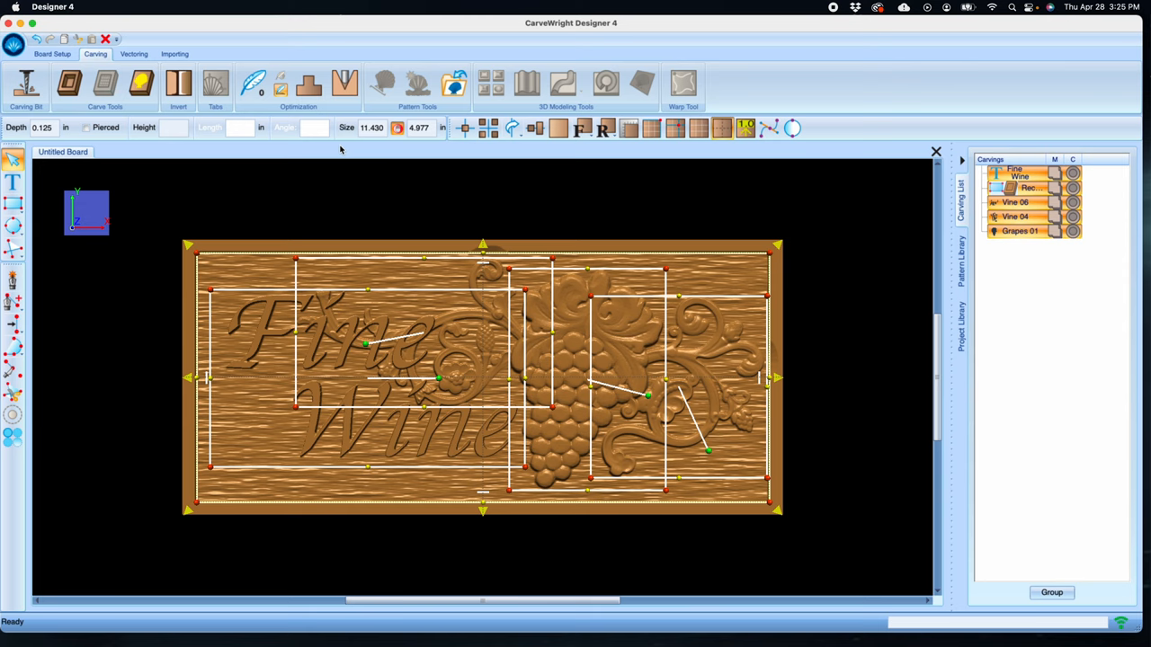
{"action": "mouse_move", "coordinate": [457, 194]}
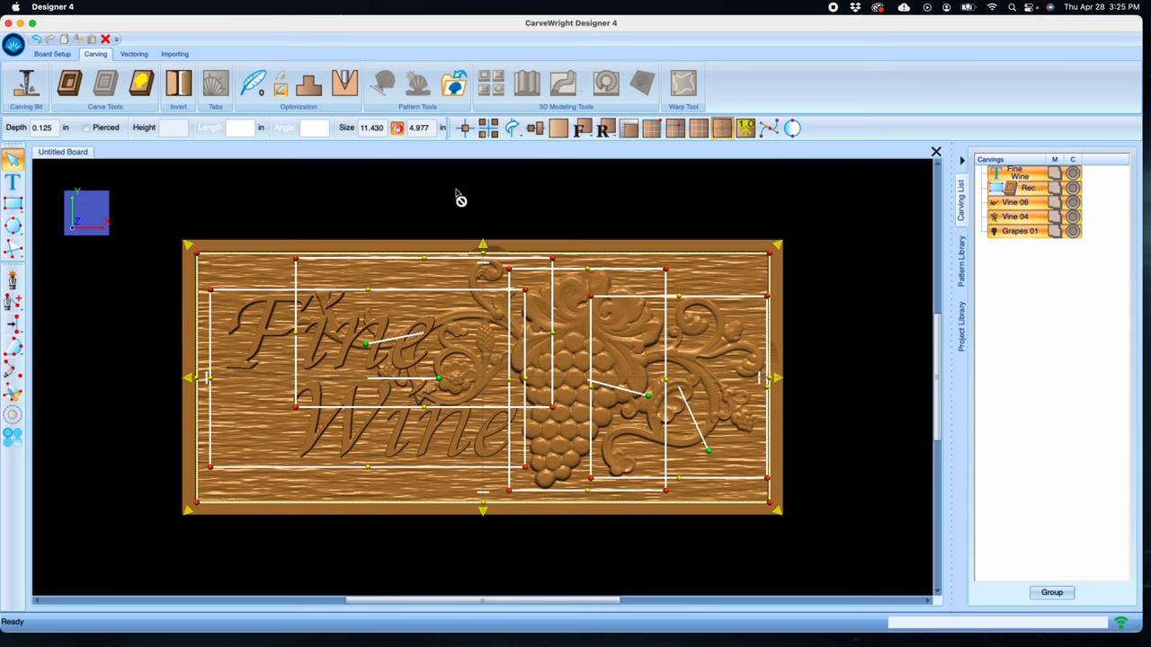
Clear the selection, pick the Fine Wine text carving and give it a draft edge setting
{"action": "left_click", "coordinate": [454, 200]}
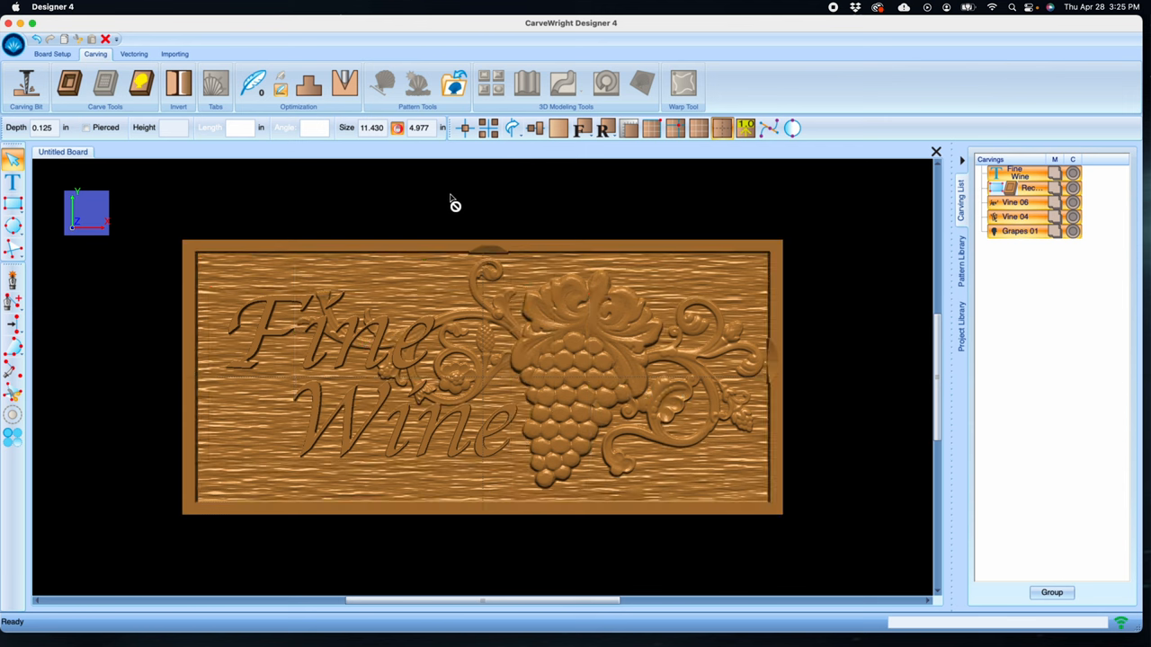
{"action": "left_click", "coordinate": [1015, 171]}
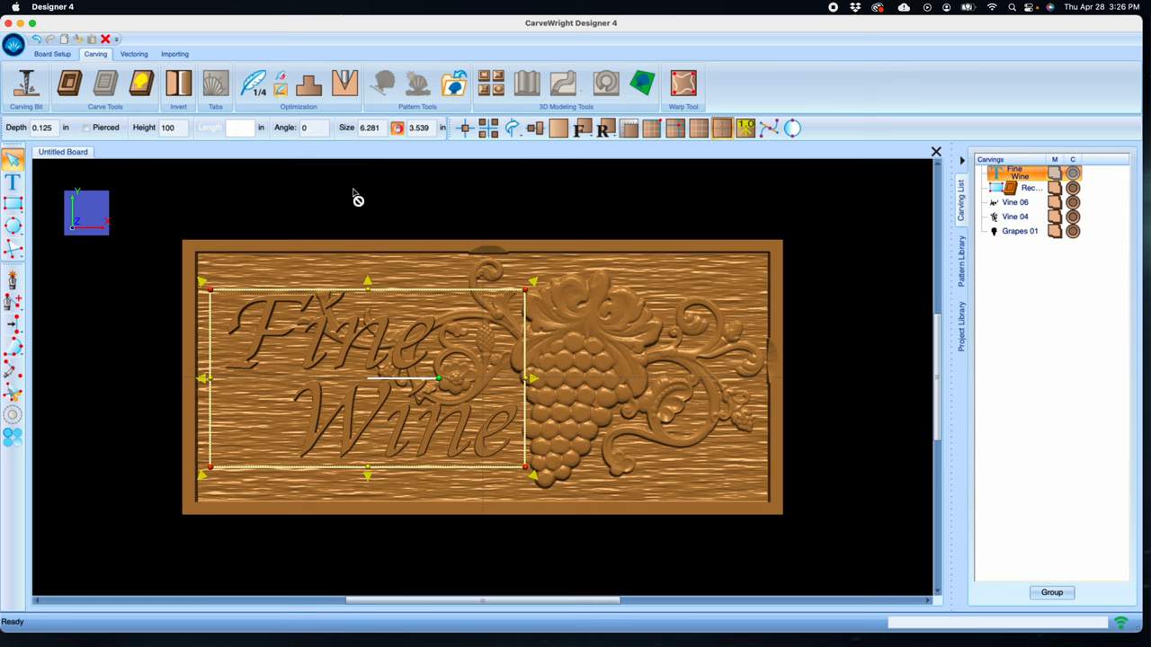
{"action": "mouse_move", "coordinate": [304, 185]}
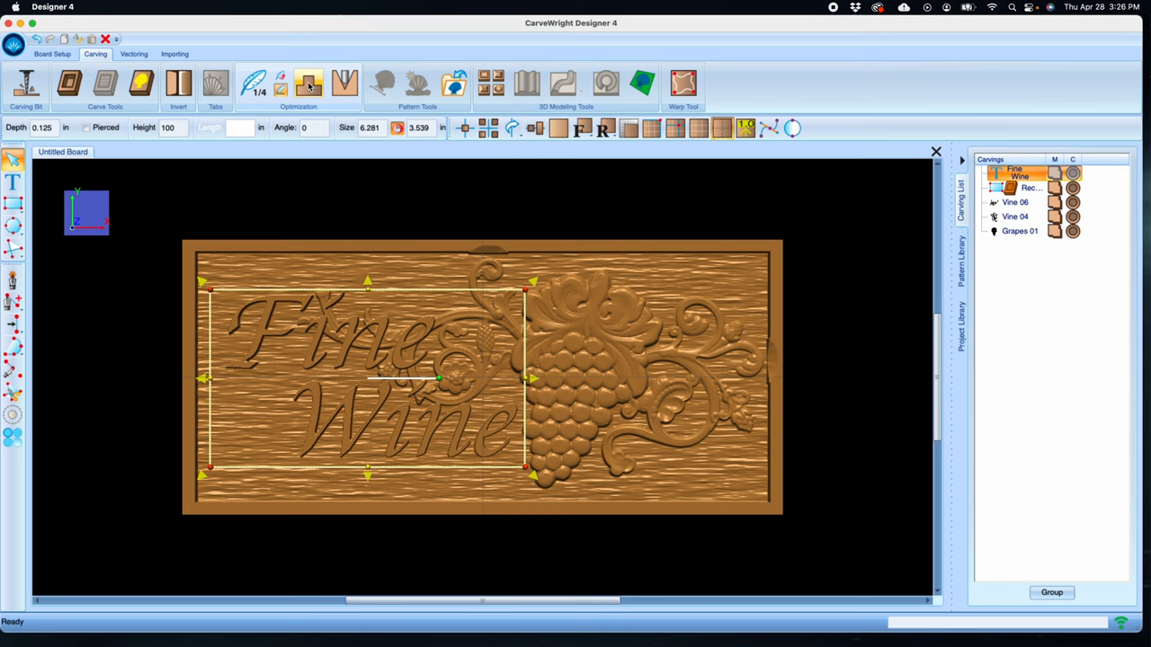
{"action": "left_click", "coordinate": [310, 85]}
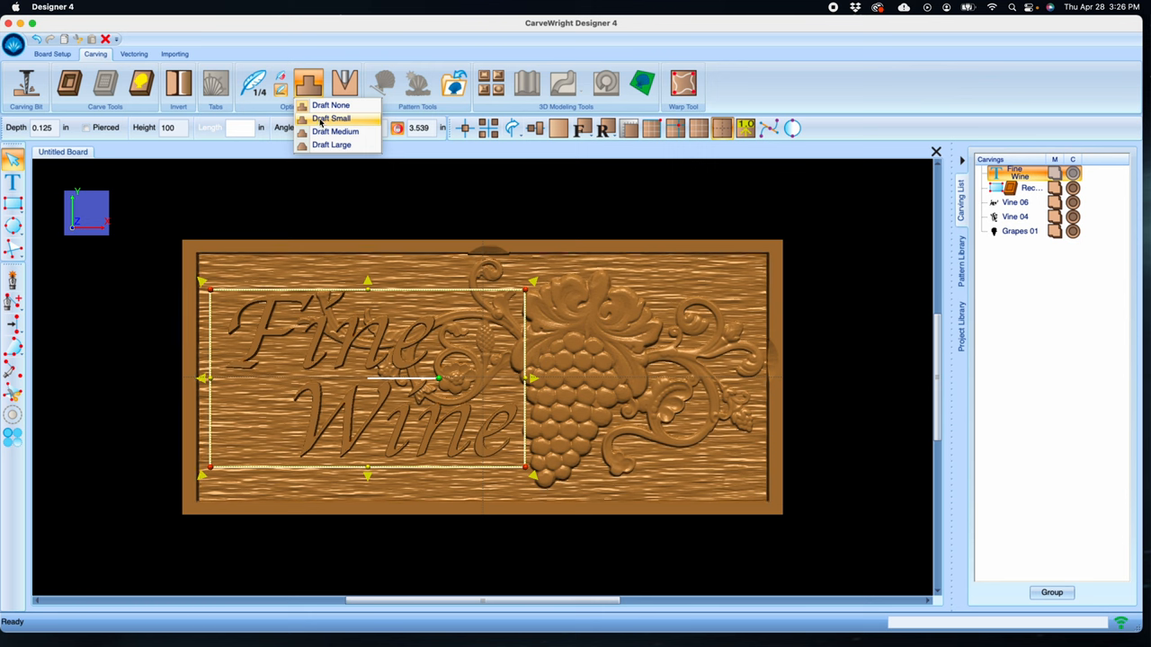
{"action": "left_click", "coordinate": [329, 118]}
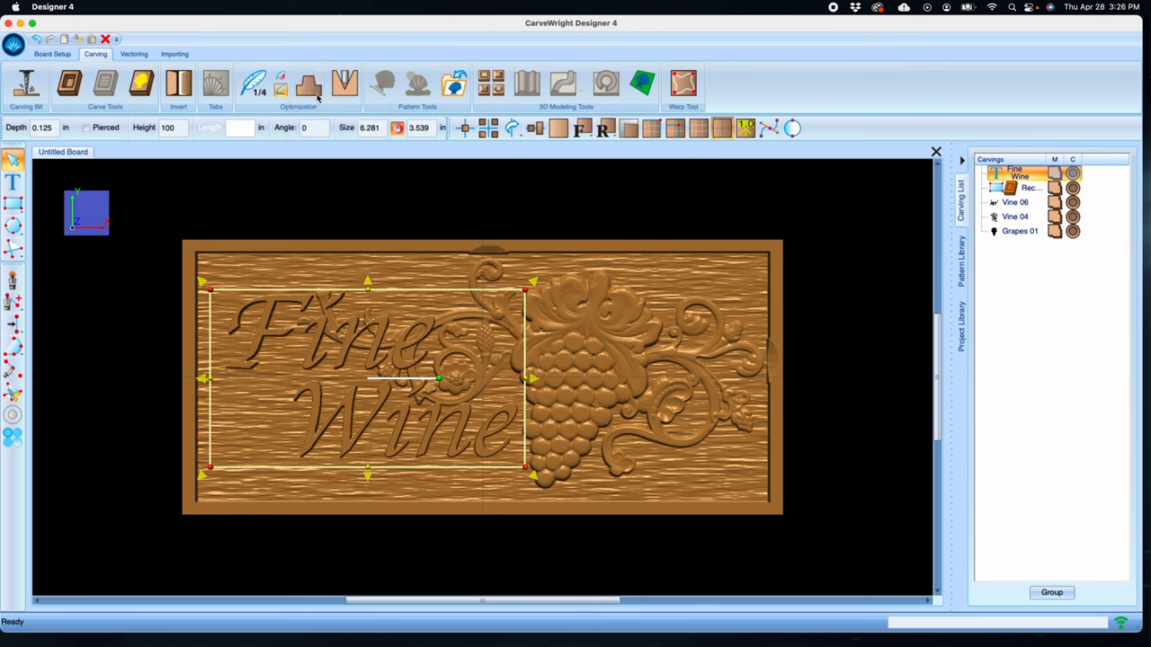
{"action": "left_click", "coordinate": [309, 83]}
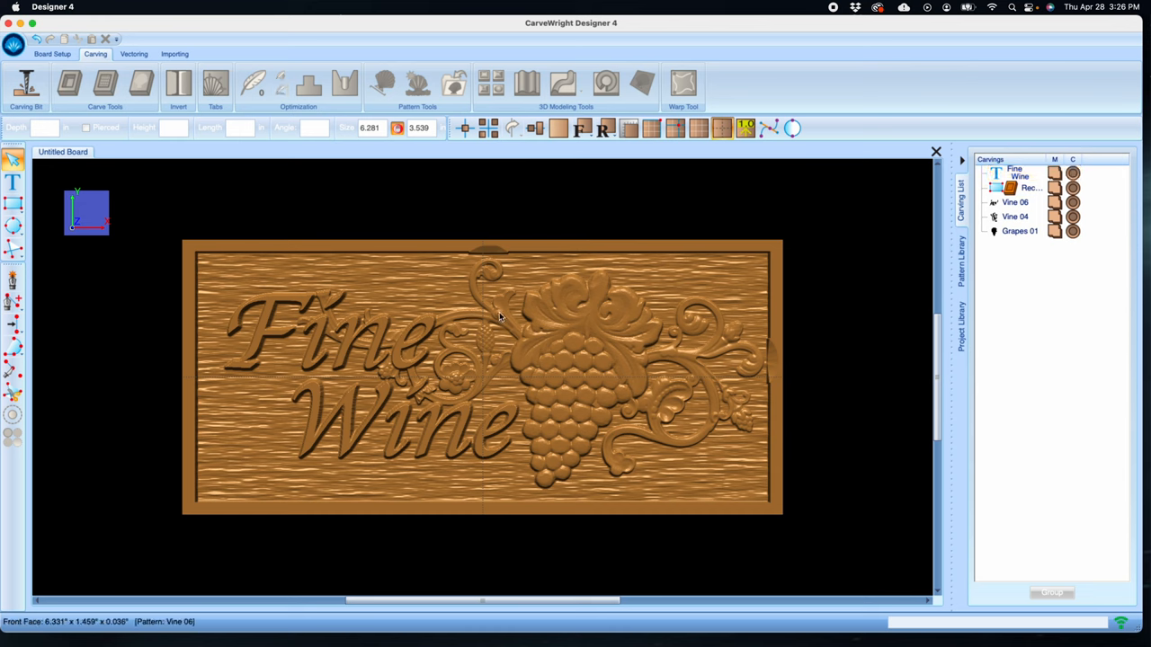
After checking the vine carvings, select the border rectangle and feather it by a quarter inch
{"action": "left_click", "coordinate": [1015, 201]}
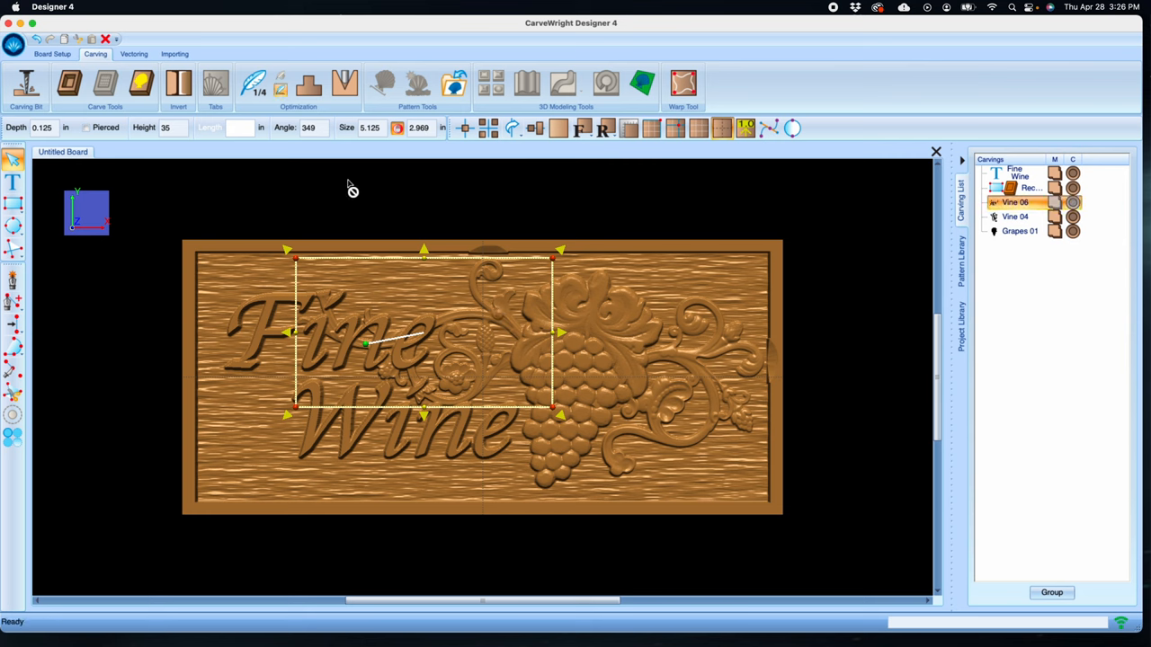
{"action": "left_click", "coordinate": [253, 83]}
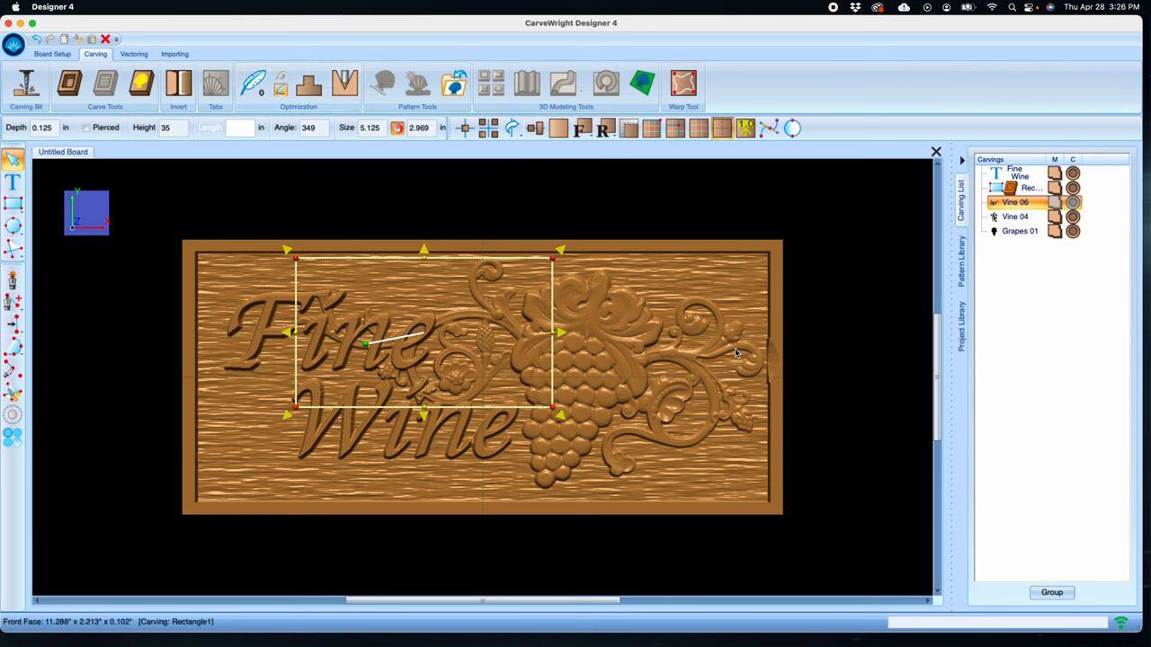
{"action": "left_click", "coordinate": [1018, 216]}
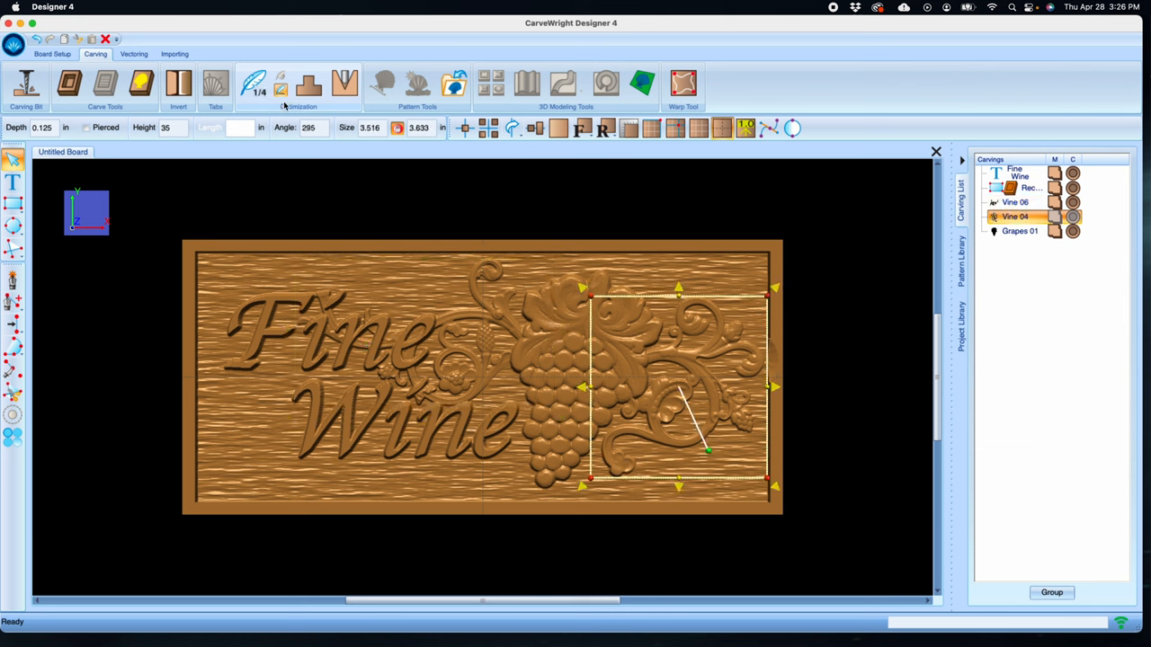
{"action": "left_click", "coordinate": [259, 81]}
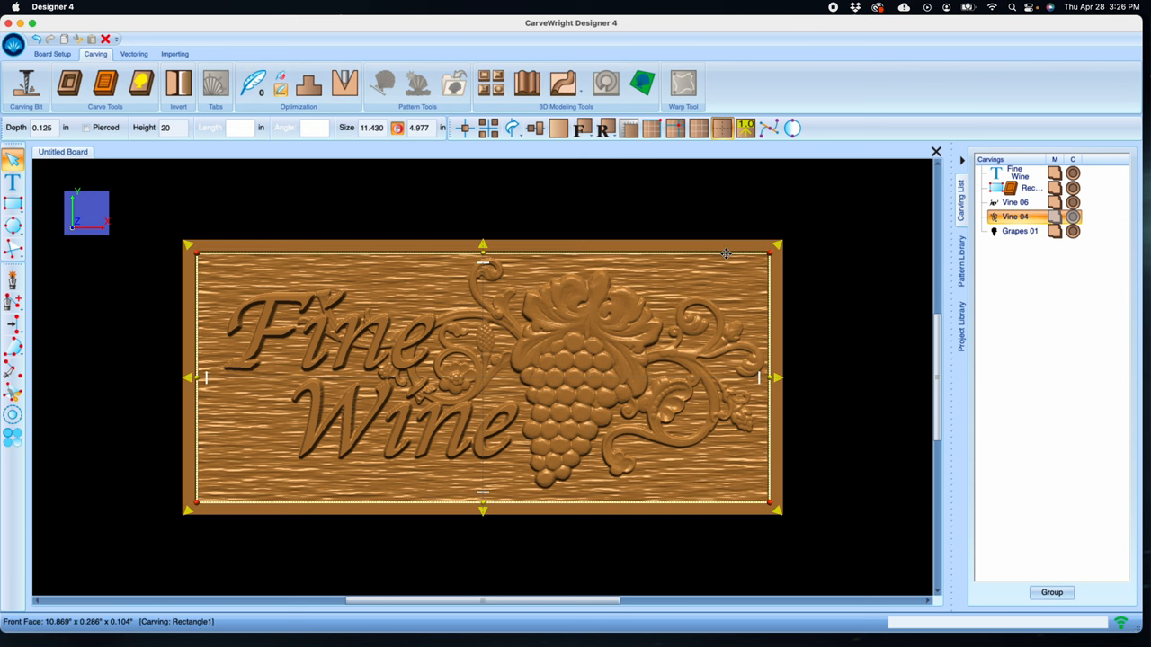
{"action": "left_click", "coordinate": [255, 83]}
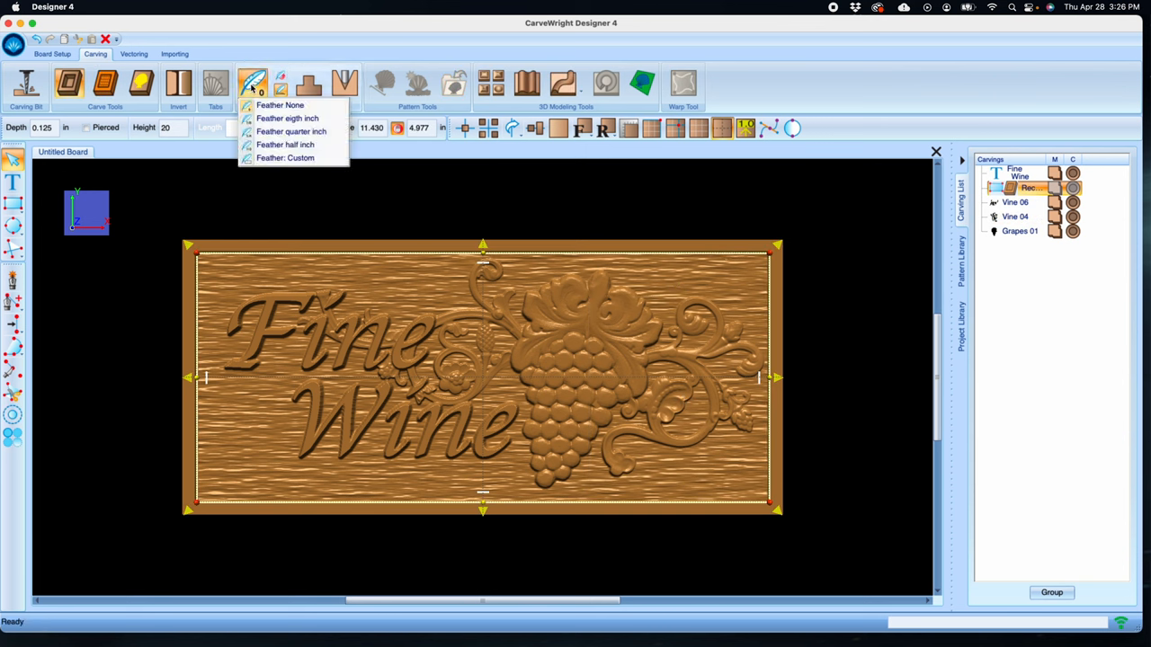
{"action": "mouse_move", "coordinate": [291, 131]}
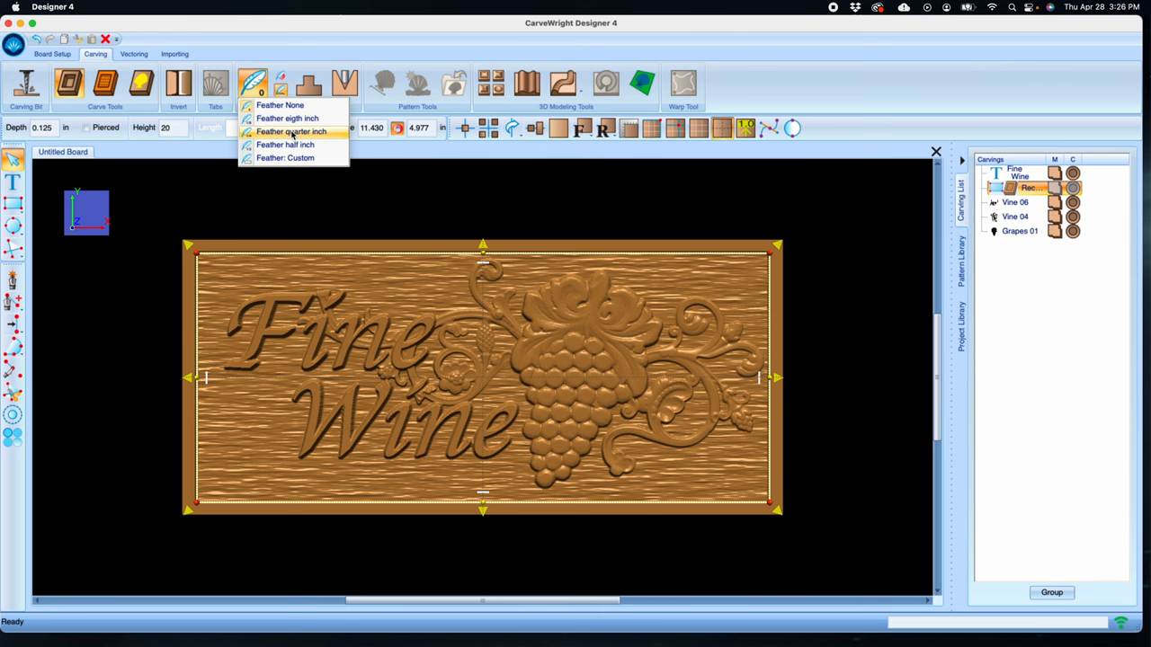
{"action": "left_click", "coordinate": [292, 132]}
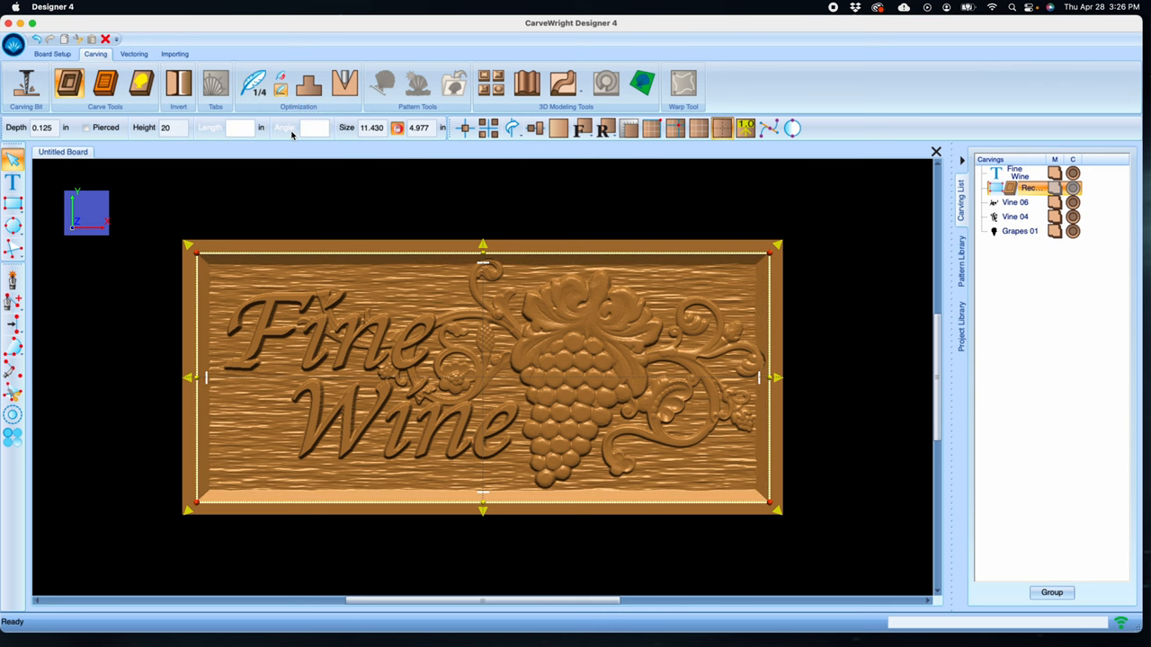
{"action": "mouse_move", "coordinate": [757, 378]}
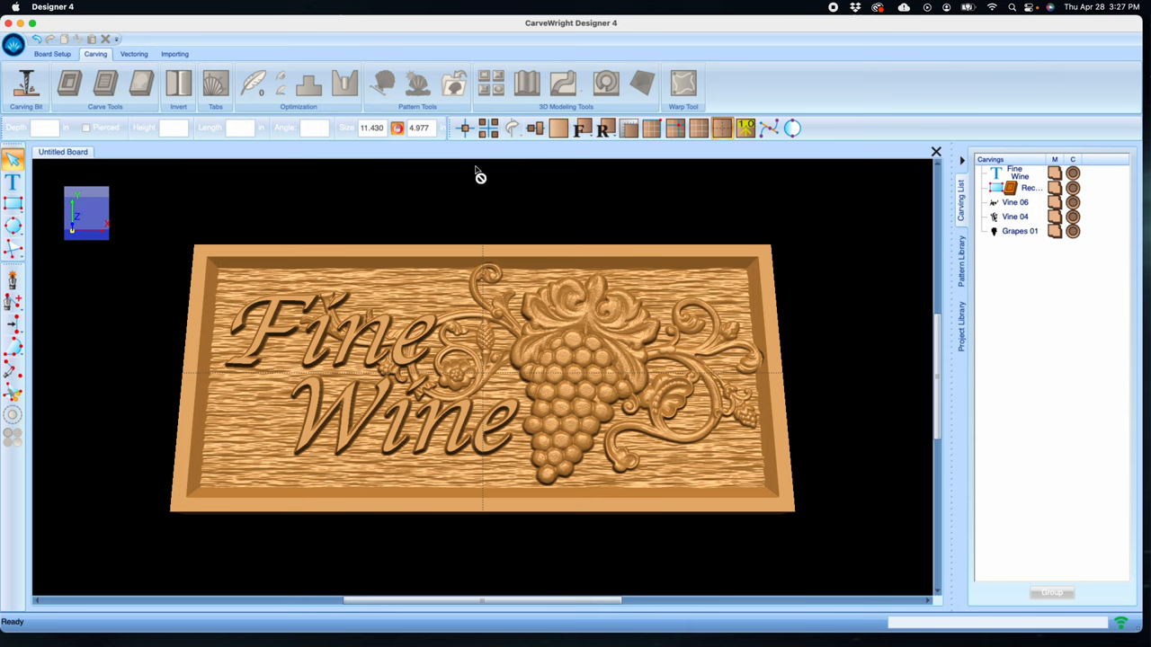
Turn on board texture and apply a walnut-toned wood surface image in Board Setup
{"action": "left_click", "coordinate": [558, 129]}
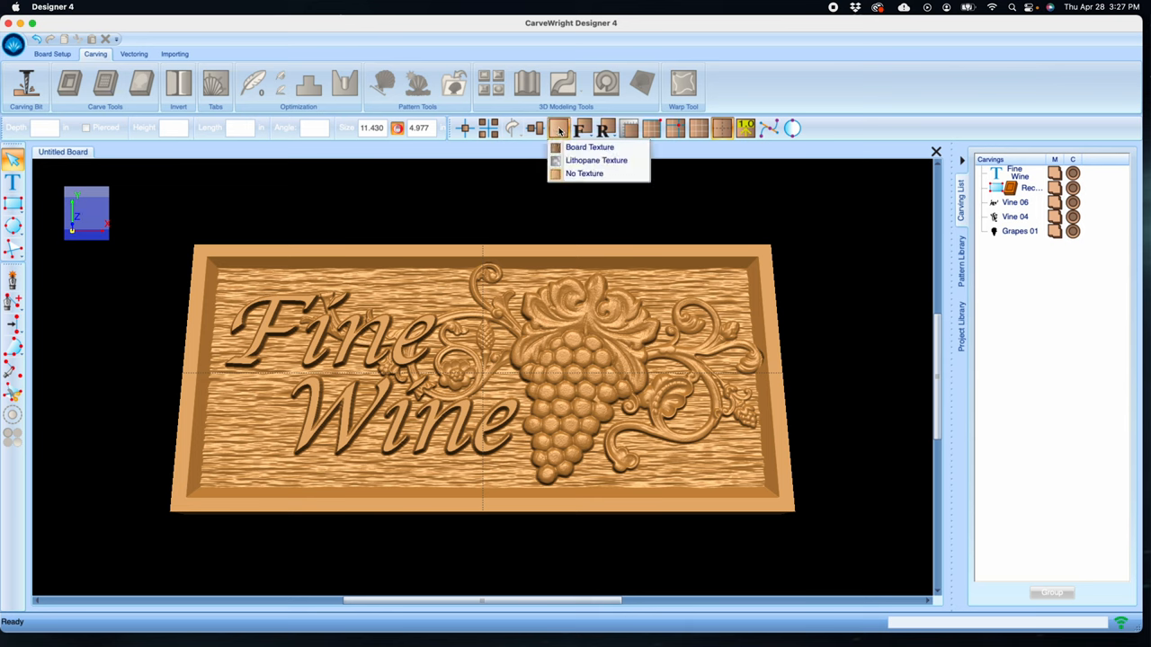
{"action": "left_click", "coordinate": [587, 147]}
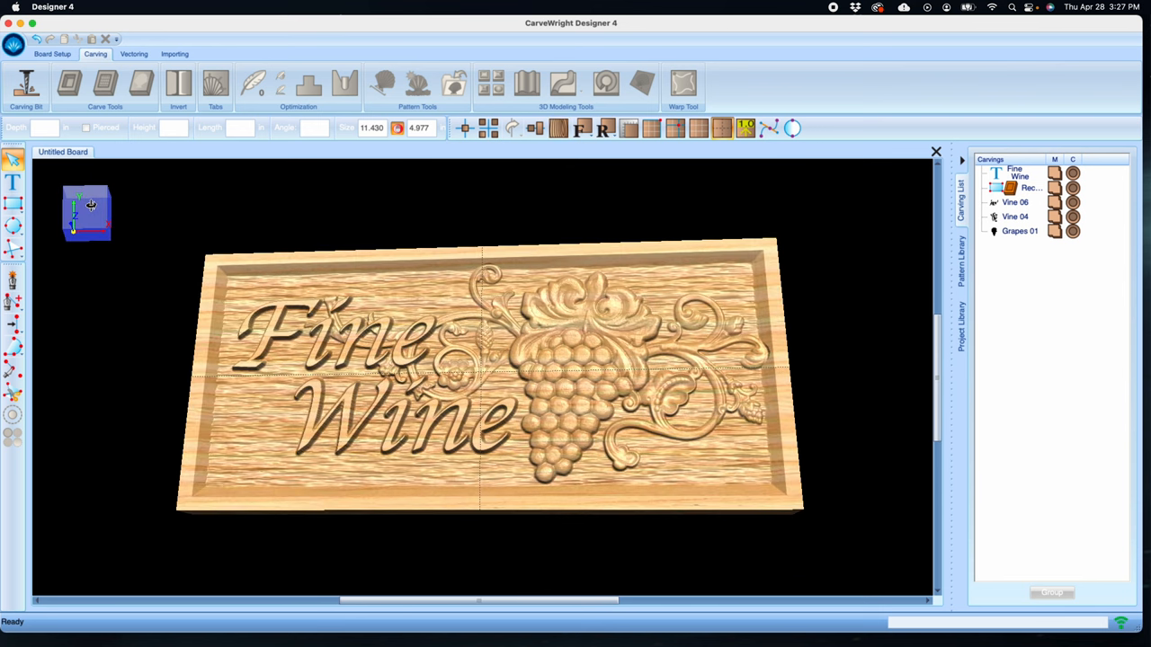
{"action": "left_click", "coordinate": [47, 54]}
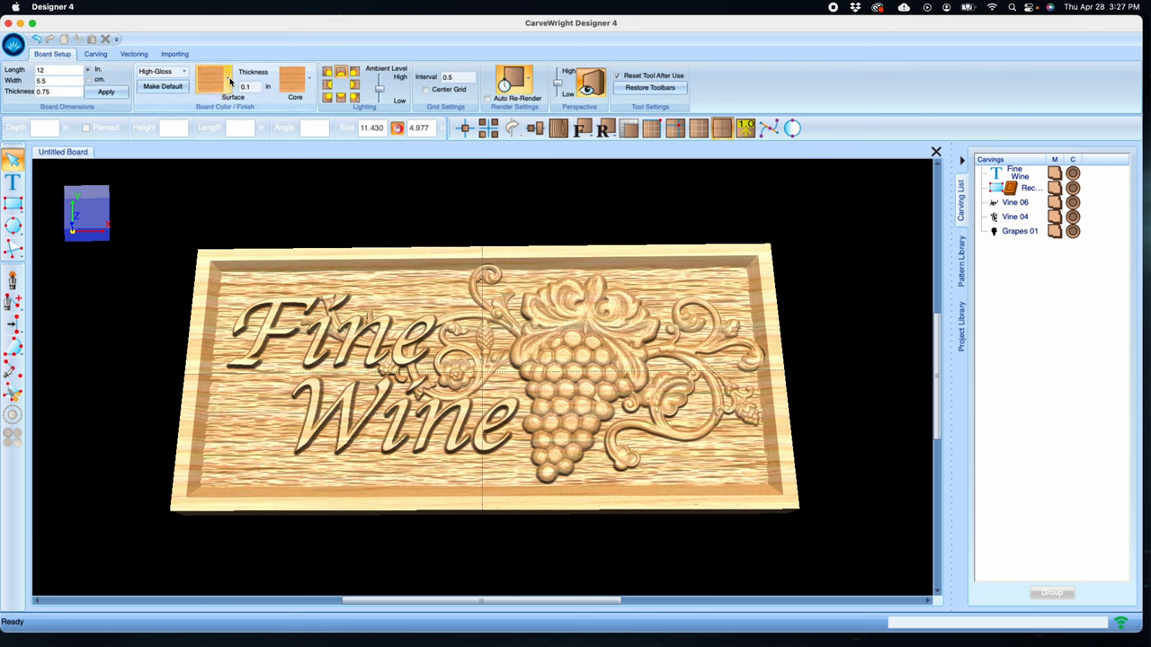
{"action": "left_click", "coordinate": [212, 76]}
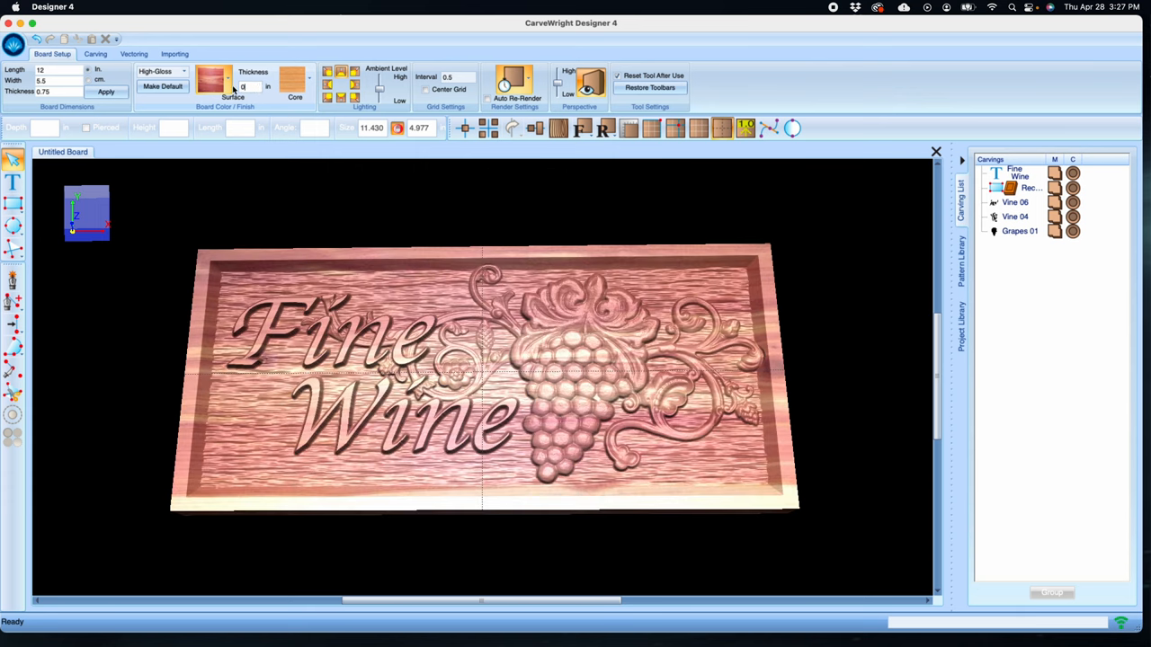
{"action": "left_click", "coordinate": [214, 75]}
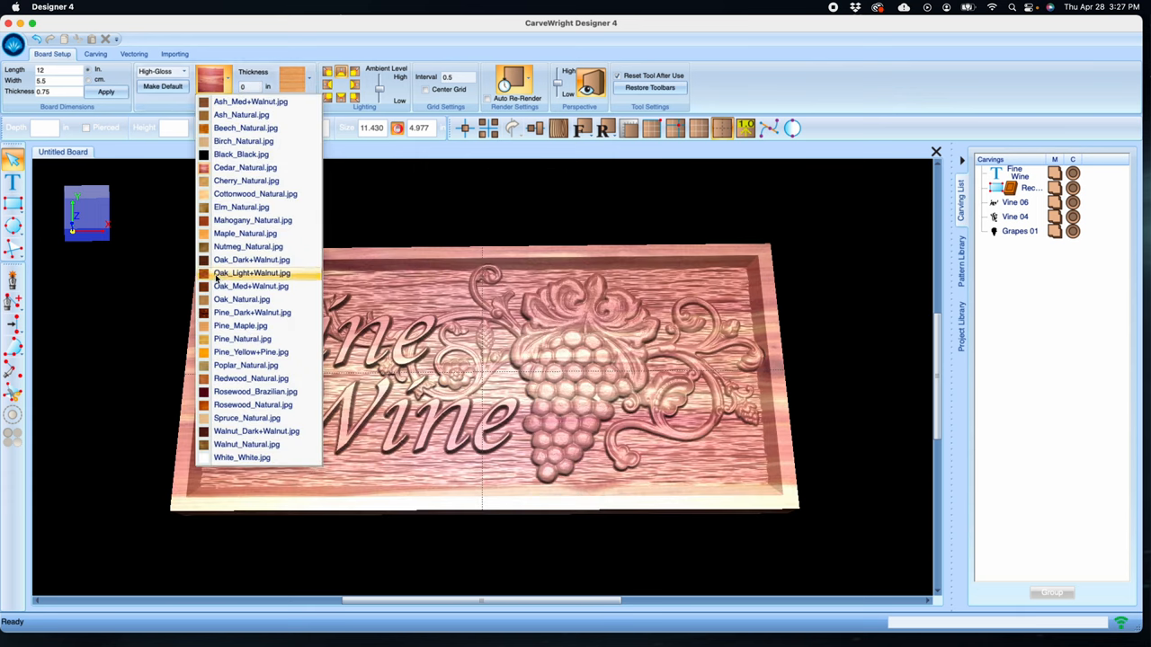
{"action": "left_click", "coordinate": [252, 273]}
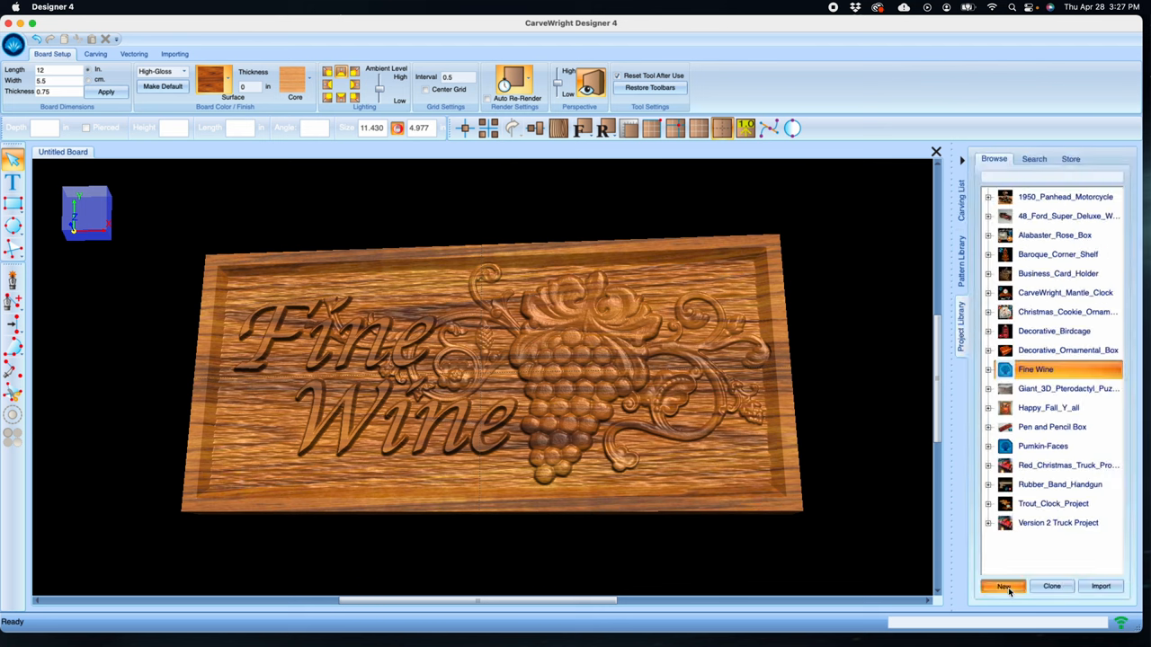
Create a new library project named Wine Signs
{"action": "left_click", "coordinate": [1004, 587]}
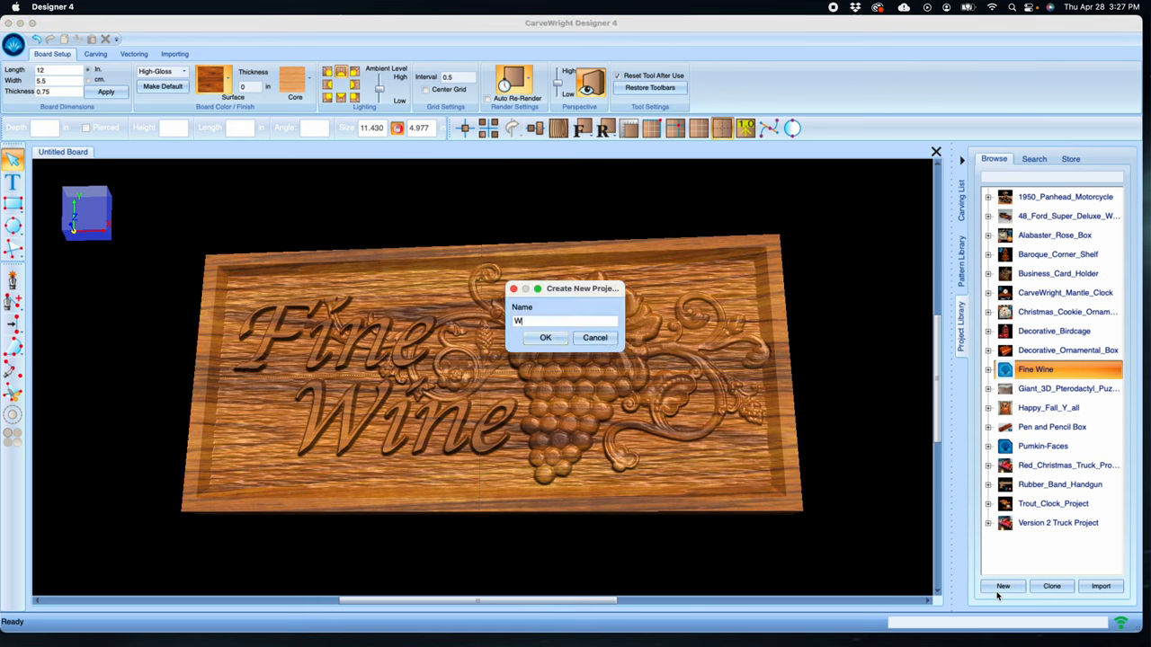
{"action": "type", "text": "ine Signs"}
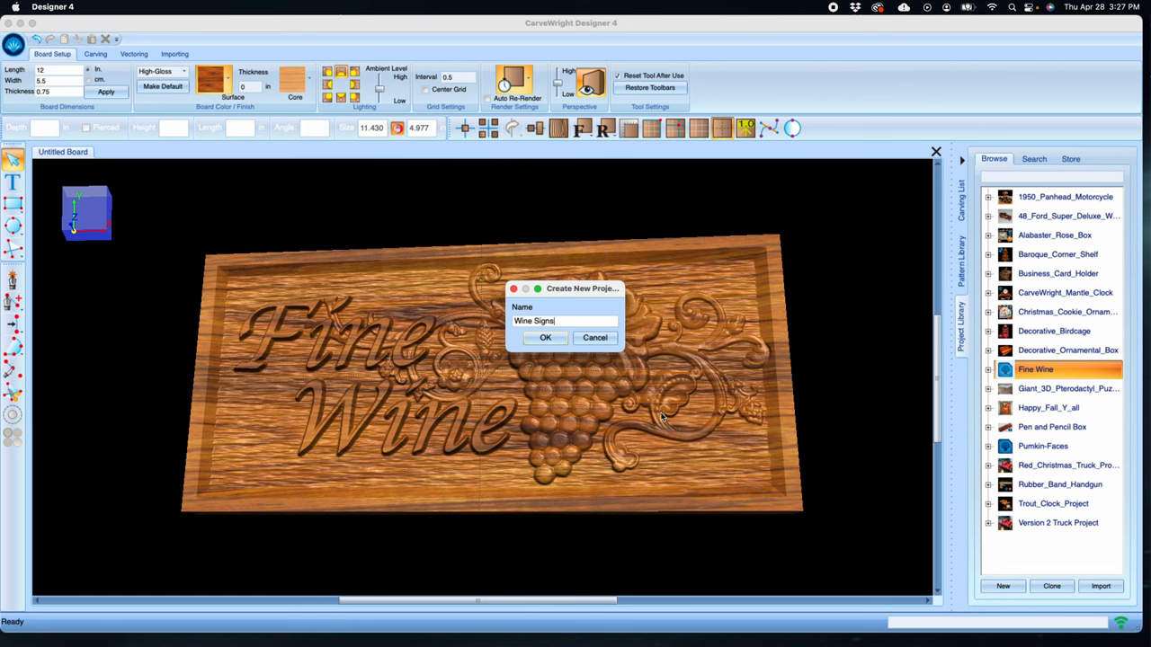
{"action": "left_click", "coordinate": [545, 338]}
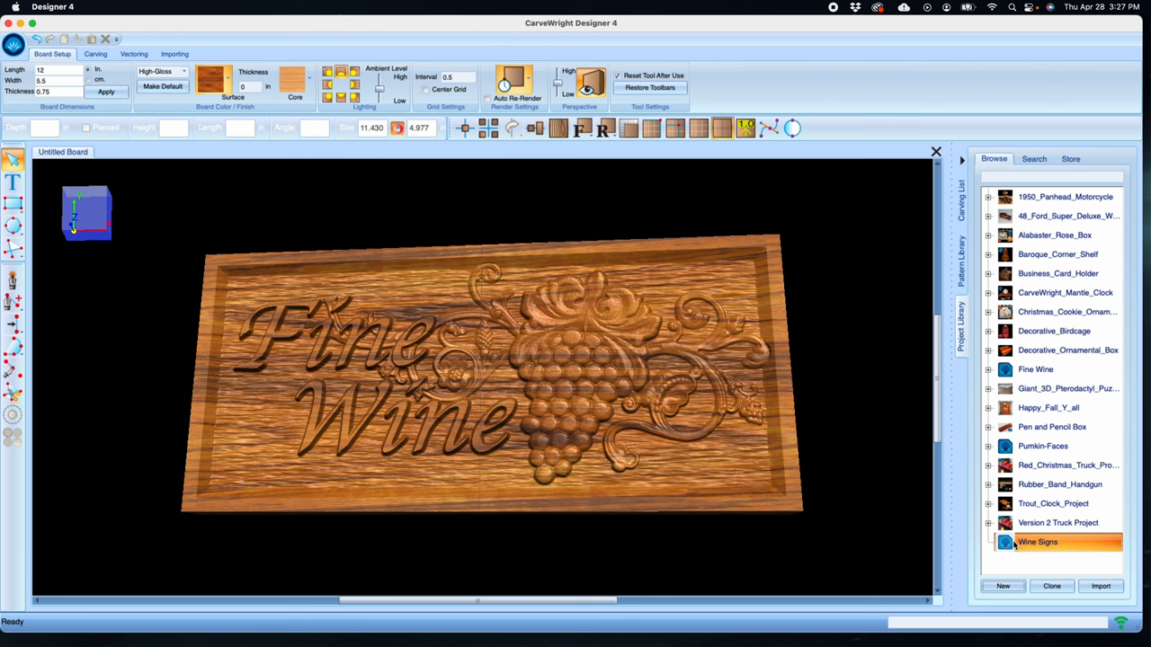
Add the current board to Wine Signs, saved as Fine Wine Sign
{"action": "right_click", "coordinate": [1036, 543]}
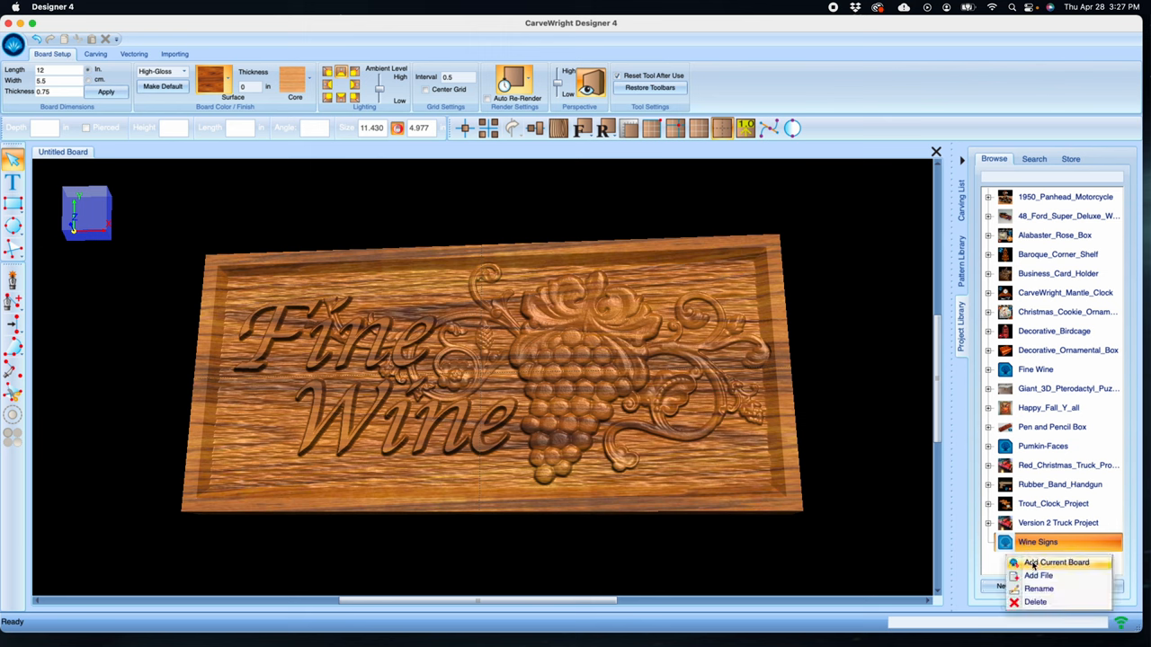
{"action": "left_click", "coordinate": [1033, 575]}
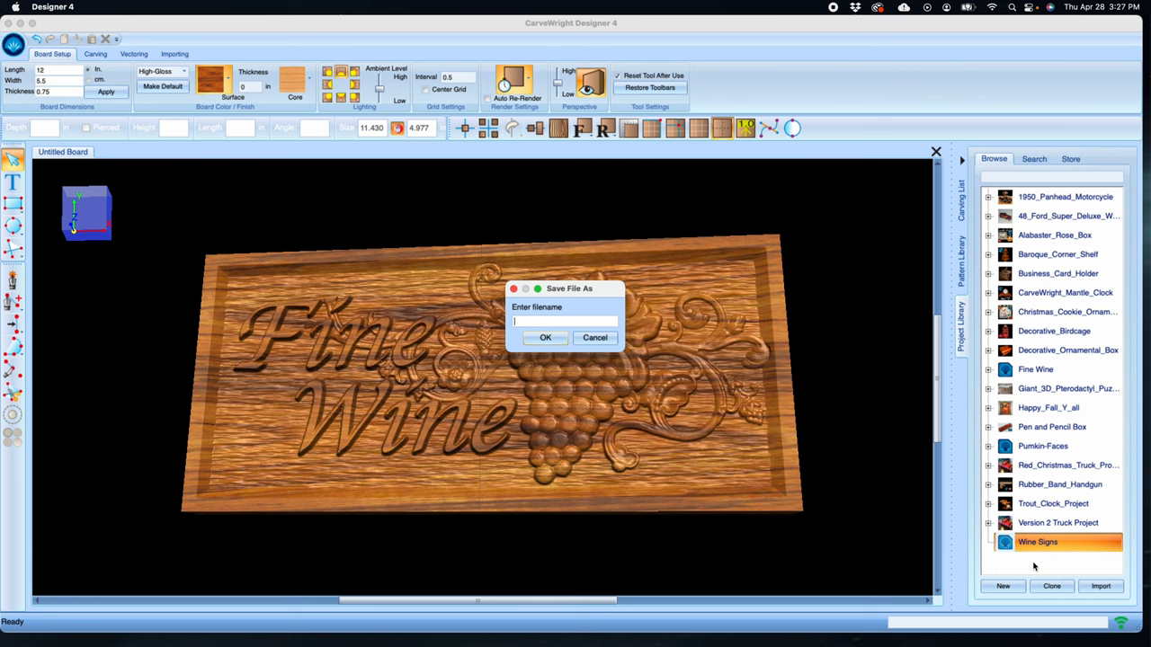
{"action": "type", "text": "Fine"}
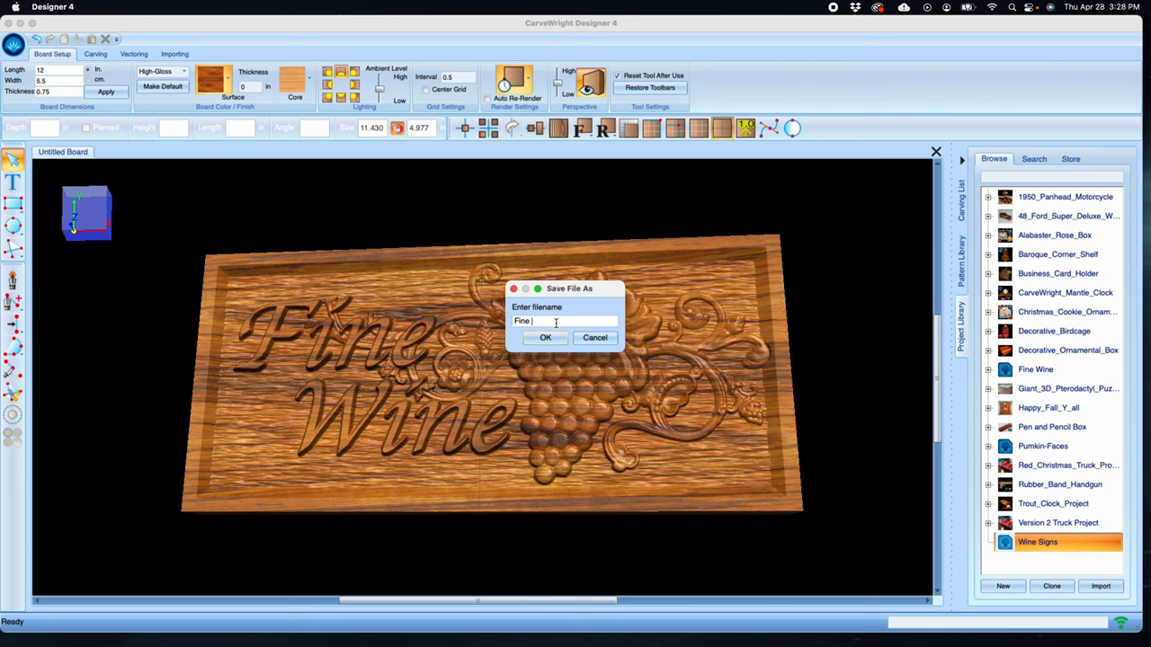
{"action": "type", "text": "Wine Sign"}
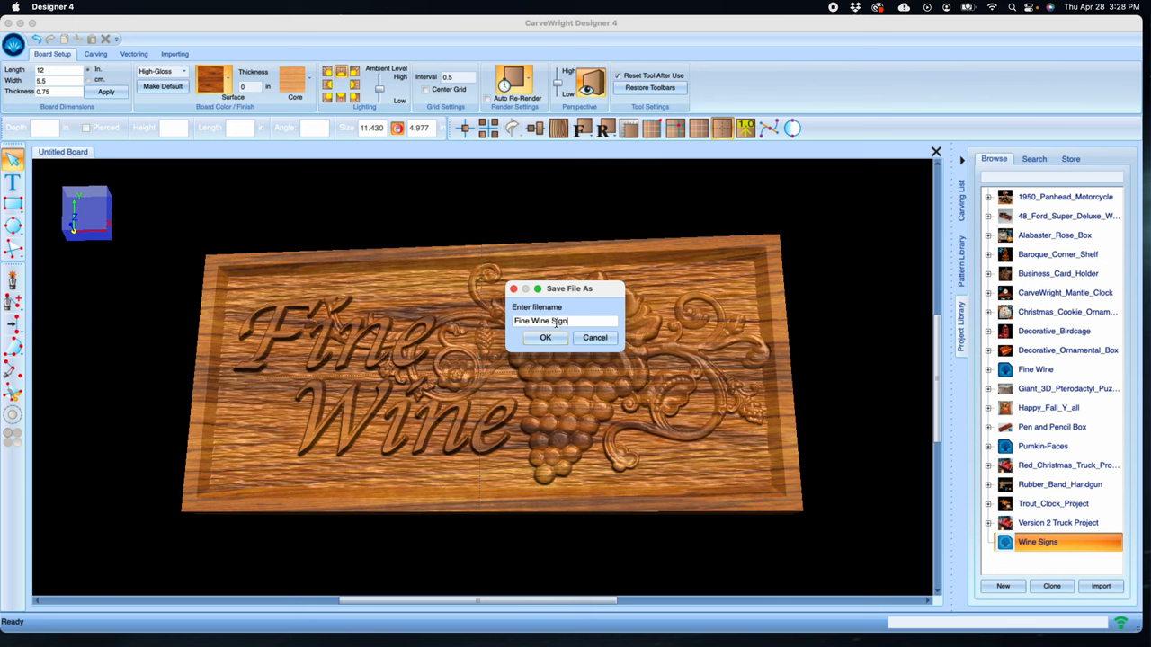
{"action": "left_click", "coordinate": [545, 338]}
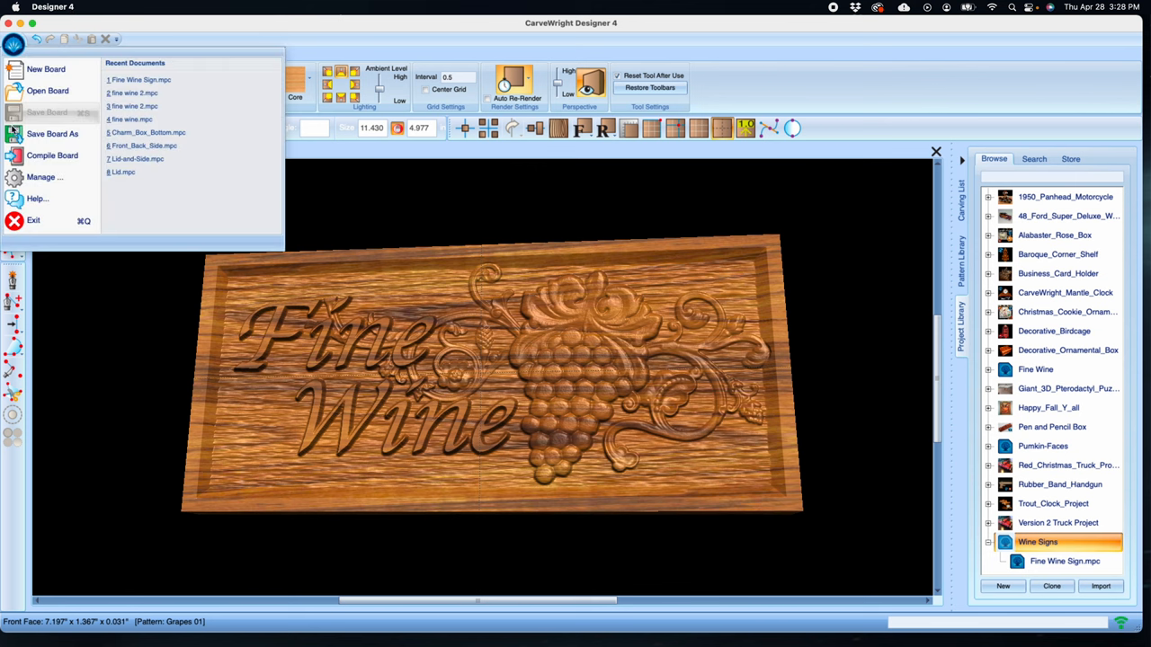
{"action": "mouse_move", "coordinate": [50, 154]}
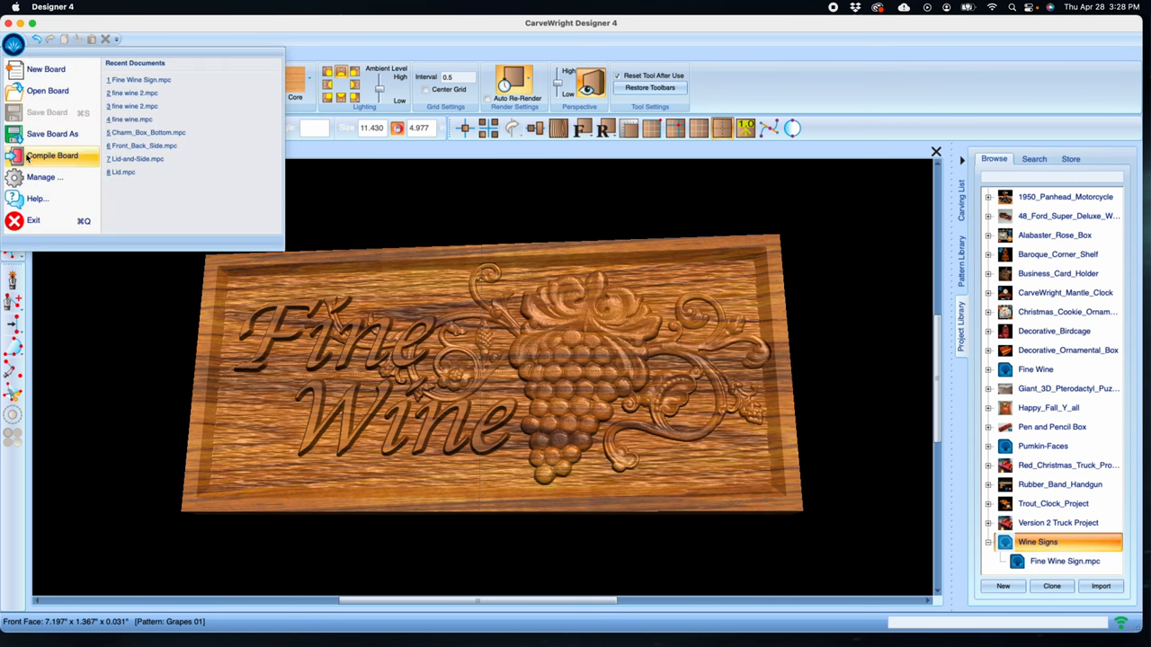
Compile the board at Best quality and cancel the upload since no memory card is detected
{"action": "left_click", "coordinate": [51, 154]}
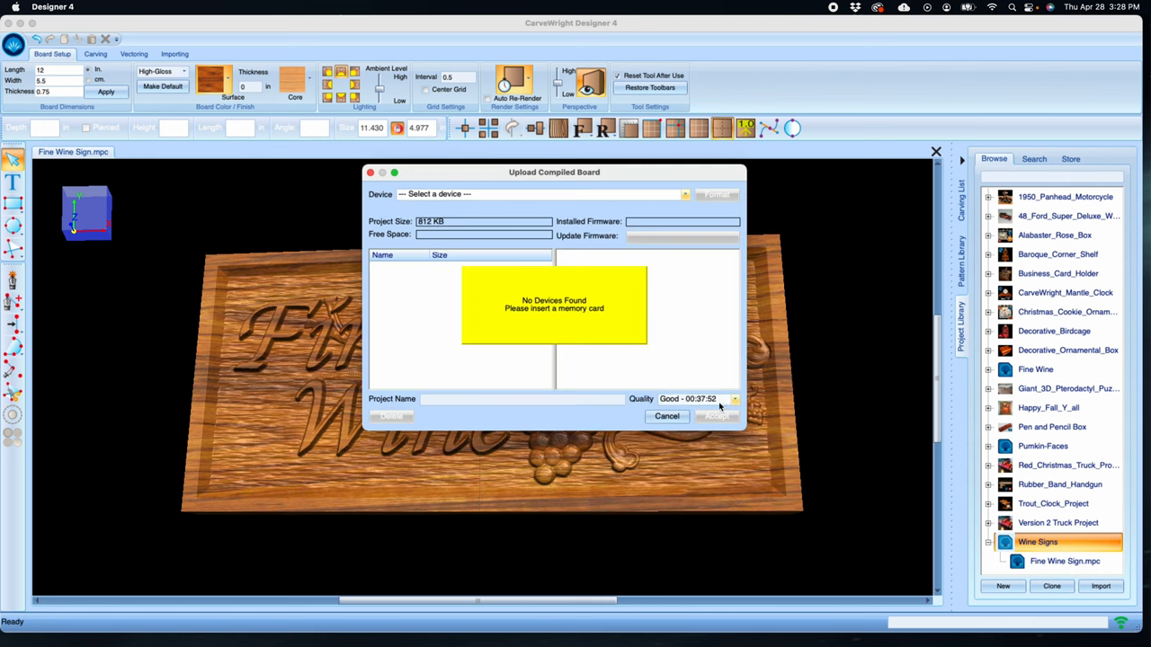
{"action": "left_click", "coordinate": [734, 399]}
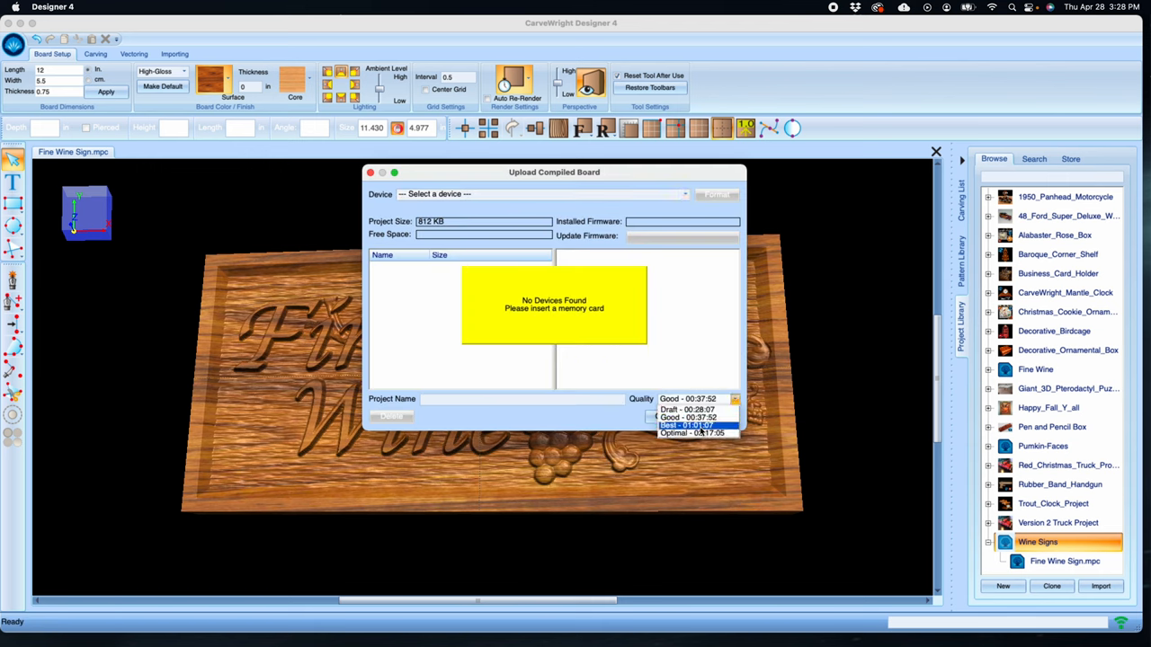
{"action": "left_click", "coordinate": [693, 424]}
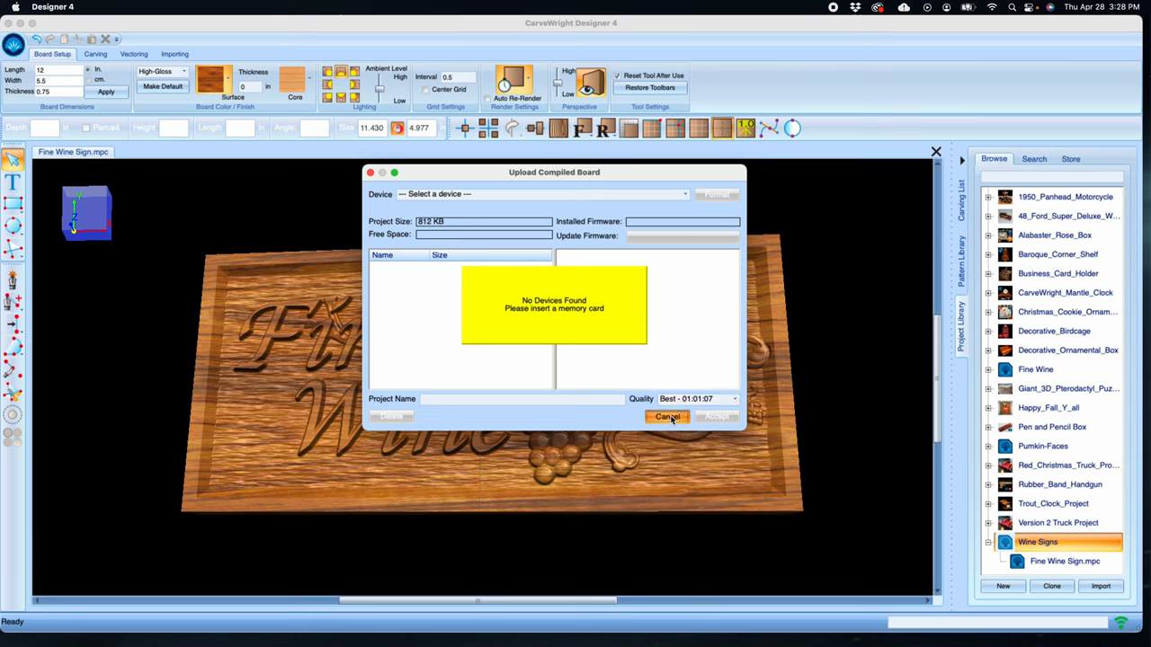
{"action": "left_click", "coordinate": [667, 417]}
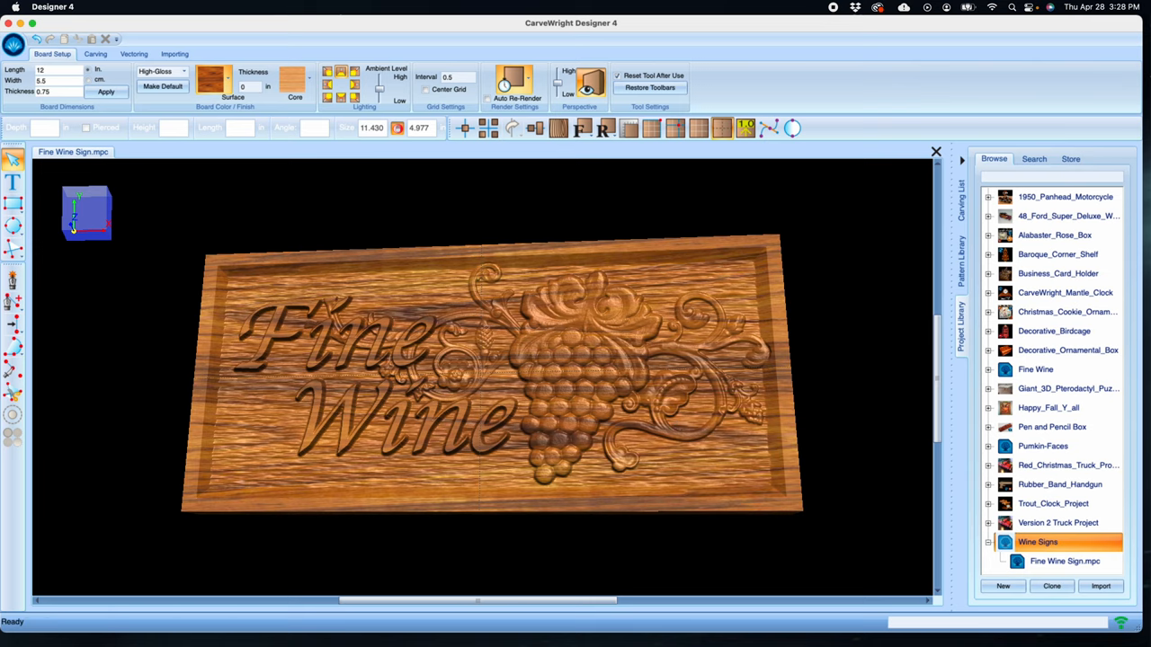